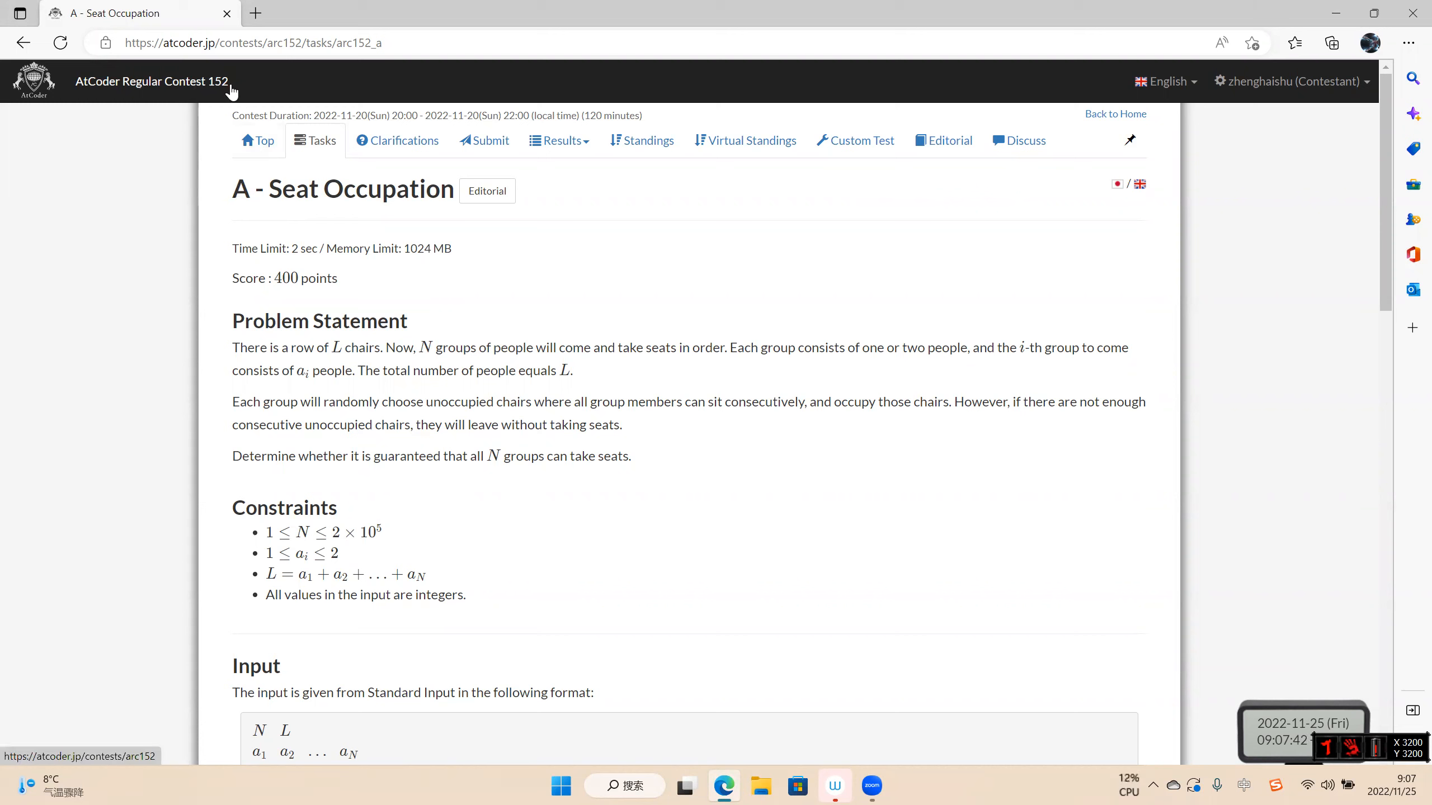
{"action": "mouse_move", "coordinate": [273, 190]}
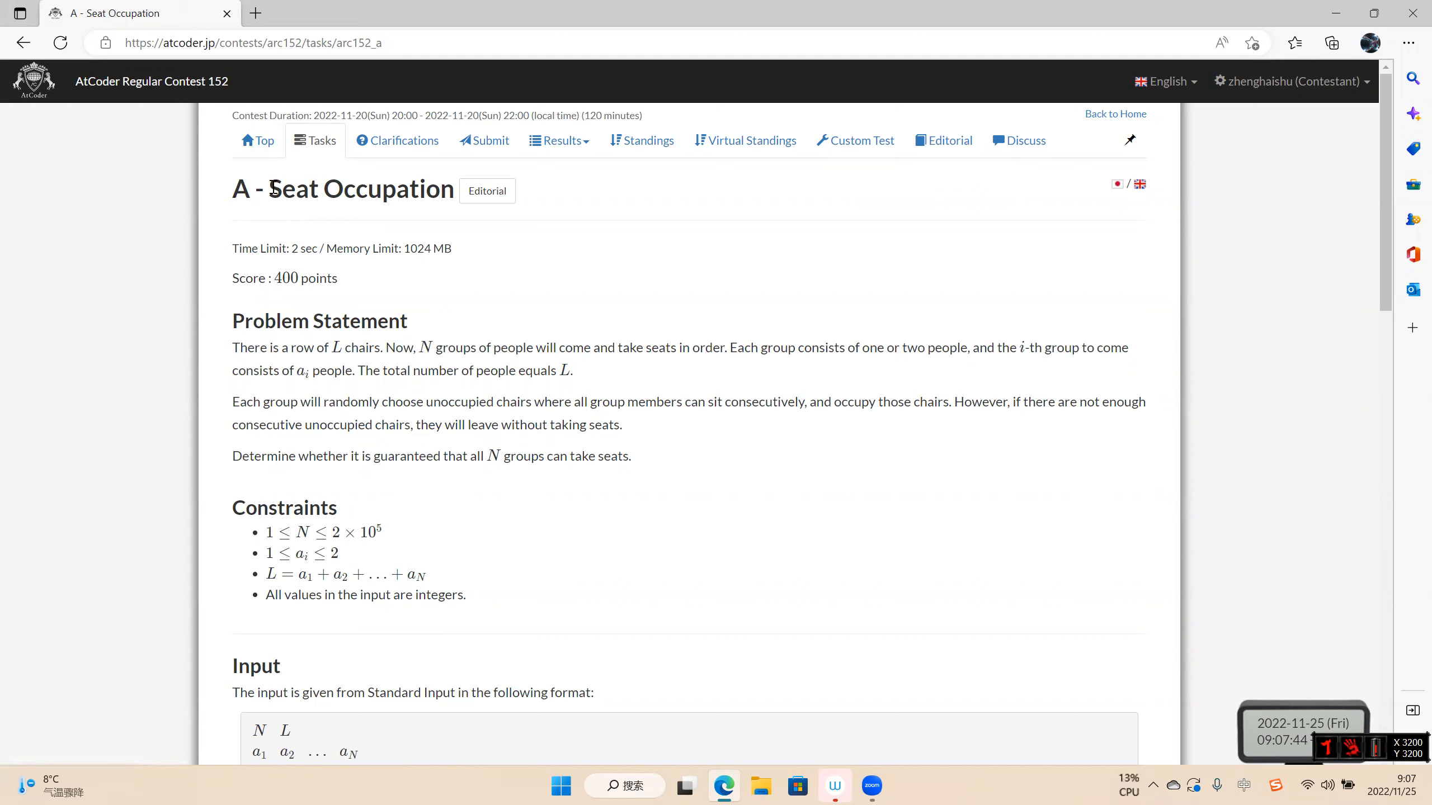
Highlight the chair-seating phrases in the Seat Occupation statement and scroll through to the samples
{"action": "scroll", "scroll_direction": "down", "scroll_amount": 3}
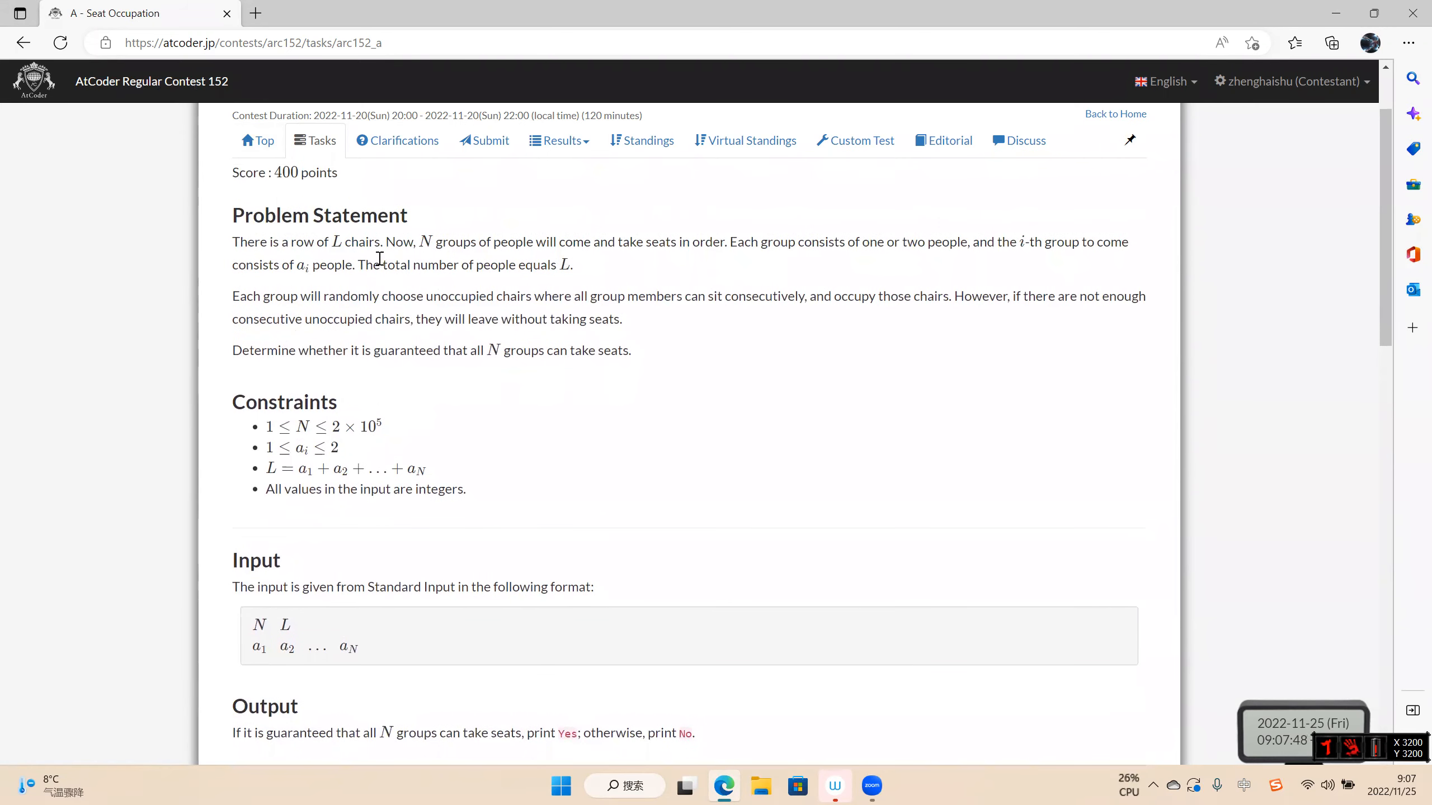
{"action": "double_click", "coordinate": [350, 242]}
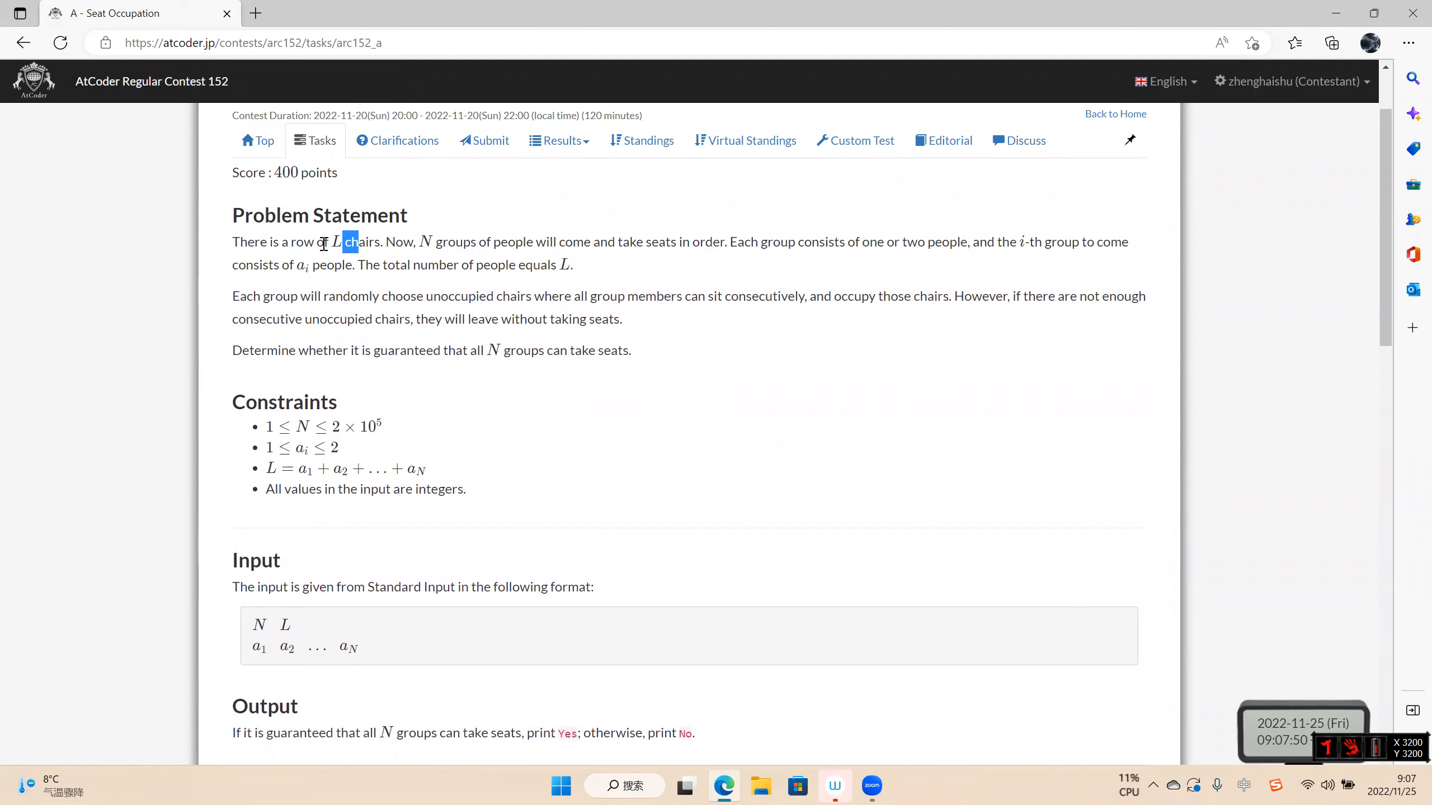
{"action": "left_click_drag", "start_coordinate": [643, 241], "coordinate": [707, 241]}
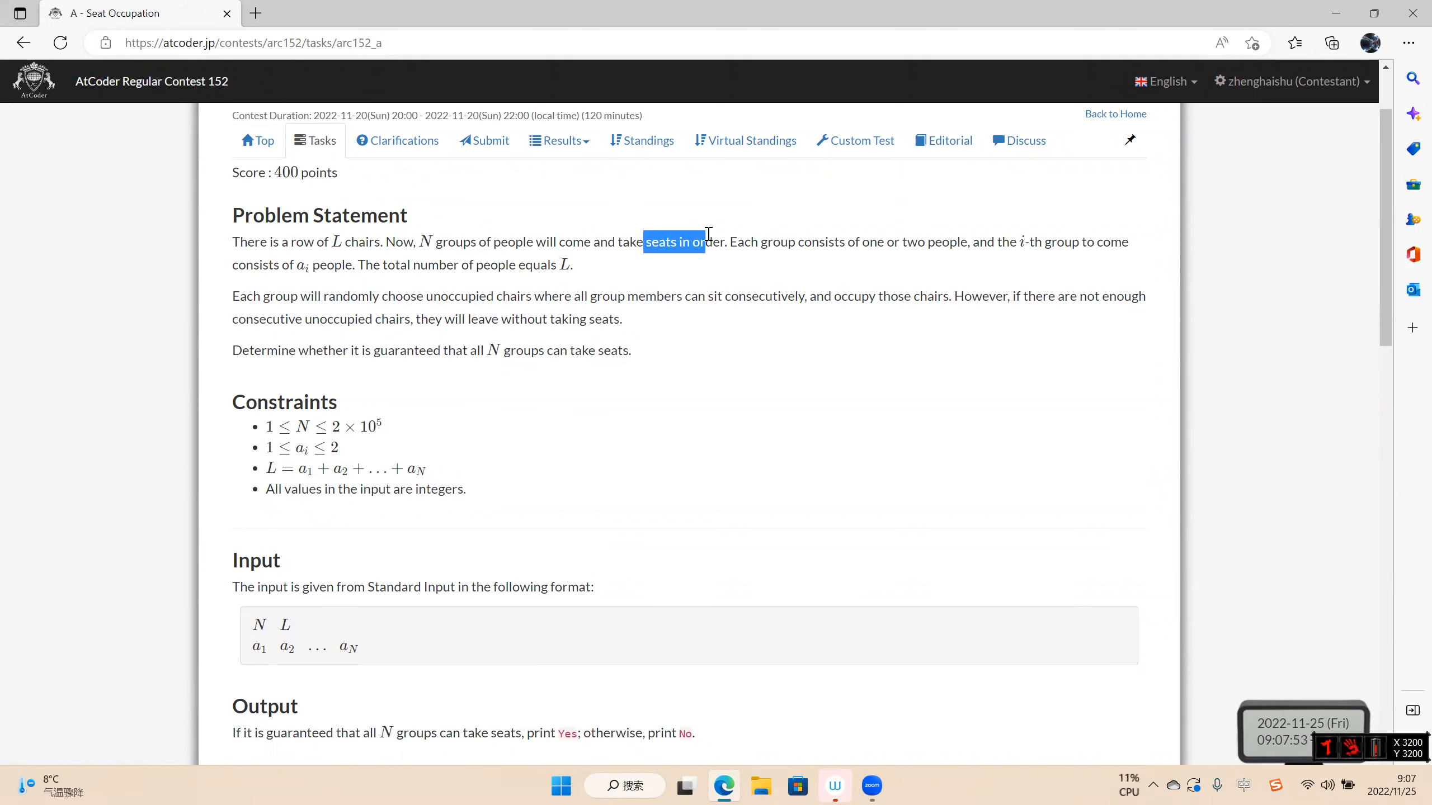
{"action": "double_click", "coordinate": [776, 242]}
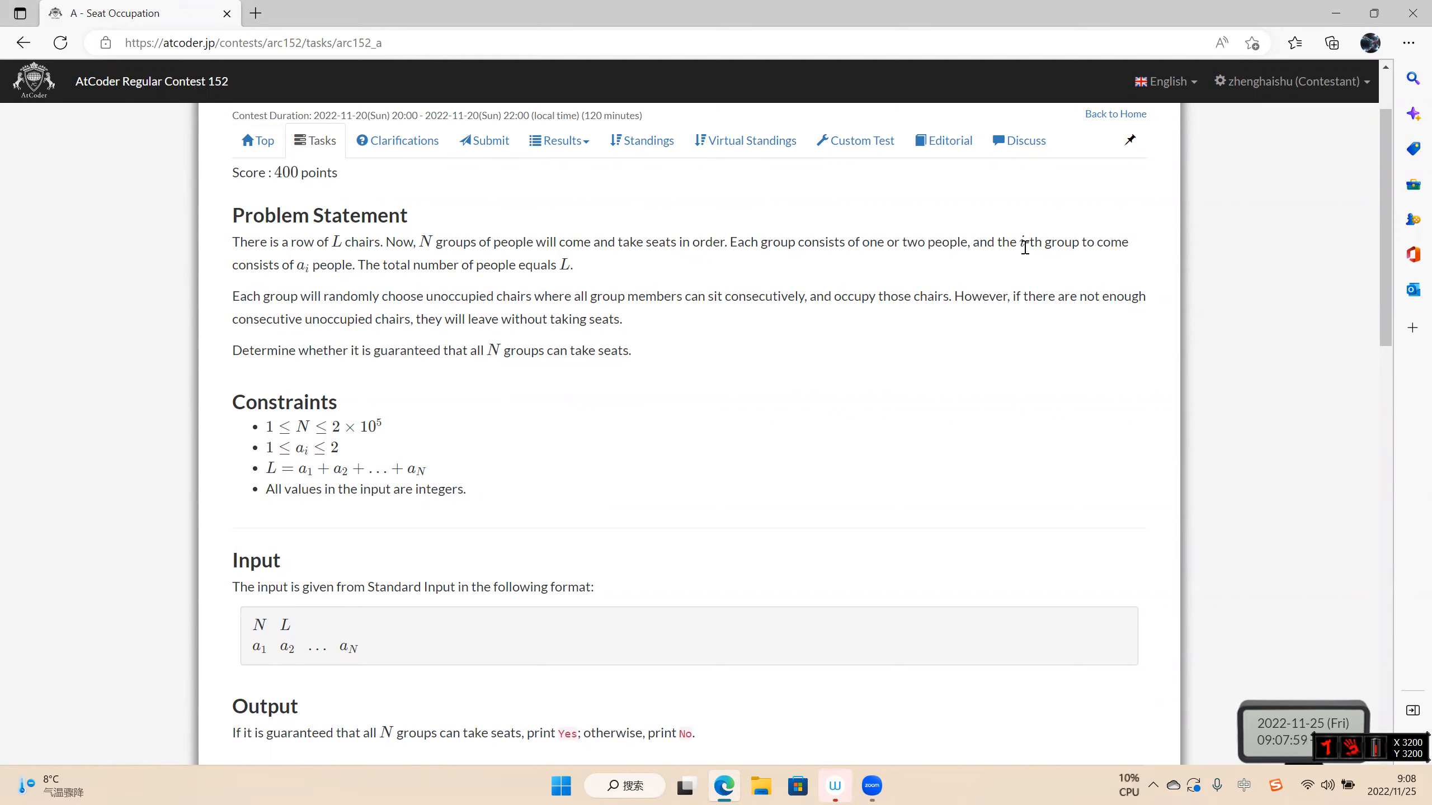
{"action": "left_click_drag", "start_coordinate": [426, 265], "coordinate": [511, 264]}
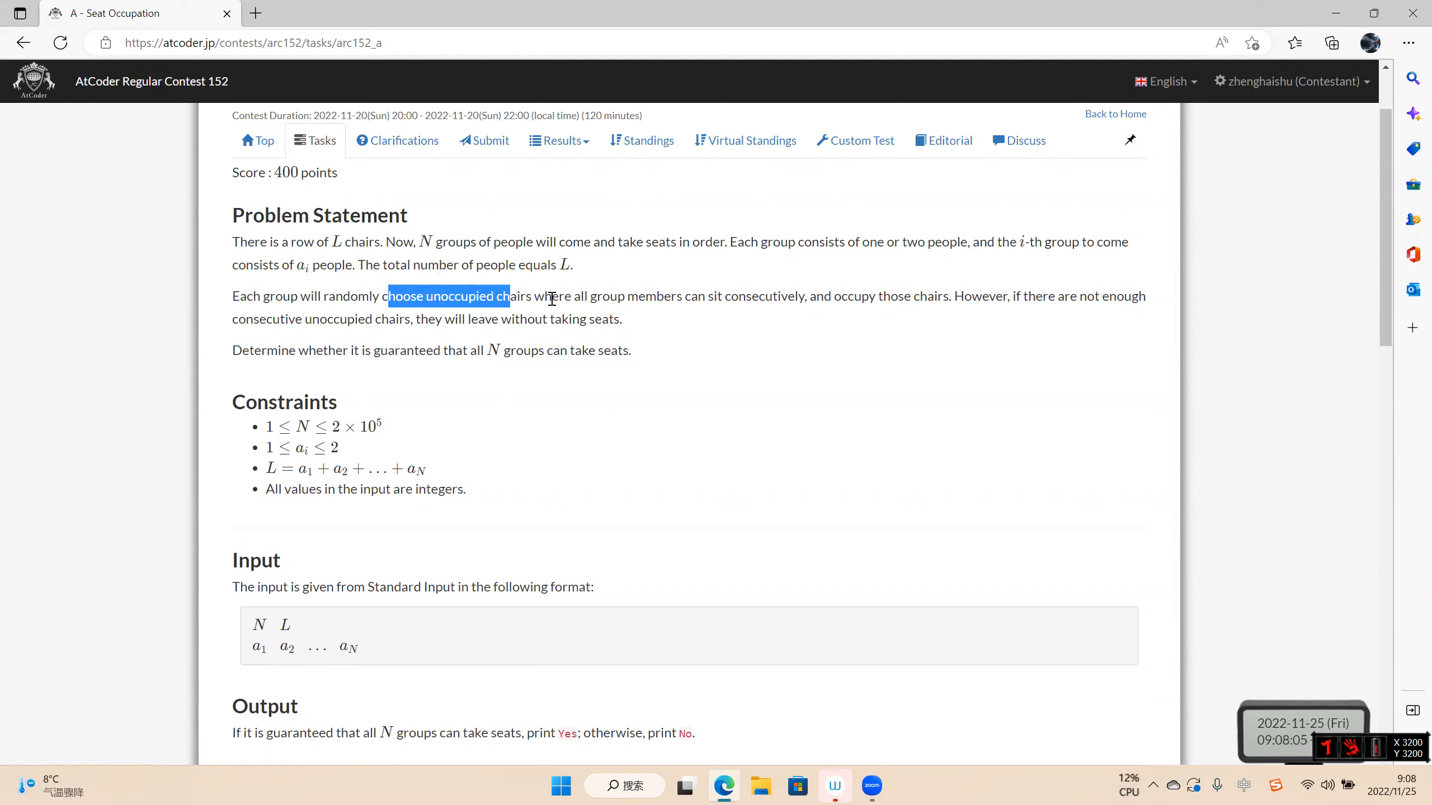
{"action": "scroll", "scroll_direction": "down", "scroll_amount": 3}
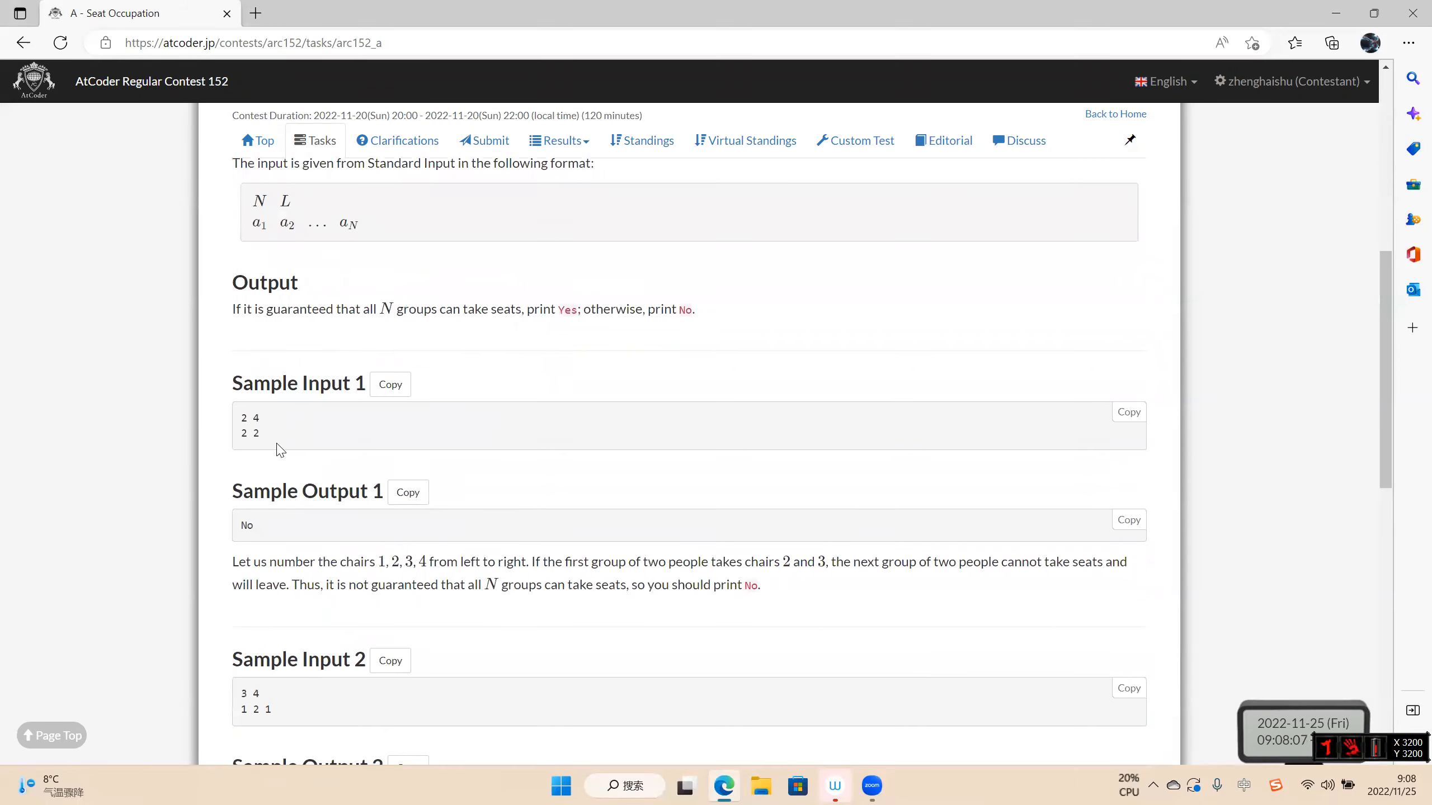
{"action": "scroll", "scroll_direction": "down", "scroll_amount": 3}
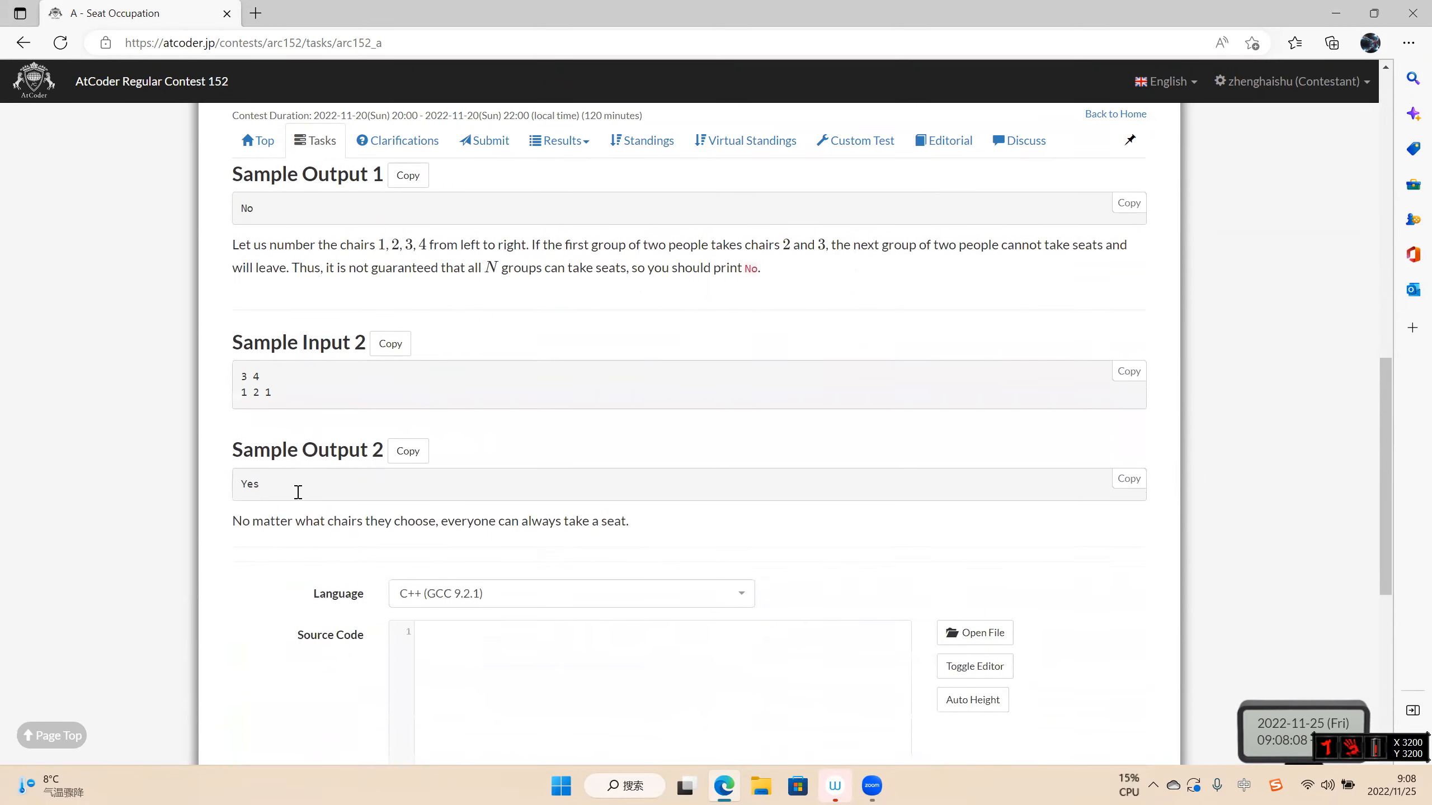
{"action": "scroll", "scroll_direction": "up", "scroll_amount": 3}
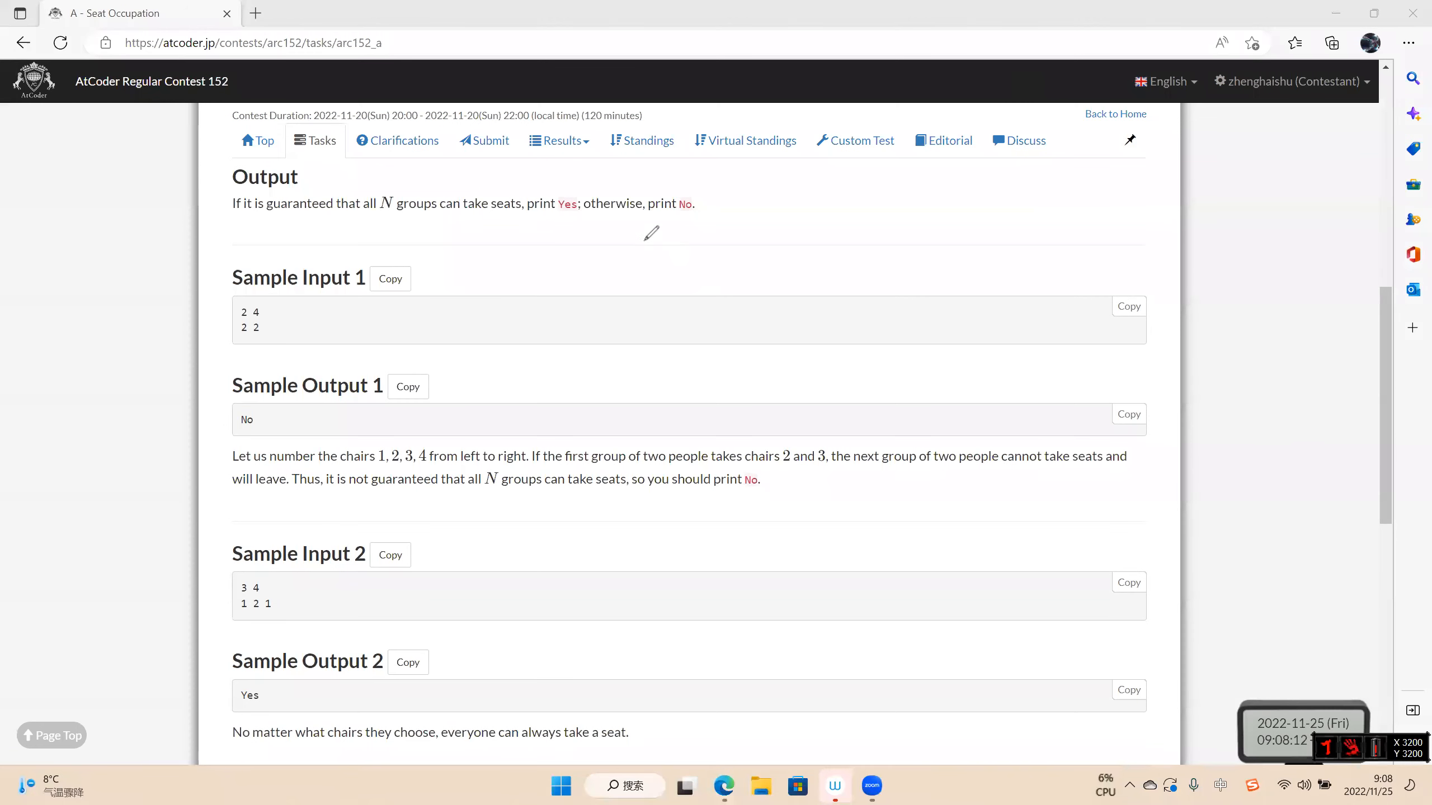
{"action": "mouse_move", "coordinate": [606, 282]}
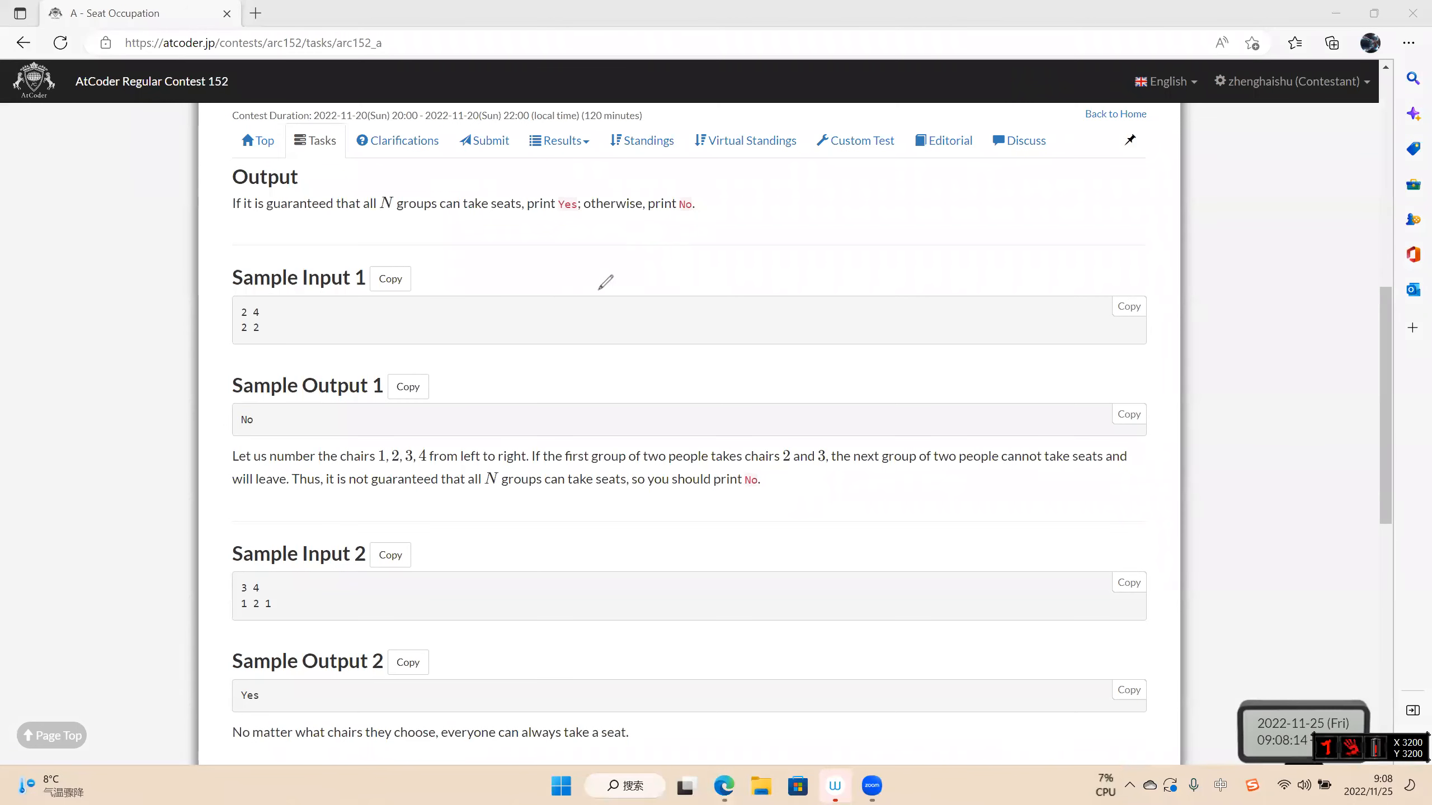
{"action": "mouse_move", "coordinate": [578, 252]}
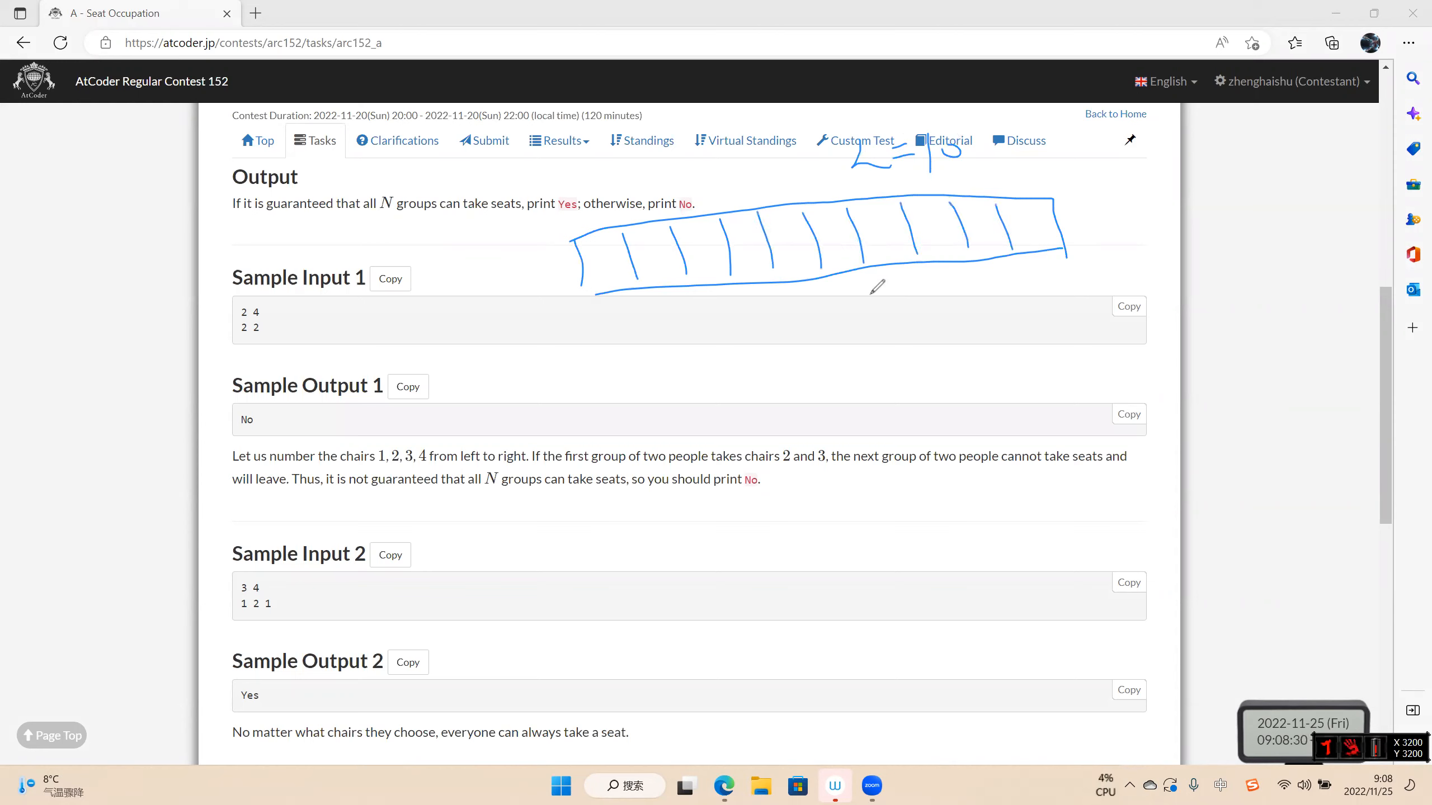
{"action": "mouse_move", "coordinate": [679, 364]}
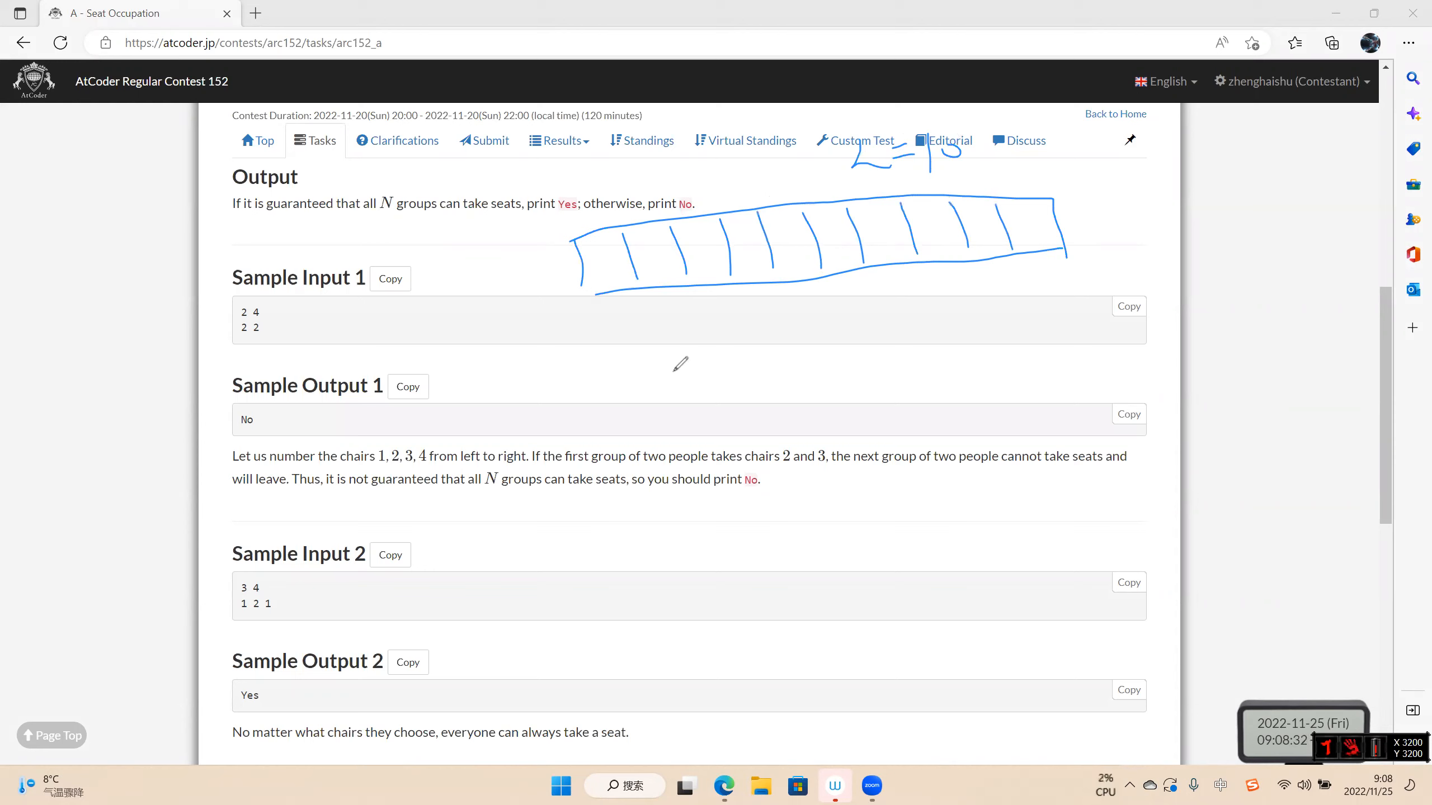
{"action": "mouse_move", "coordinate": [696, 318]}
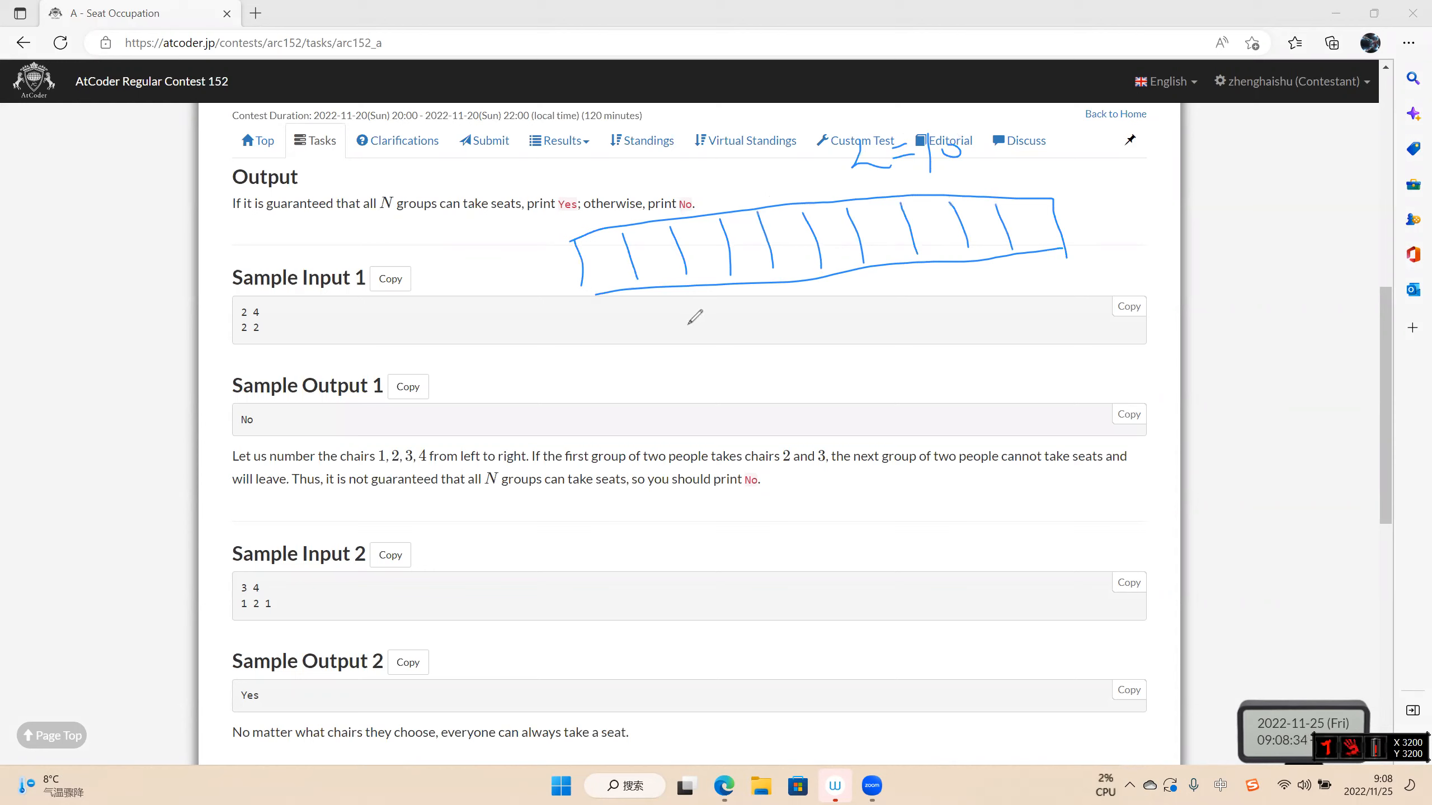
{"action": "mouse_move", "coordinate": [693, 303]}
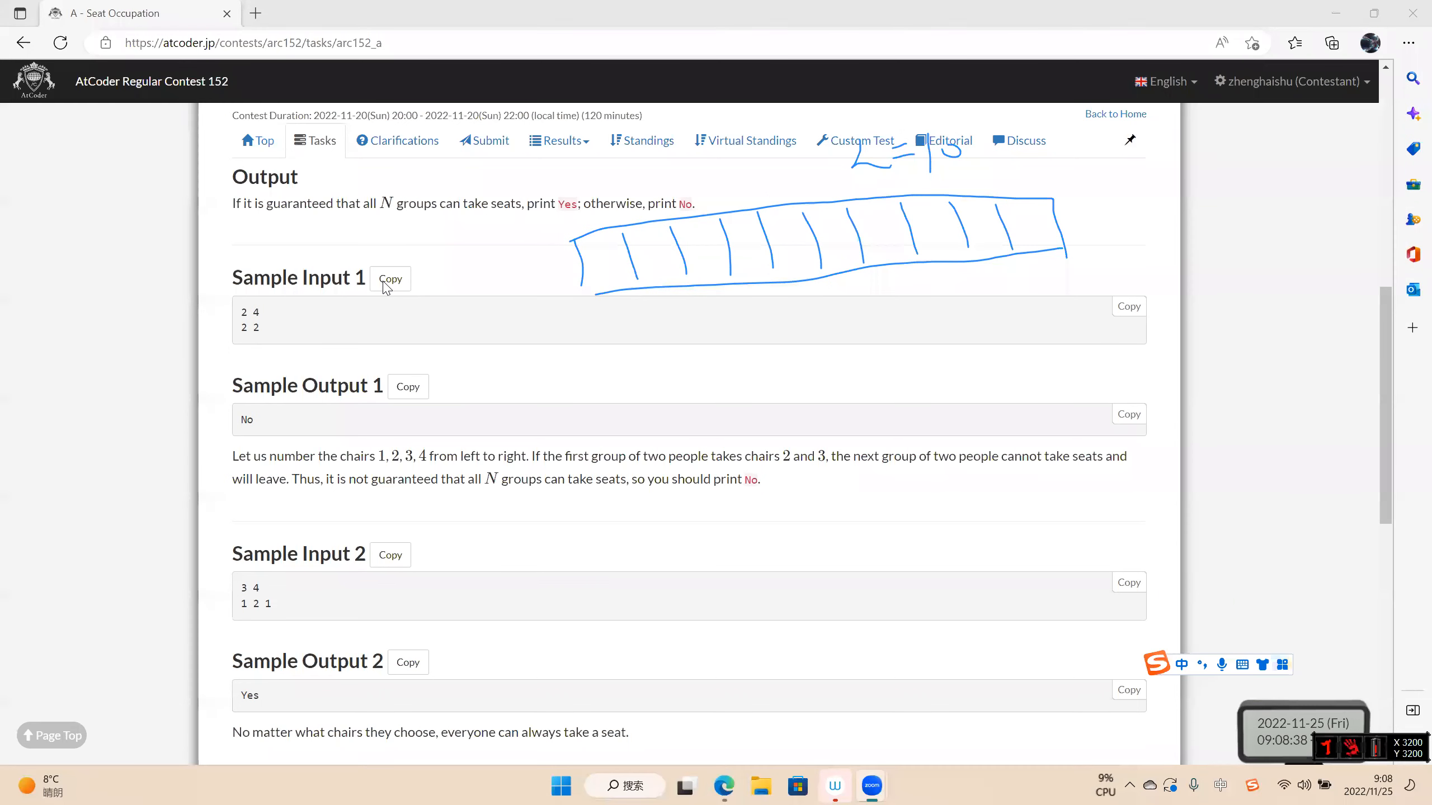
Scroll back to the statement and pen-write a1=1 and a2=2 beneath the chair sketch
{"action": "scroll", "scroll_direction": "up", "scroll_amount": 3}
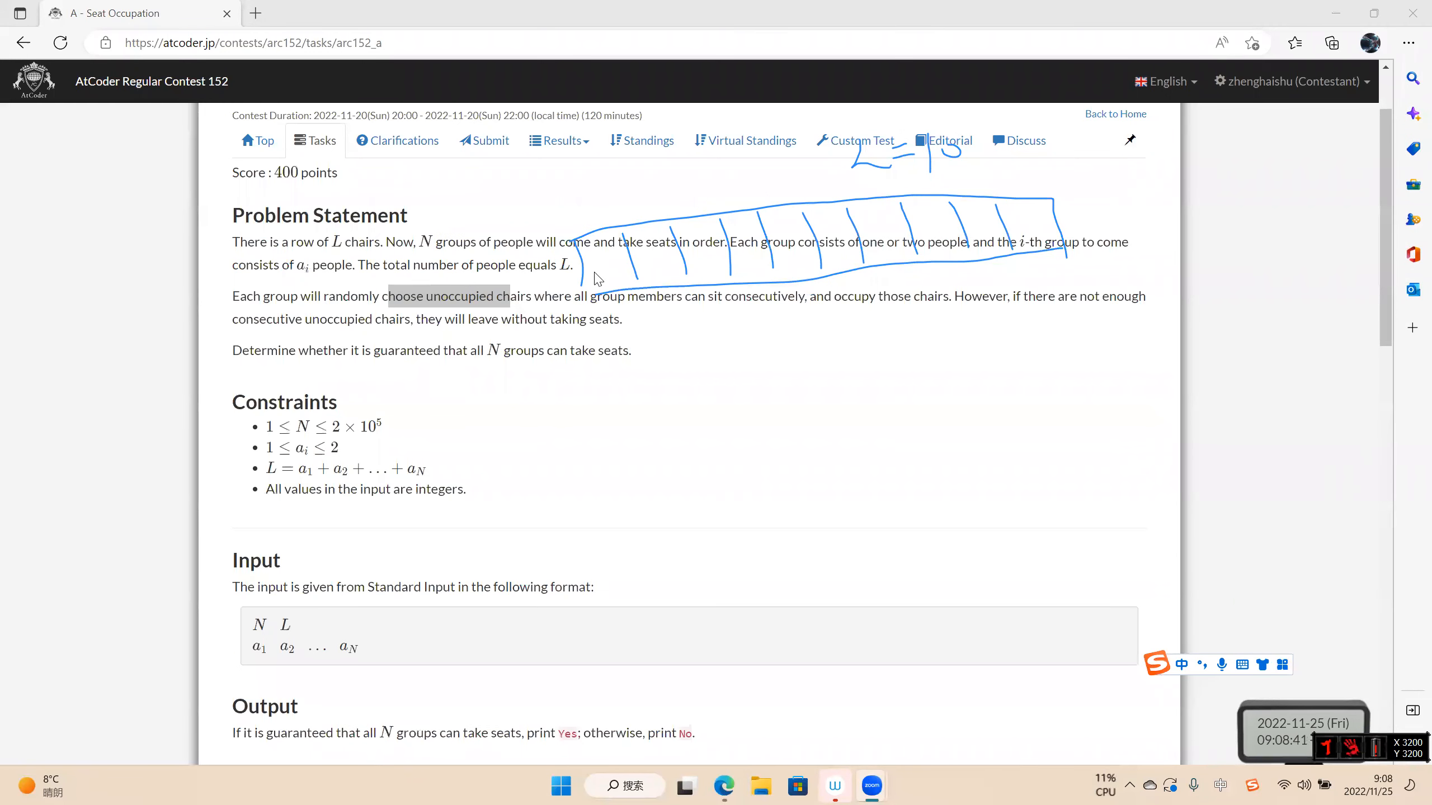
{"action": "mouse_move", "coordinate": [711, 159]}
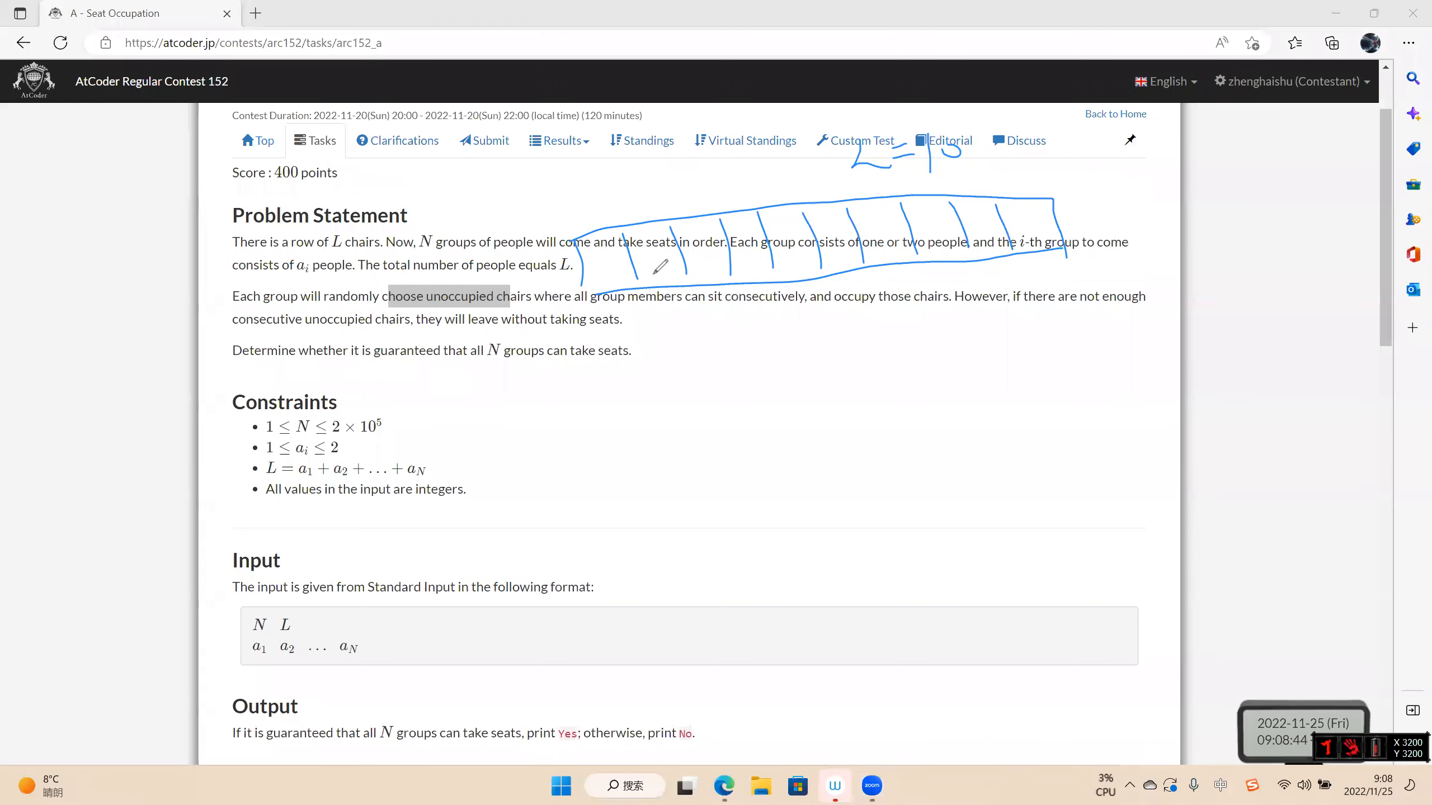
{"action": "mouse_move", "coordinate": [686, 257]}
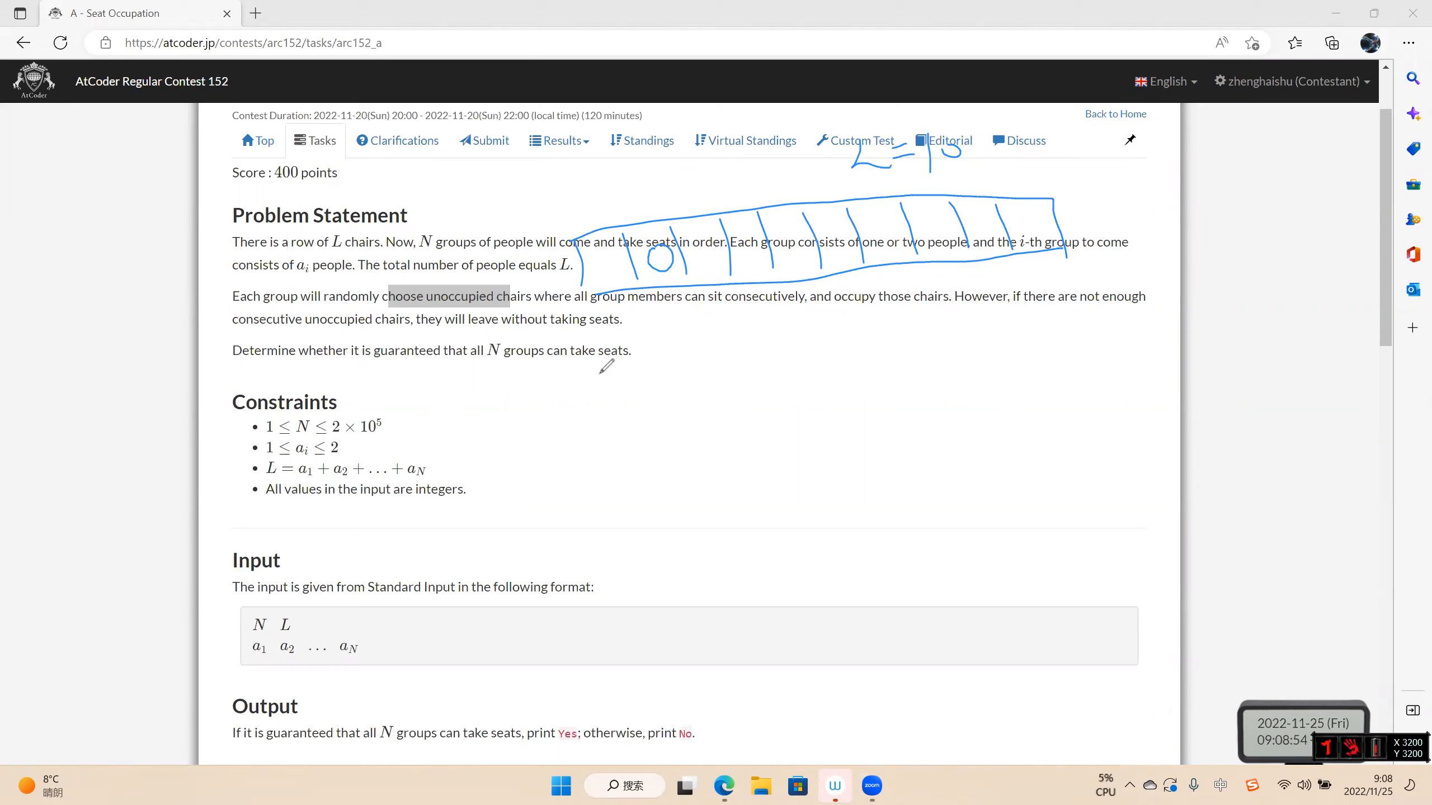
{"action": "left_click_drag", "start_coordinate": [588, 375], "coordinate": [680, 392]}
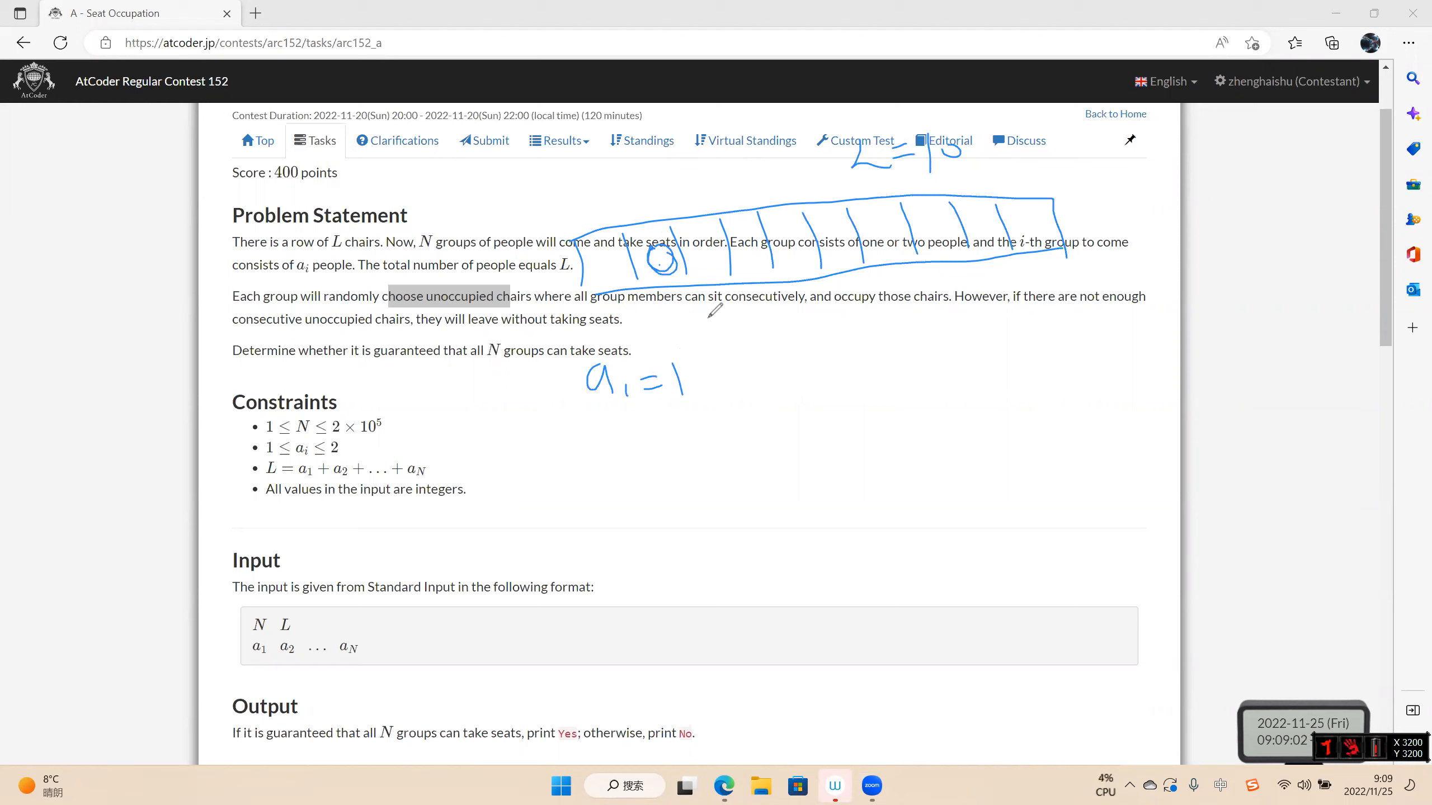
{"action": "left_click_drag", "start_coordinate": [767, 374], "coordinate": [868, 366]}
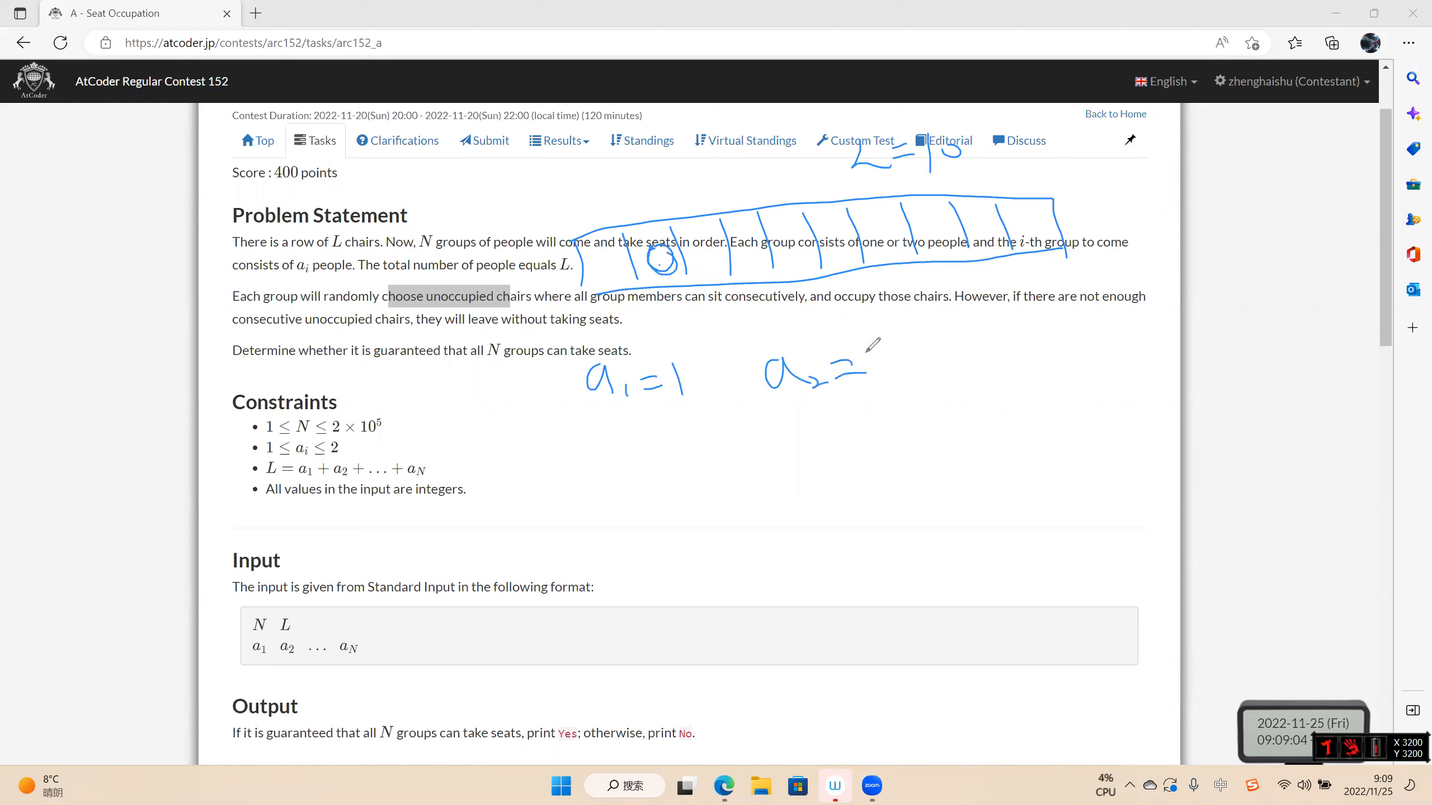
{"action": "left_click_drag", "start_coordinate": [863, 366], "coordinate": [904, 384]}
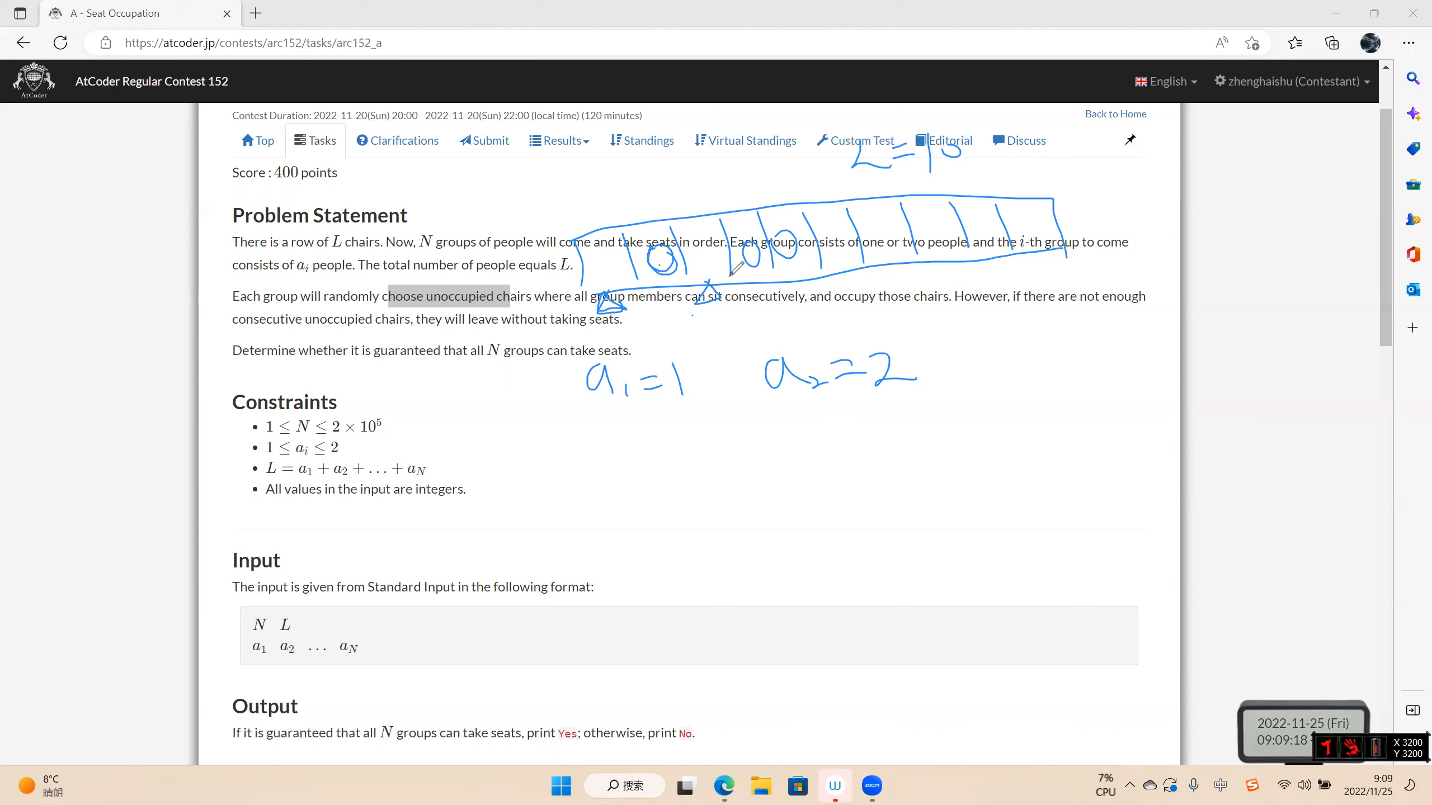
{"action": "mouse_move", "coordinate": [997, 345]}
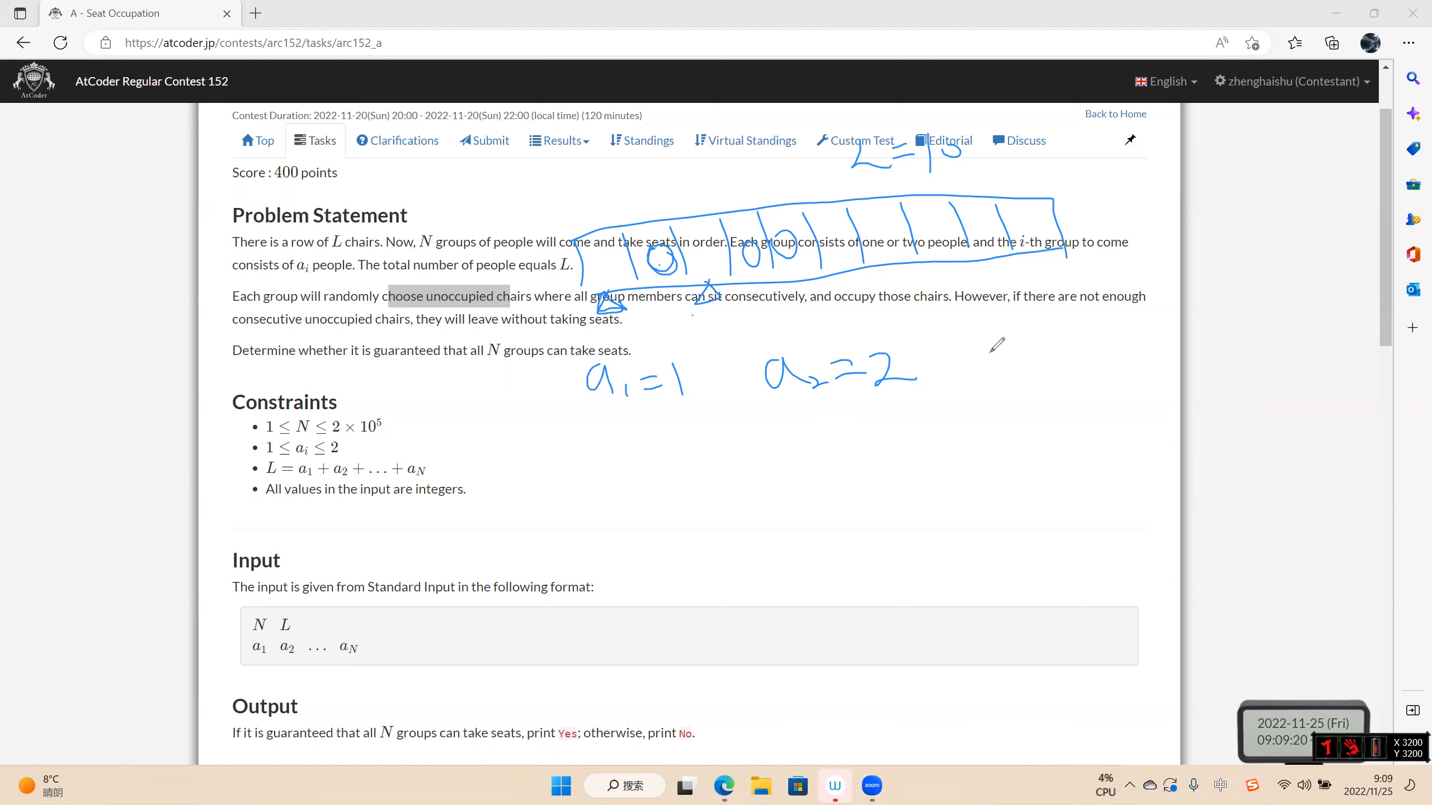
Mark more taken seats and write an a5 note with two circles, underlined
{"action": "left_click_drag", "start_coordinate": [981, 366], "coordinate": [1027, 365]}
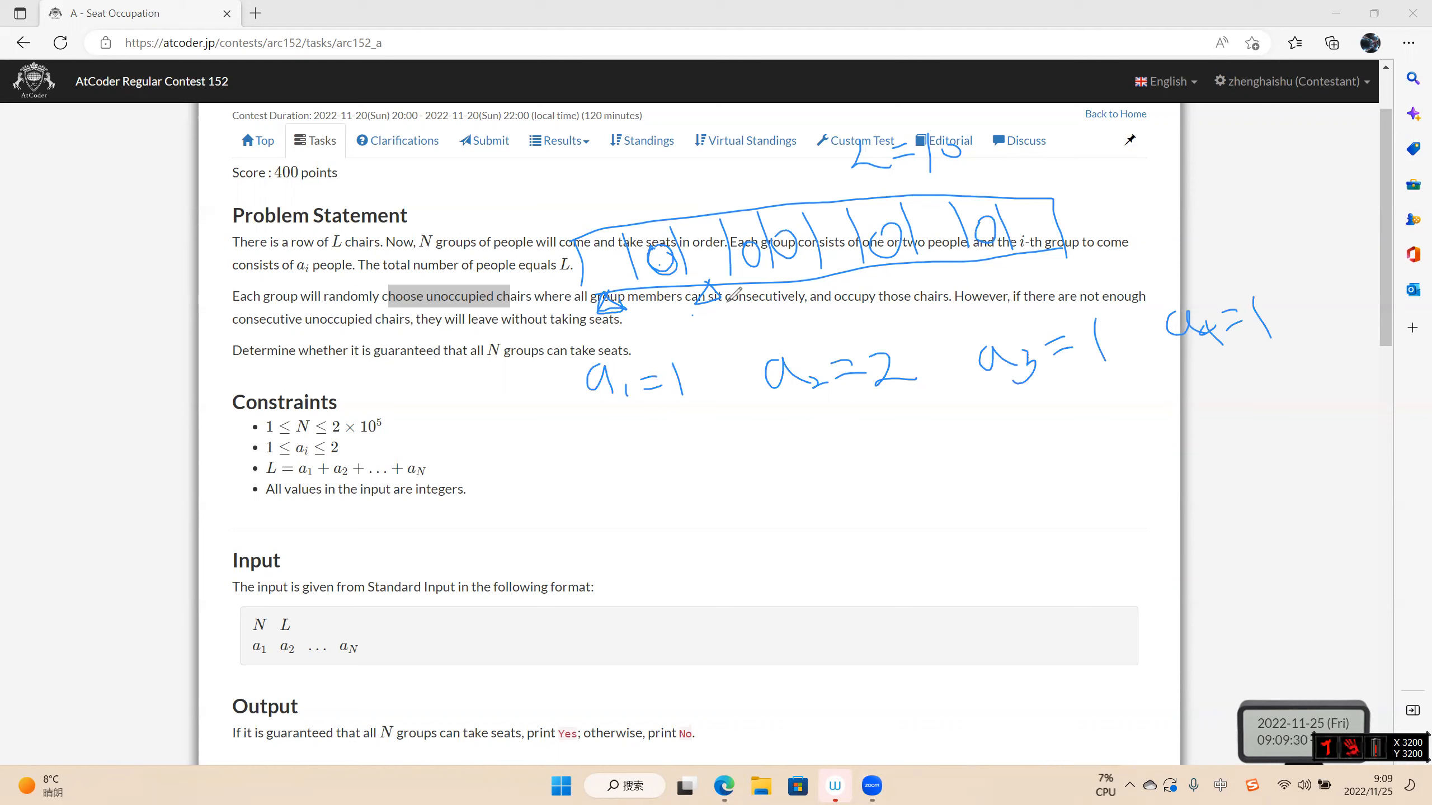
{"action": "mouse_move", "coordinate": [639, 483]}
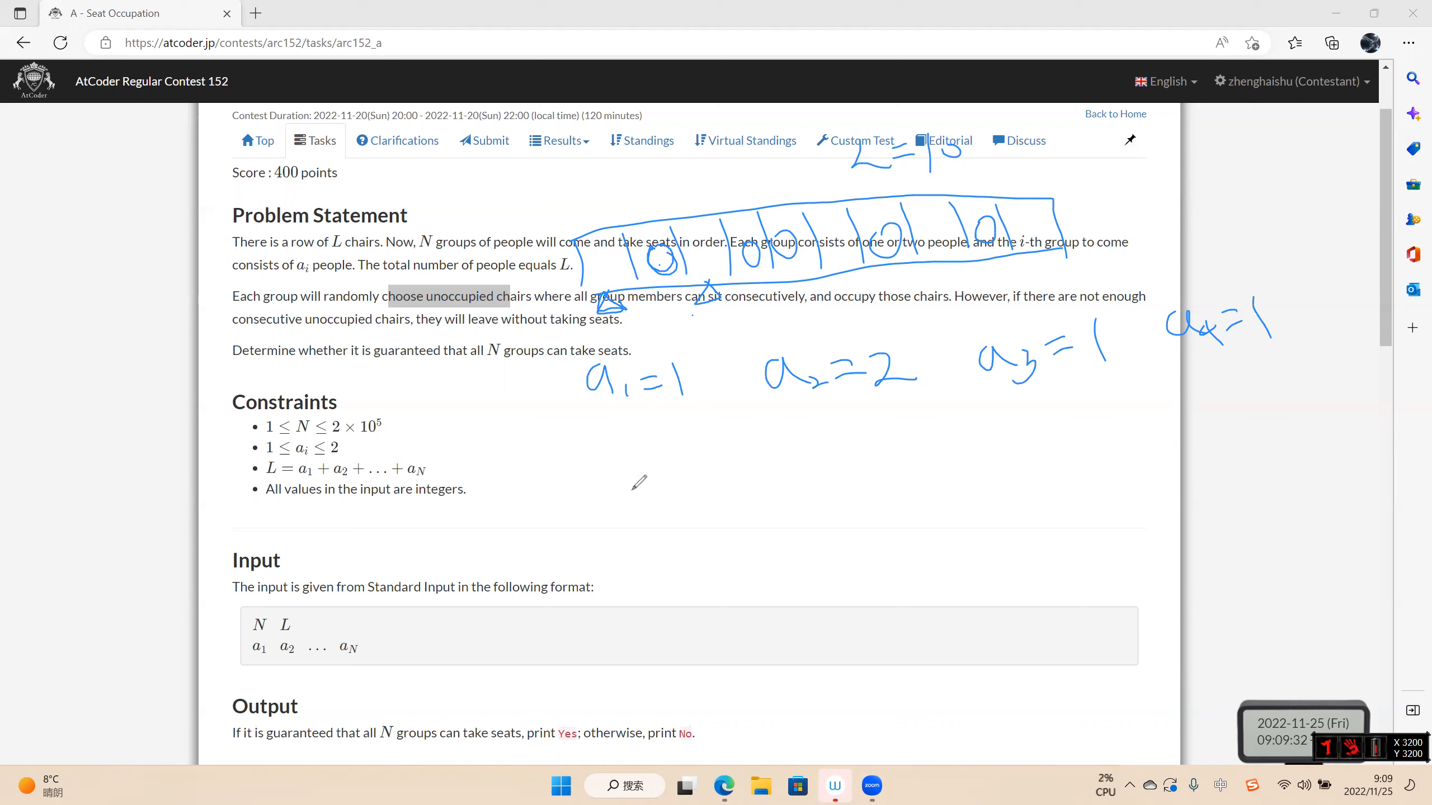
{"action": "left_click_drag", "start_coordinate": [612, 483], "coordinate": [721, 461]}
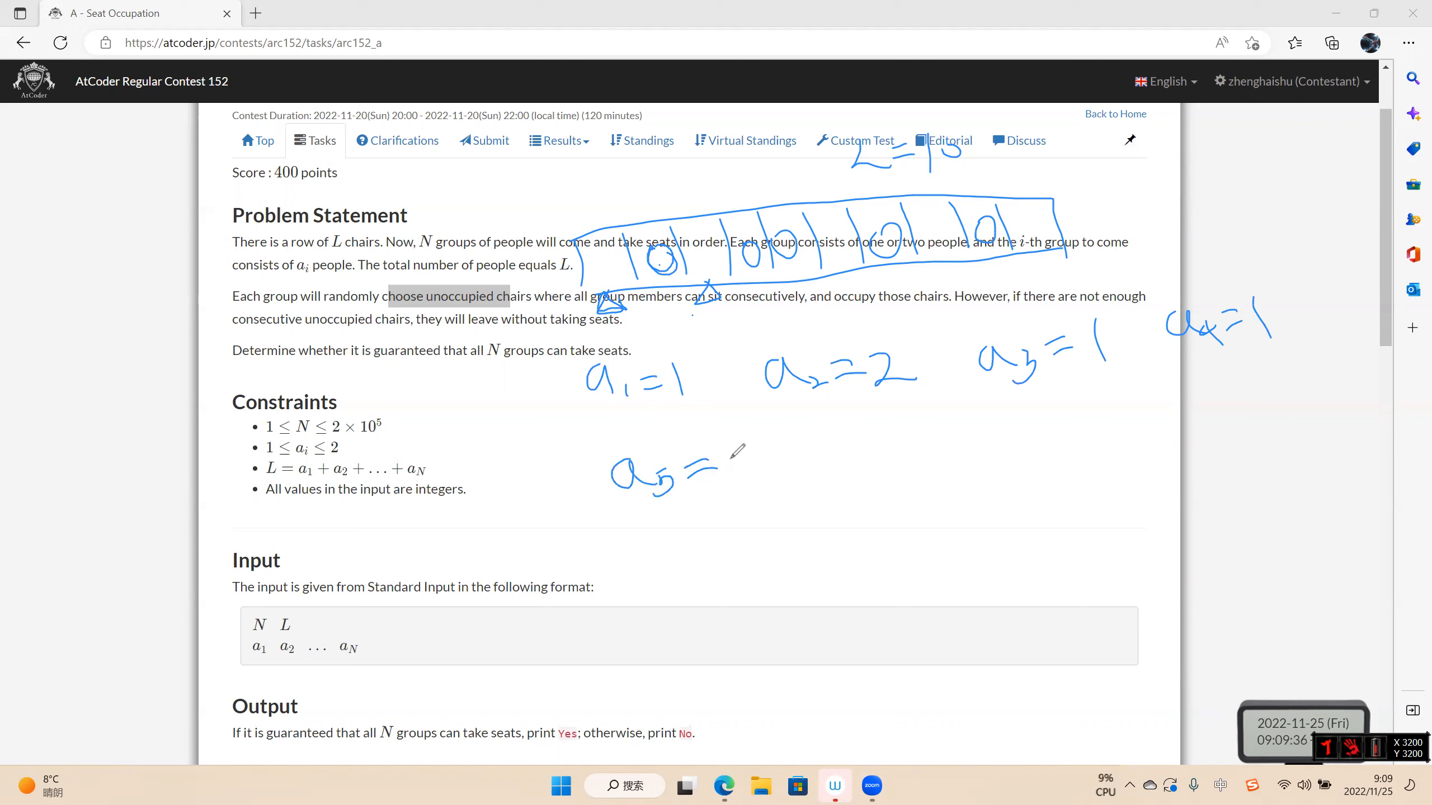
{"action": "left_click_drag", "start_coordinate": [721, 456], "coordinate": [772, 456]}
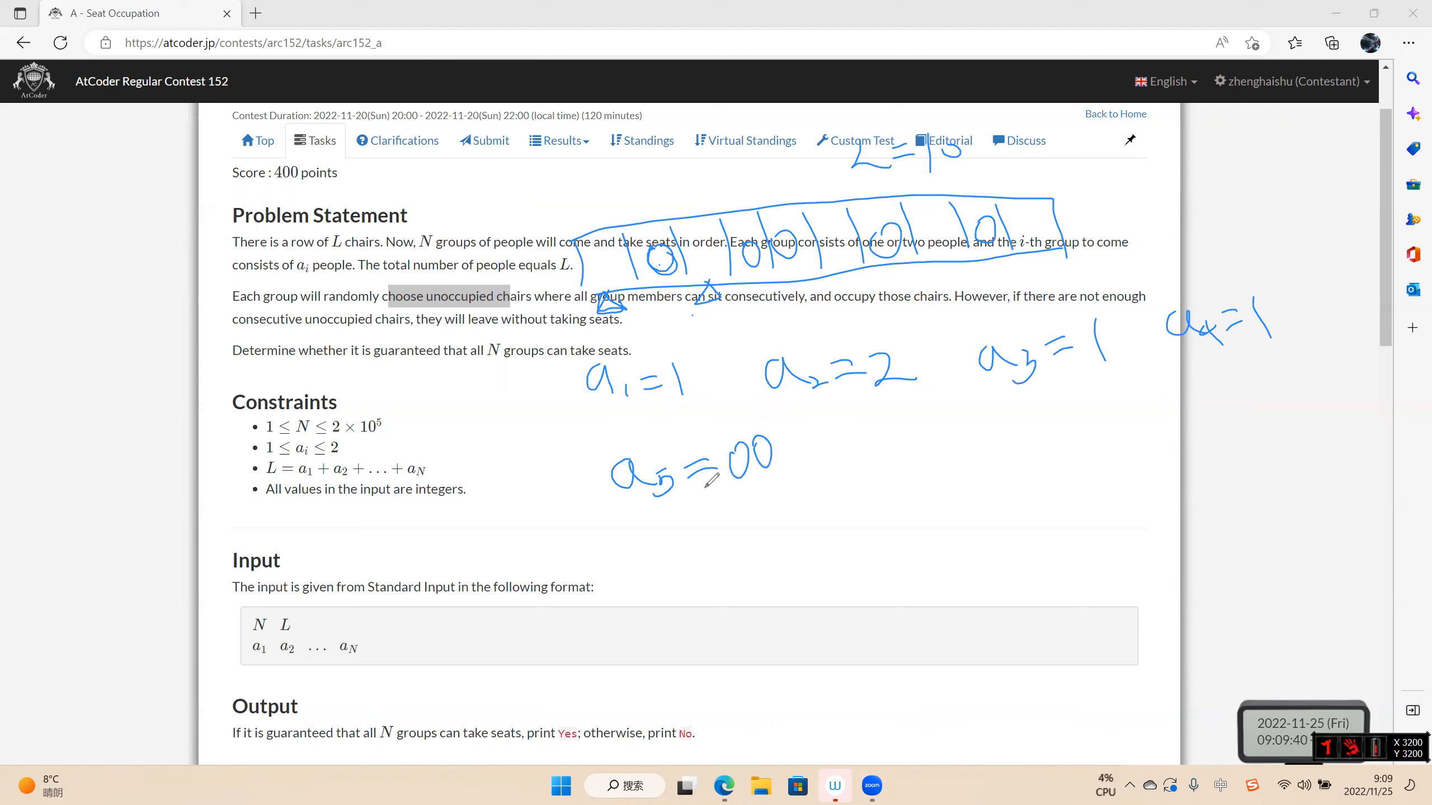
{"action": "left_click_drag", "start_coordinate": [640, 538], "coordinate": [730, 529]}
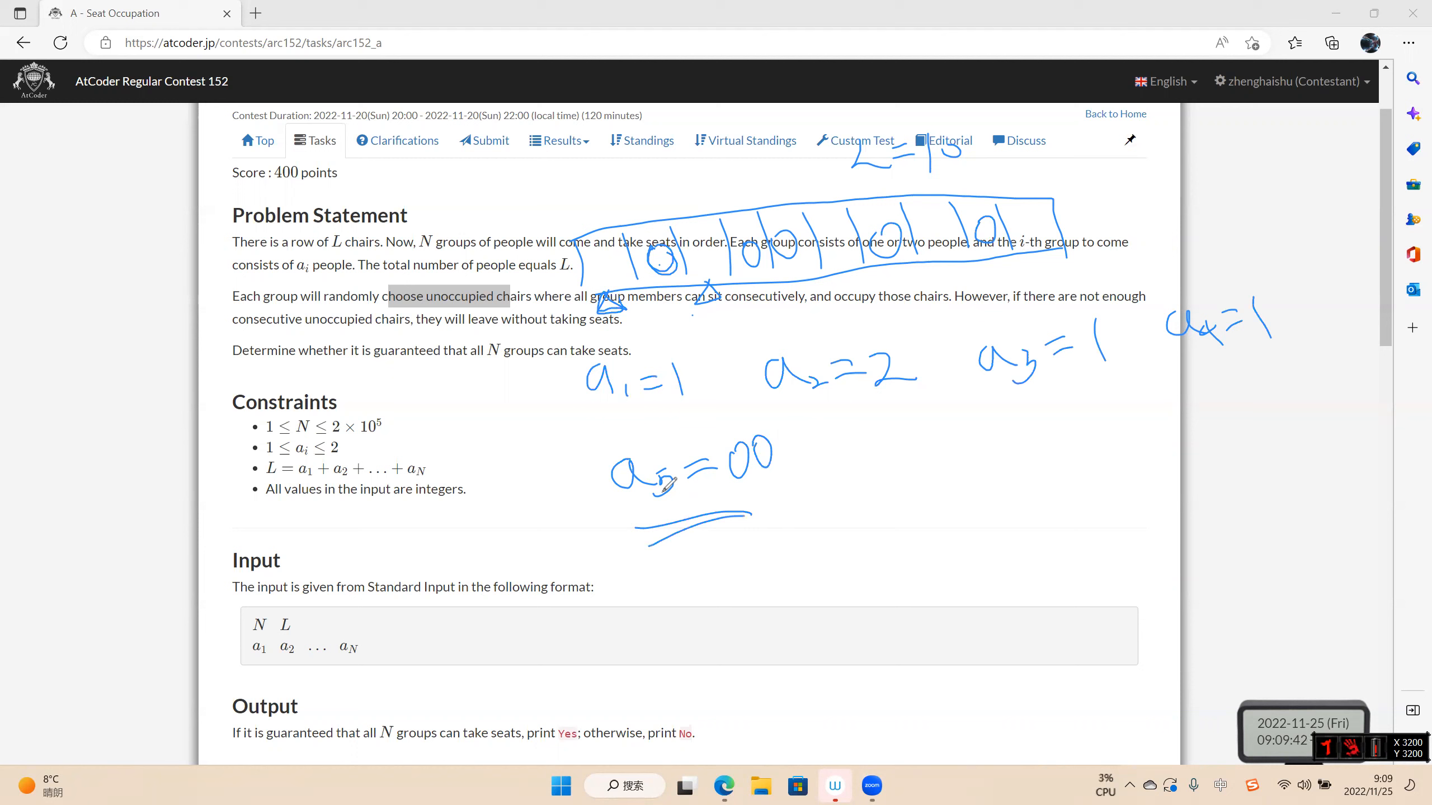
{"action": "mouse_move", "coordinate": [941, 420]}
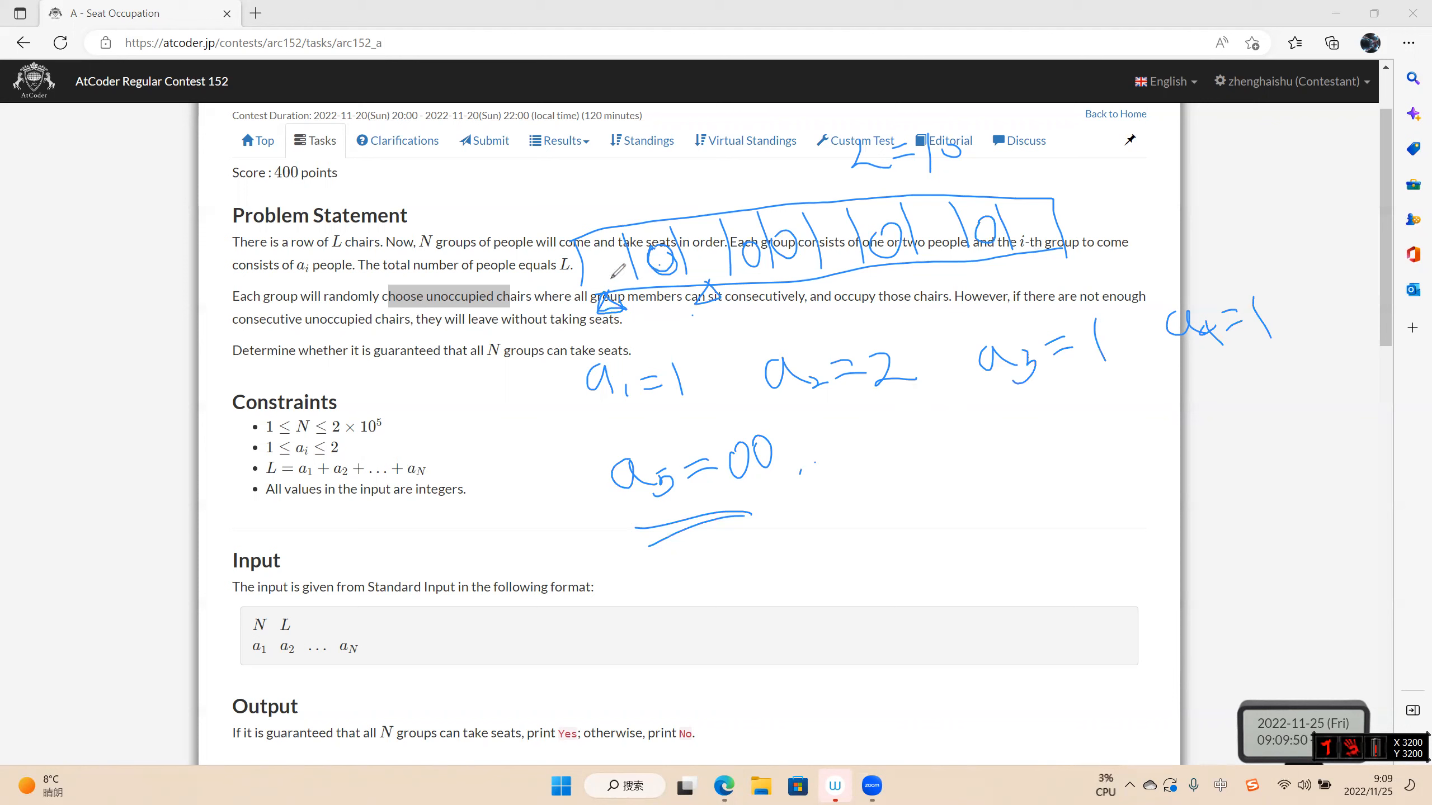
{"action": "mouse_move", "coordinate": [612, 292]}
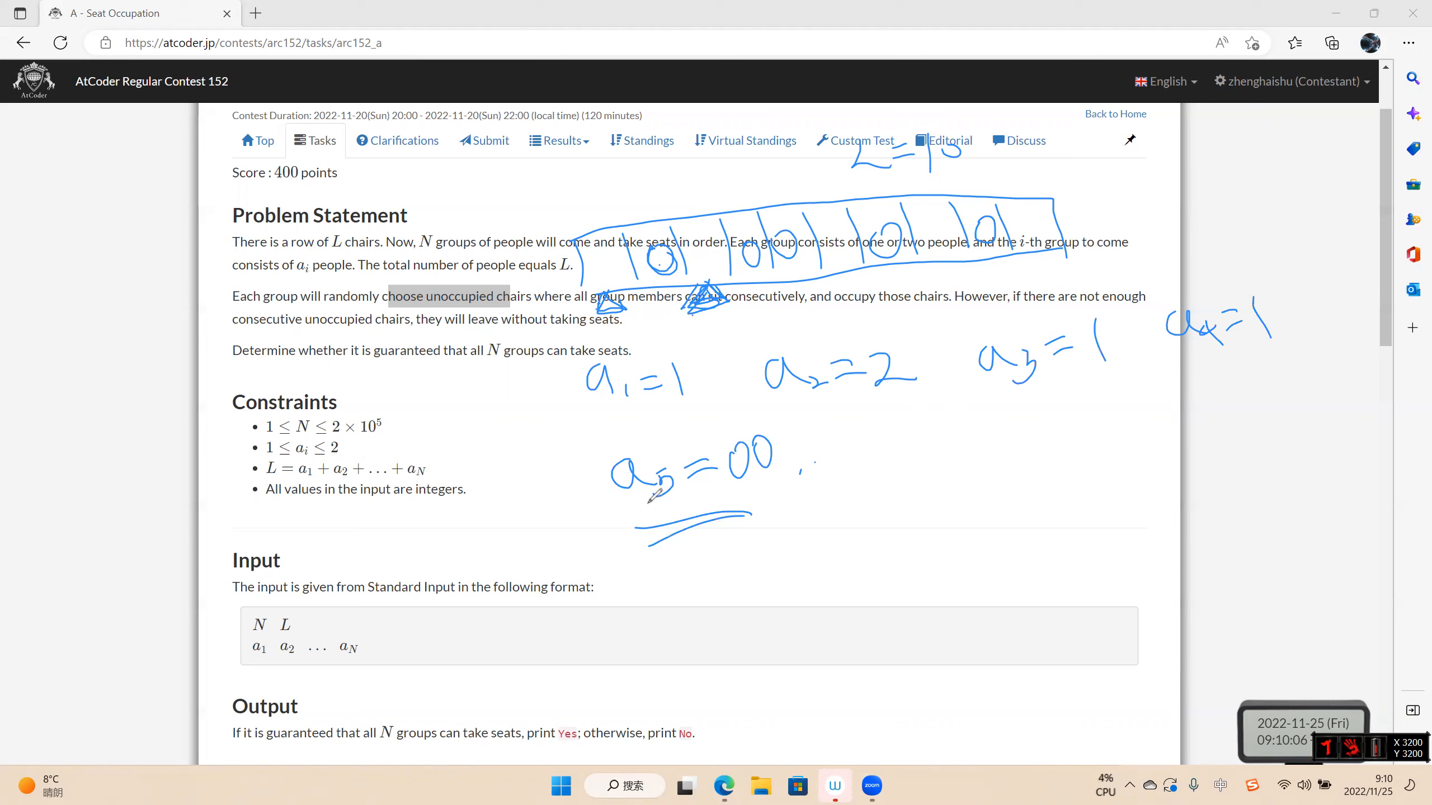
Pen-write the No and Yes answer notes, then scroll down to Sample Input 1
{"action": "left_click_drag", "start_coordinate": [652, 532], "coordinate": [754, 507]}
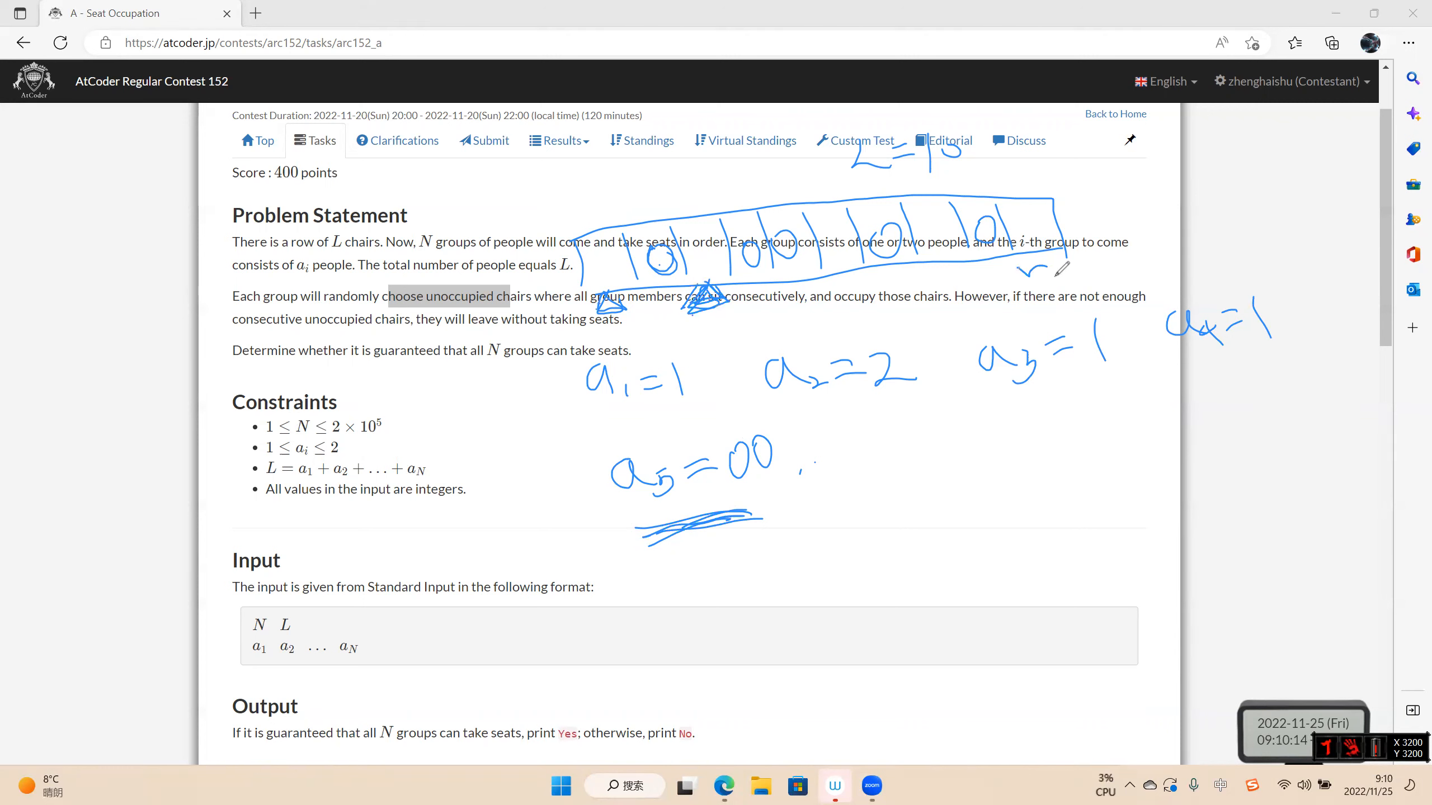
{"action": "left_click_drag", "start_coordinate": [1050, 274], "coordinate": [1142, 264]}
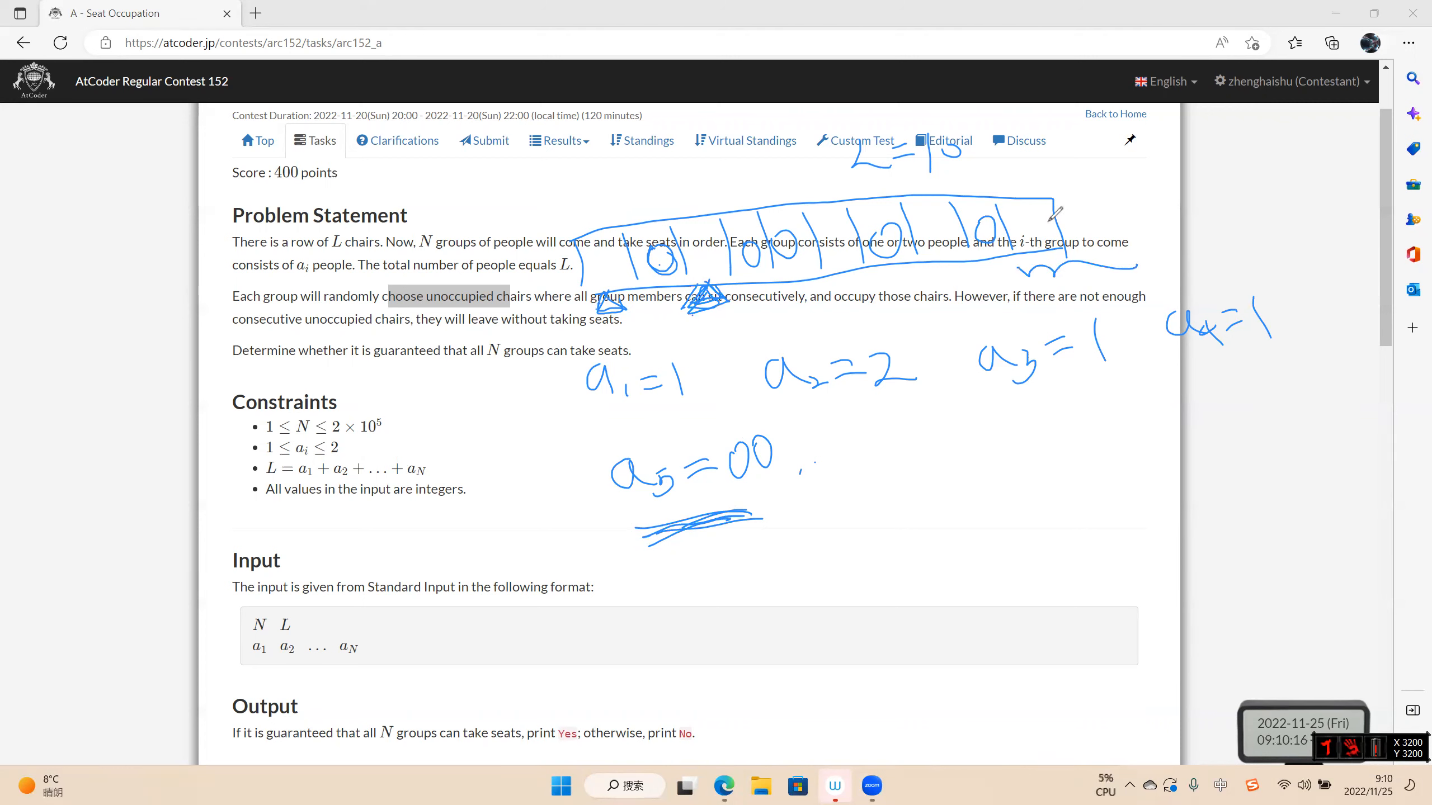
{"action": "mouse_move", "coordinate": [1192, 173]}
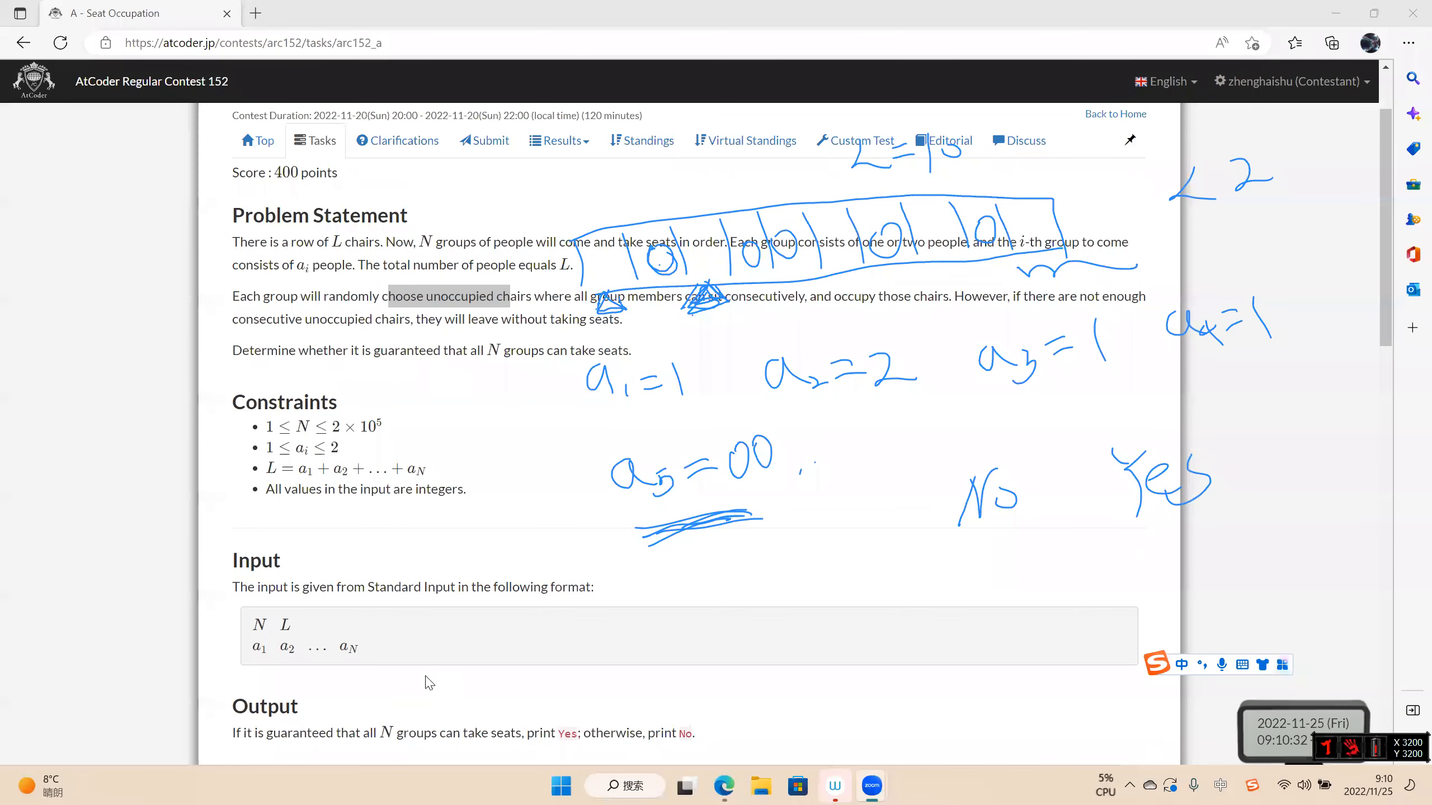
{"action": "scroll", "scroll_direction": "down", "scroll_amount": 3}
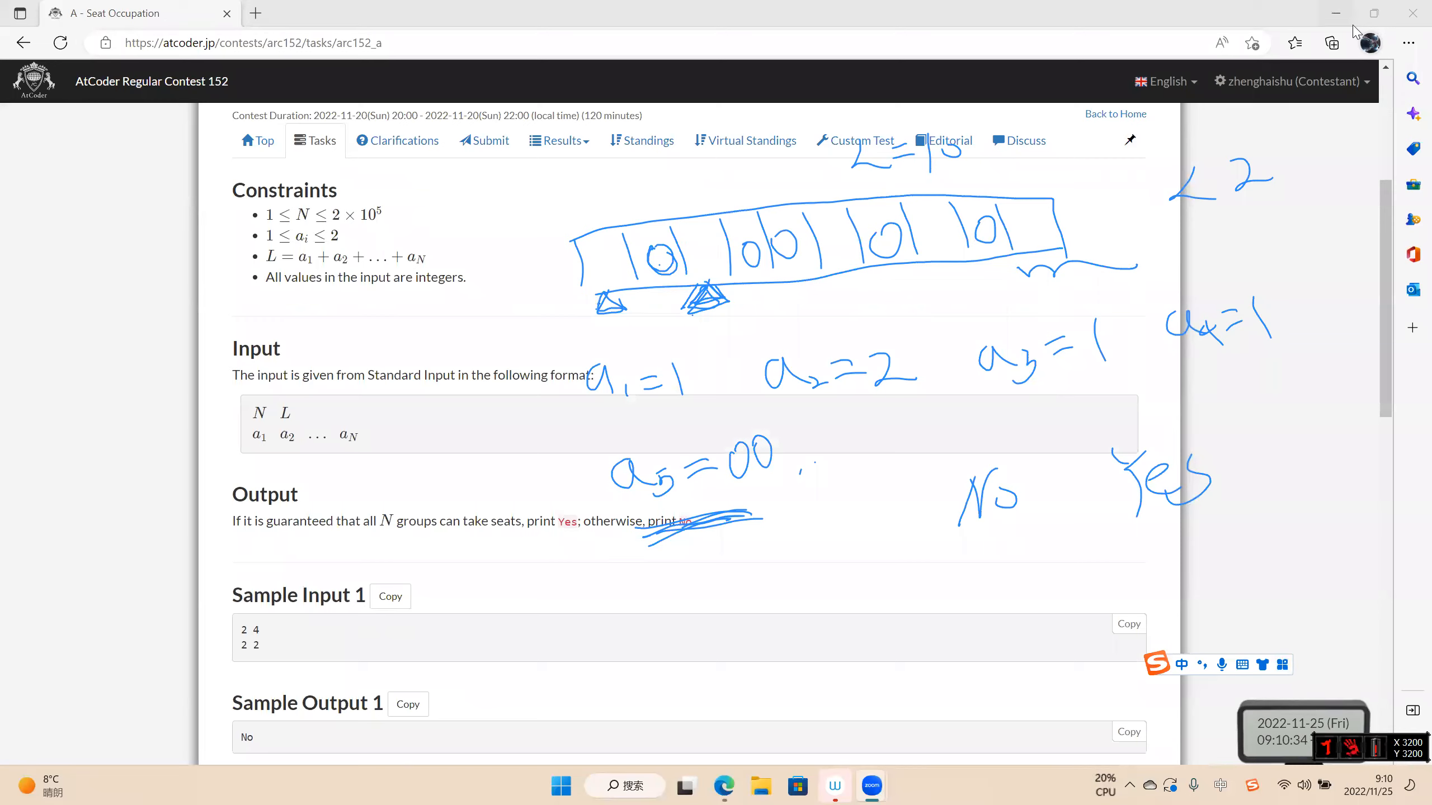
Minimize Edge and open the test project inside the desktop CPP folder
{"action": "left_click", "coordinate": [1335, 12]}
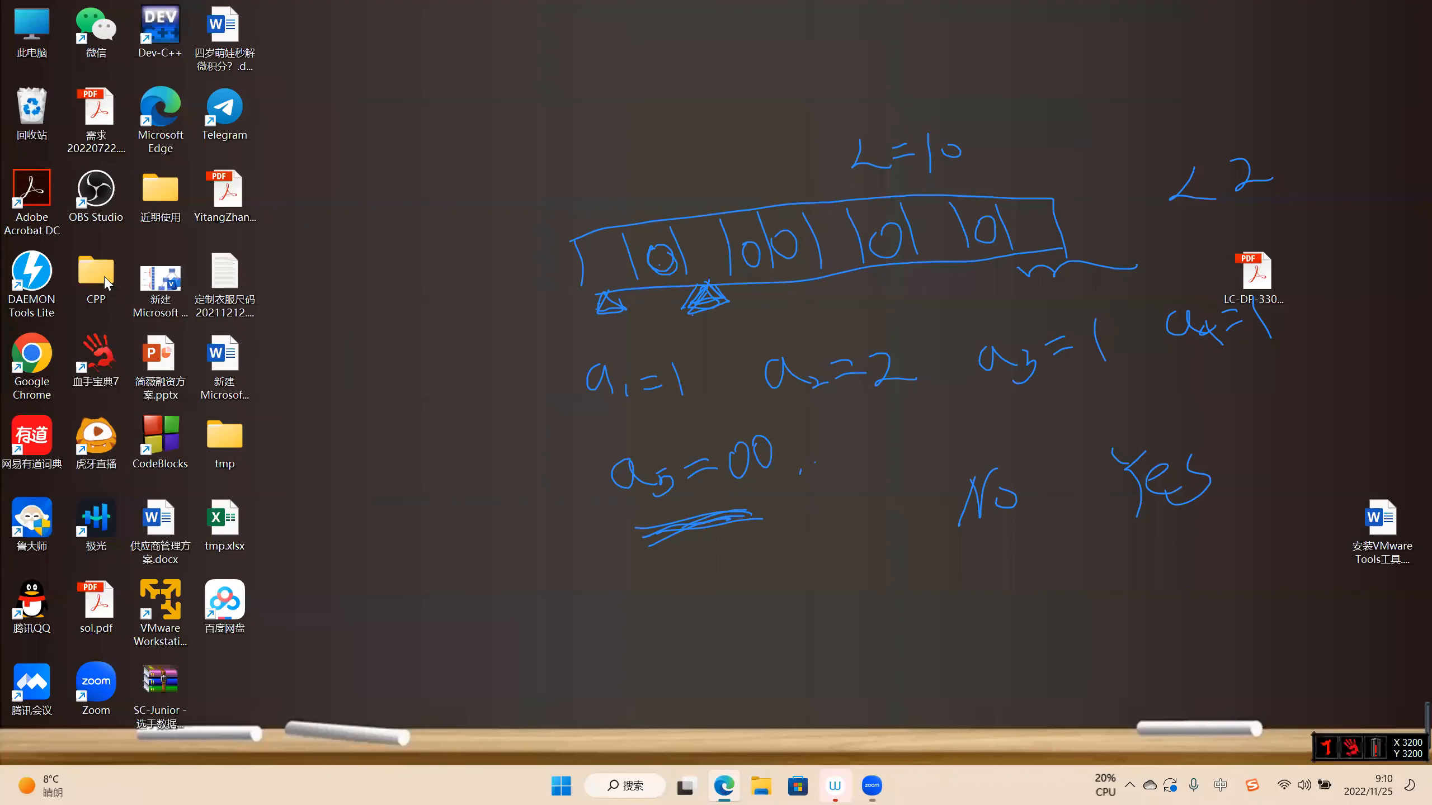
{"action": "double_click", "coordinate": [96, 272]}
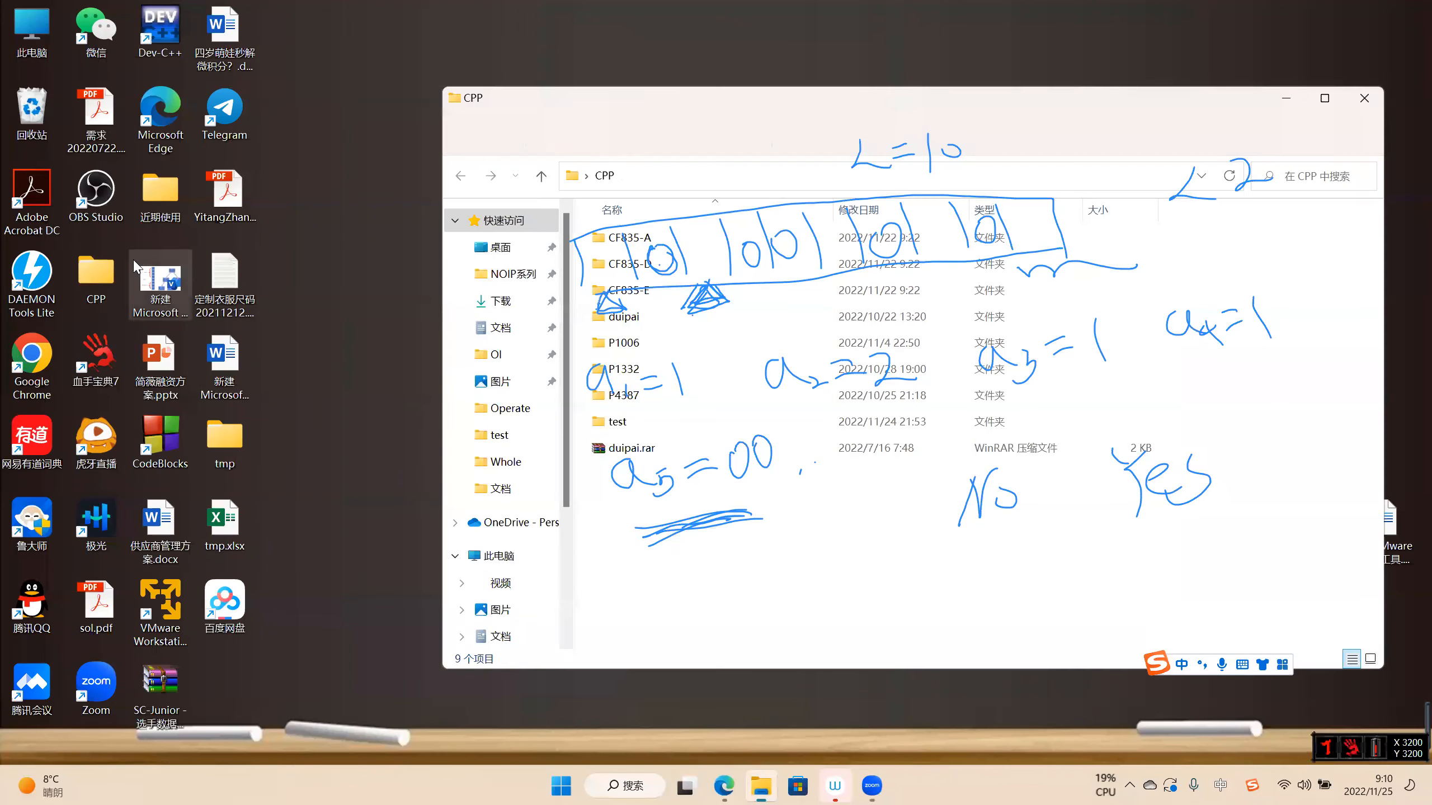
{"action": "double_click", "coordinate": [616, 421]}
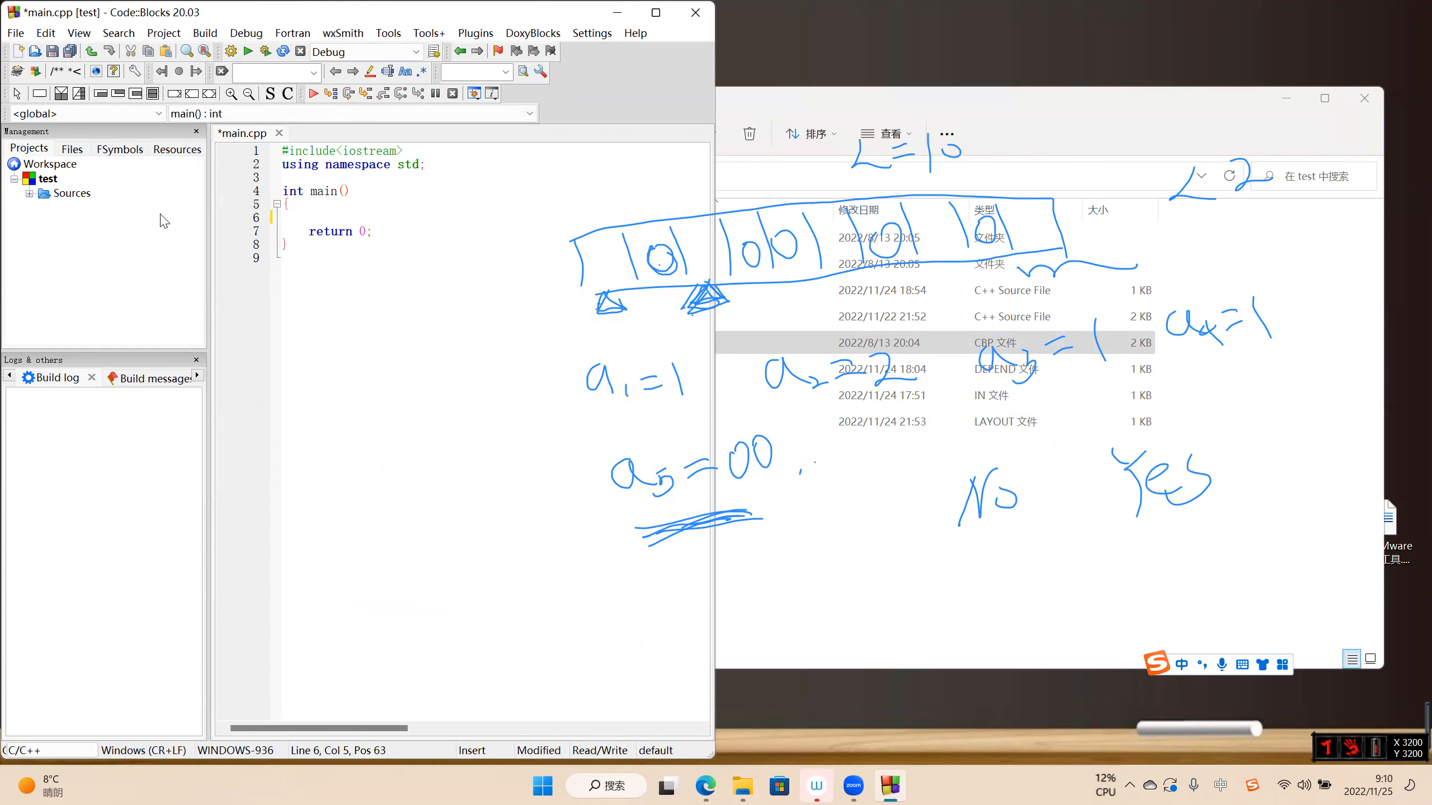
Declare int n, L and read them with cin >> n >> L
{"action": "type", "text": "i"}
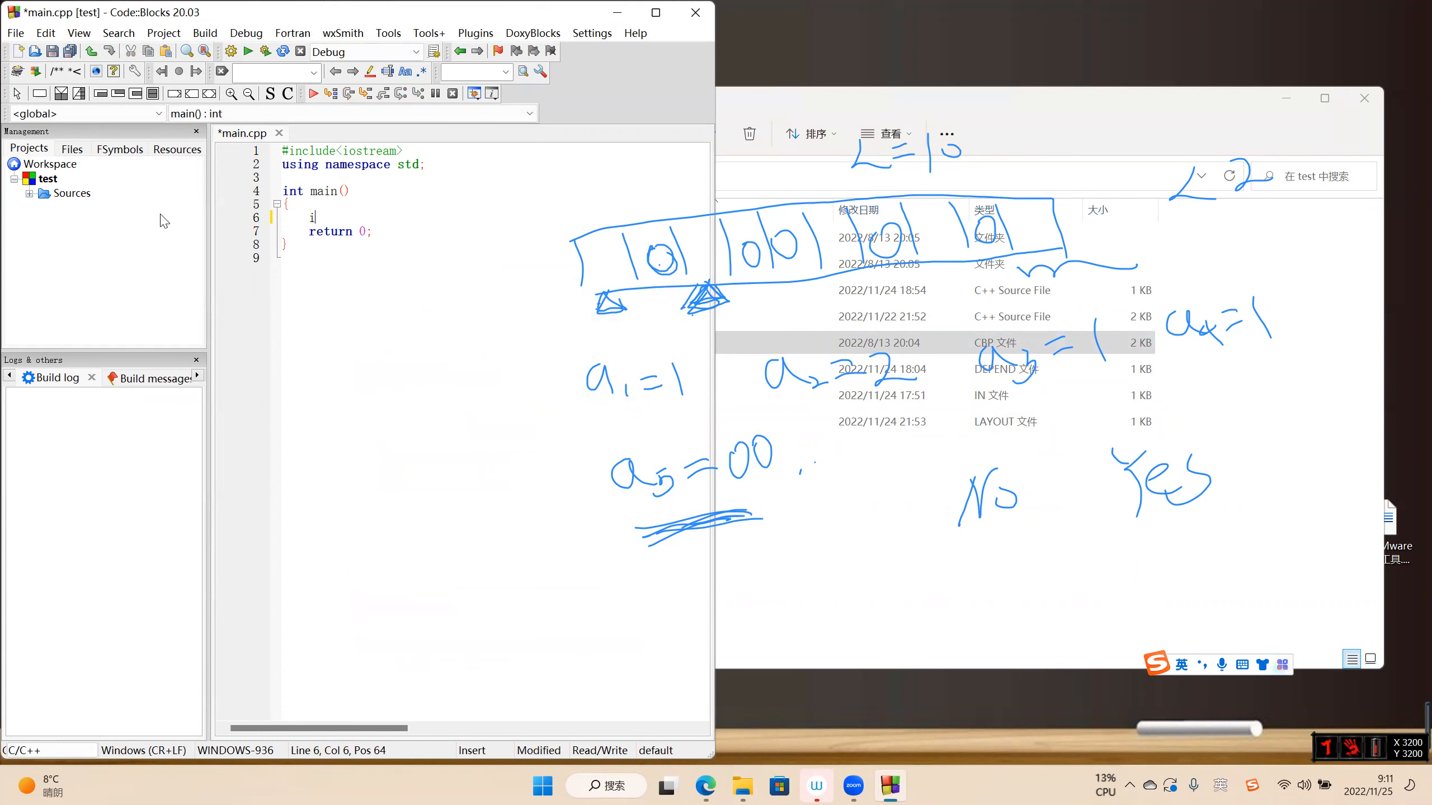
{"action": "type", "text": "nt n, L;"}
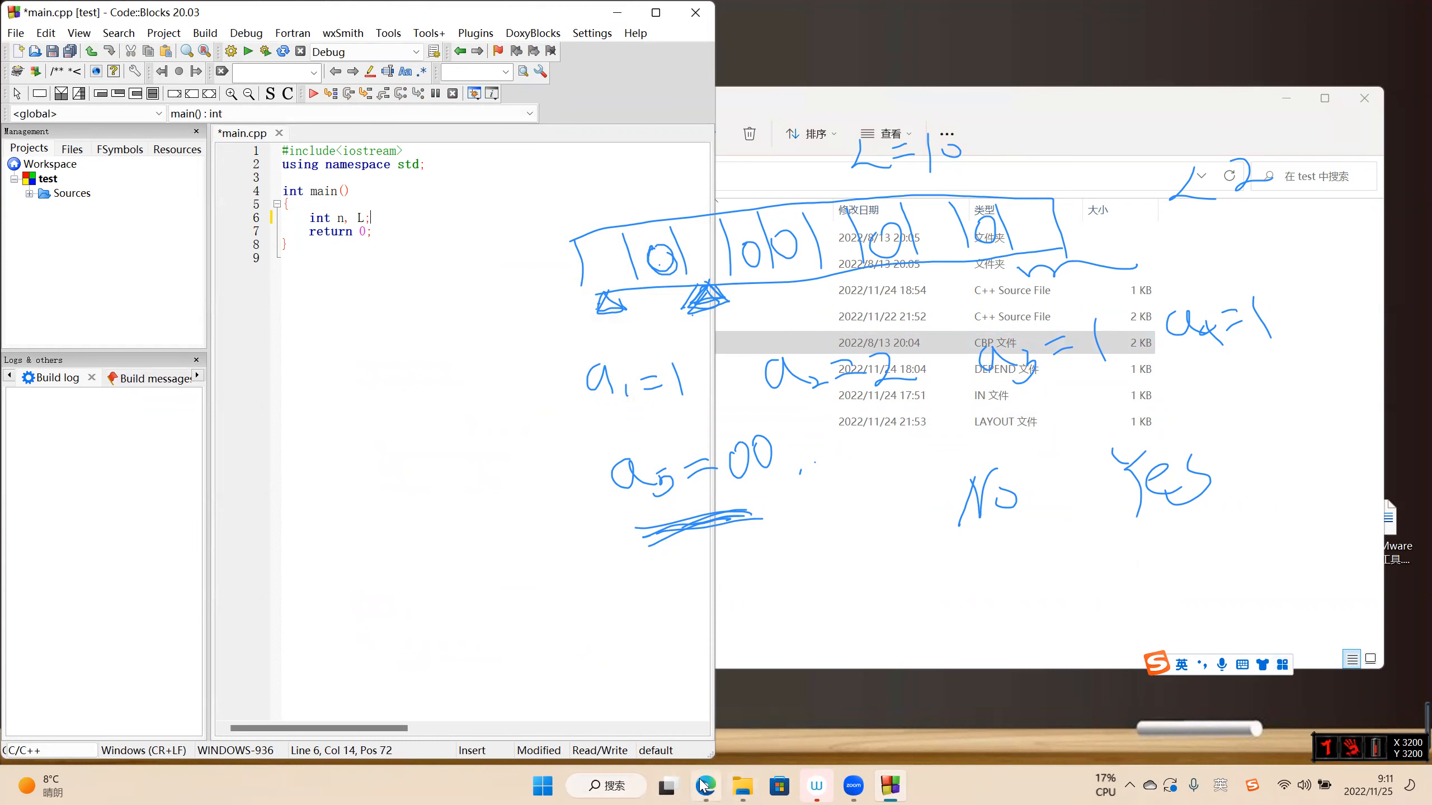
{"action": "left_click", "coordinate": [705, 786]}
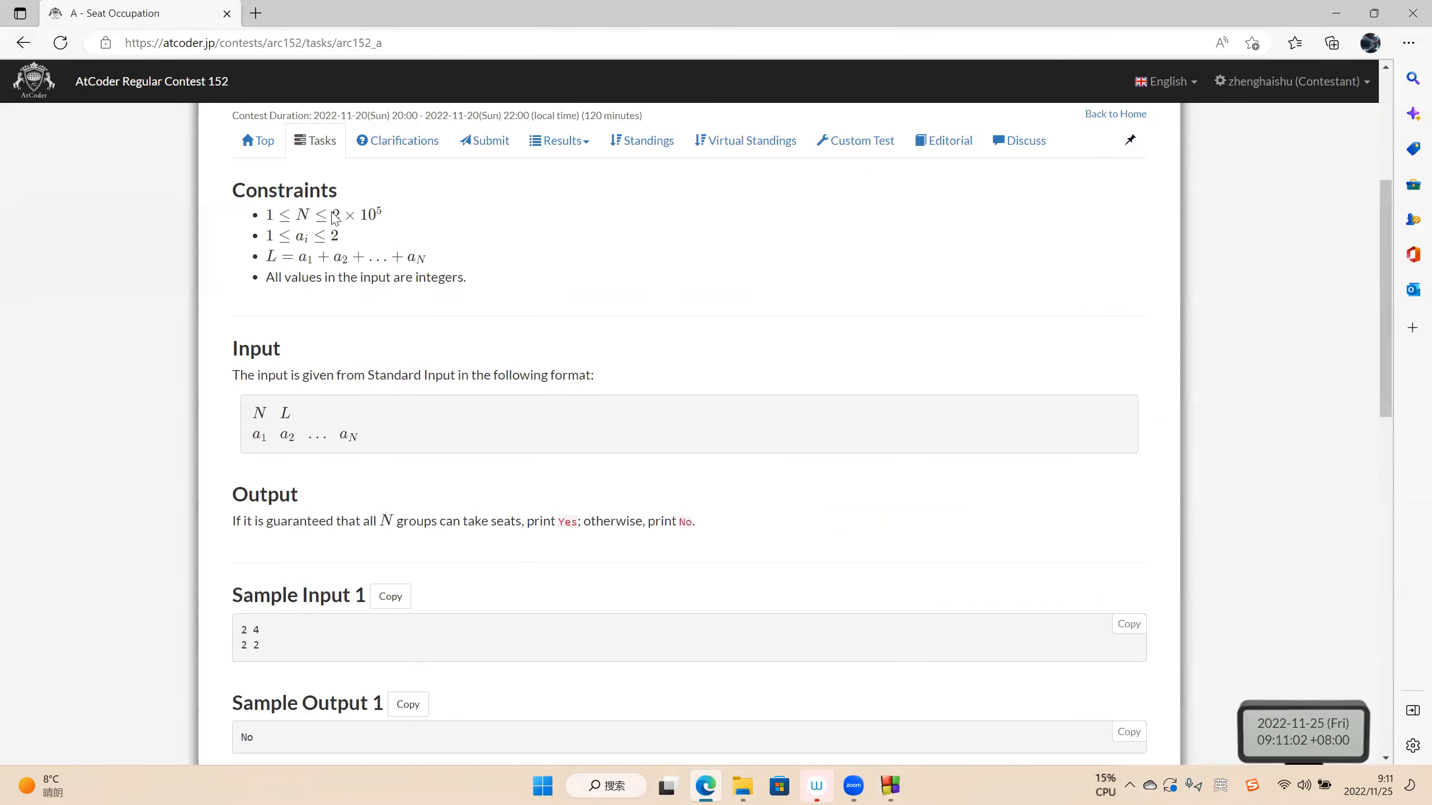
{"action": "left_click_drag", "start_coordinate": [332, 215], "coordinate": [381, 215]}
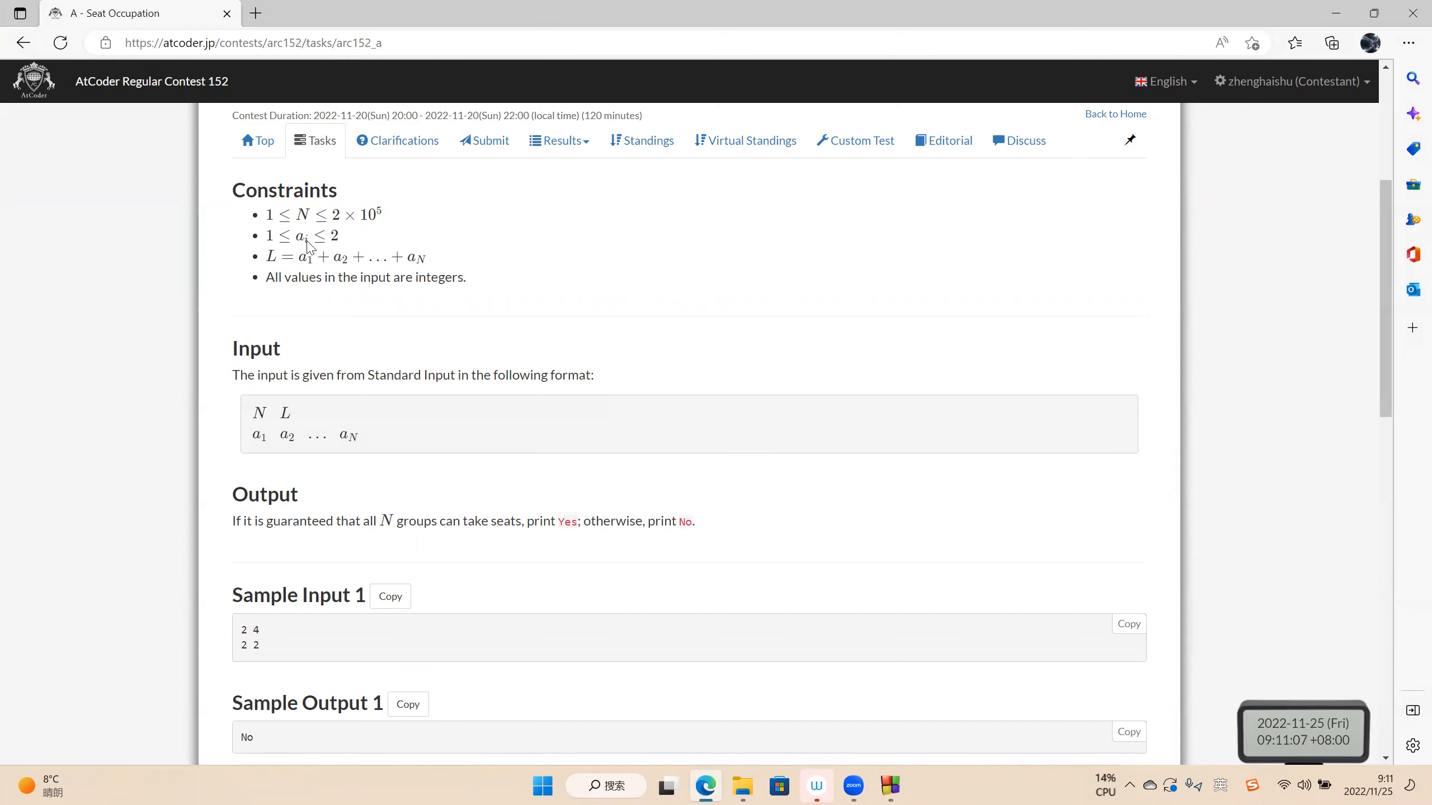
{"action": "scroll", "scroll_direction": "down", "scroll_amount": 3}
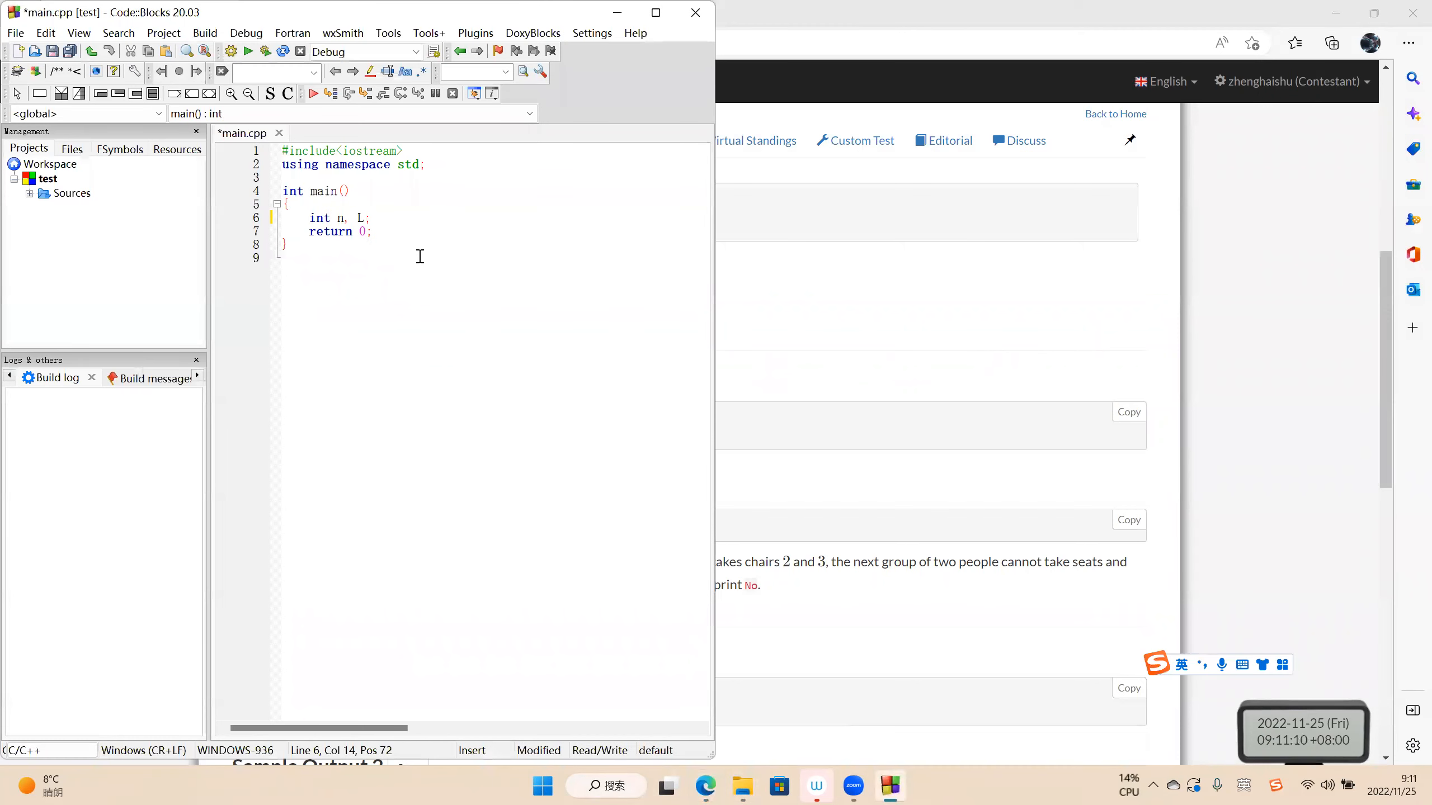
{"action": "type", "text": "int n, L;"}
{"action": "type", "text": "c"}
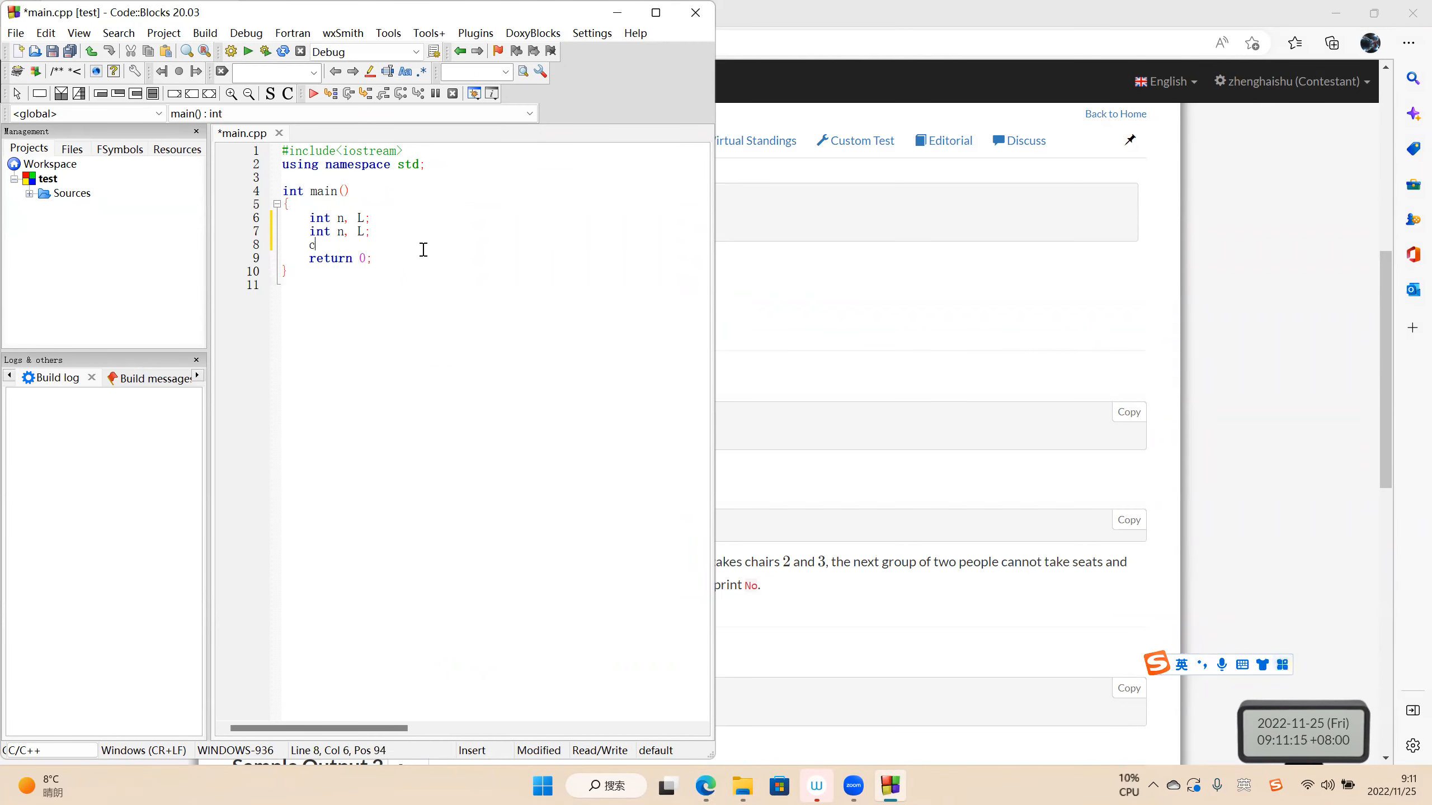
{"action": "key", "text": "Backspace"}
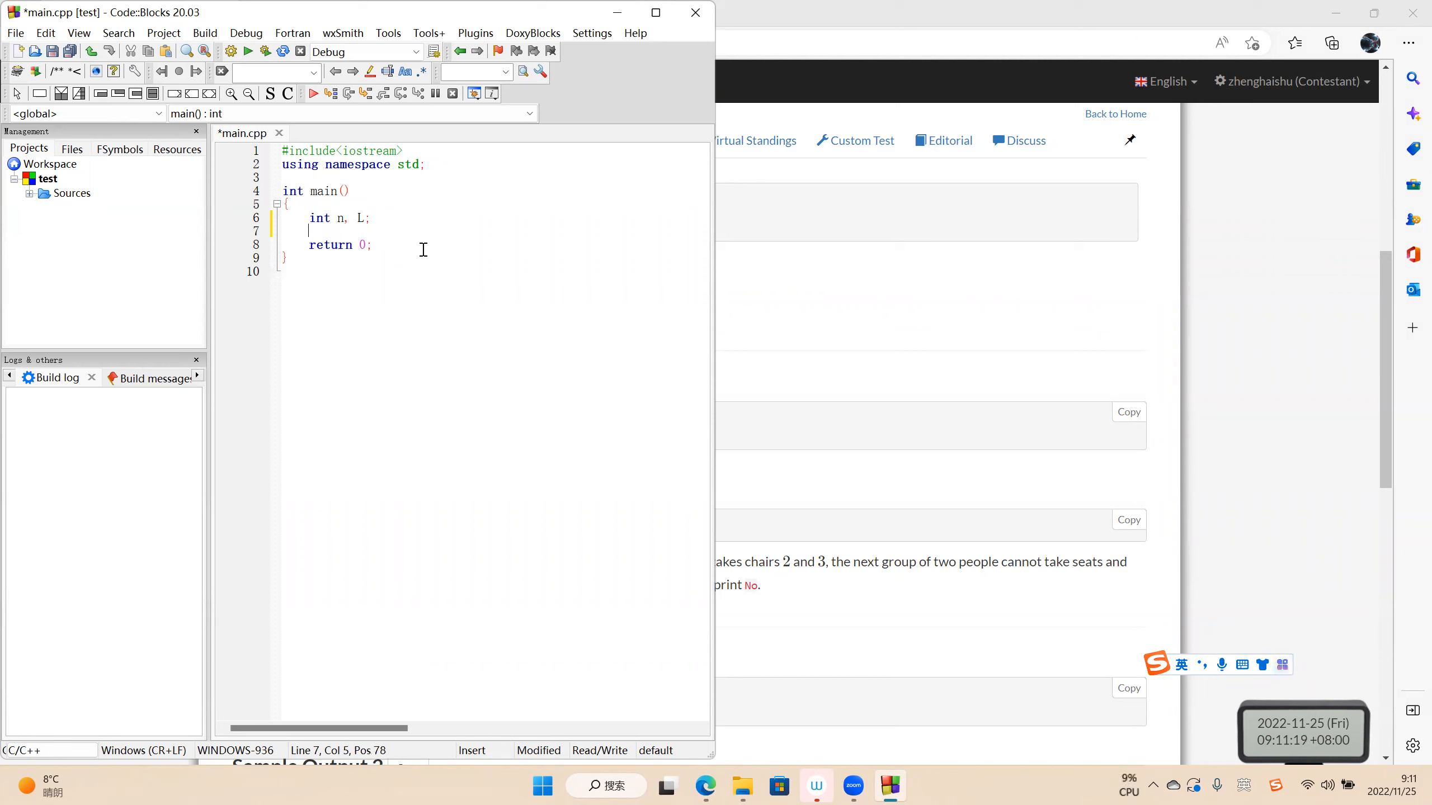
{"action": "type", "text": "cin >> n >> L;"}
{"action": "type", "text": "for("}
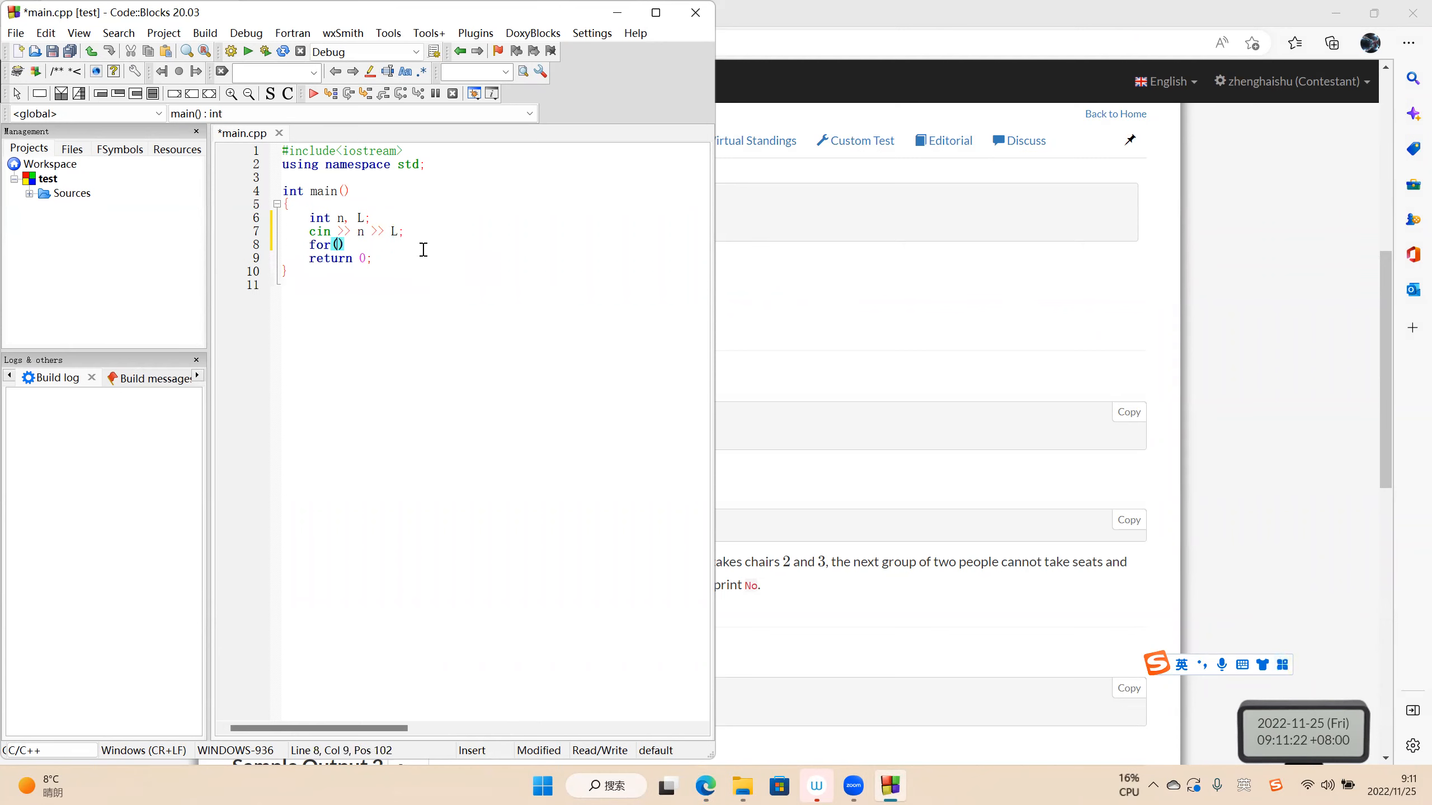
Add a for loop from i = 1 to n and declare the group-size variable
{"action": "type", "text": "int i = 1; i<= n; i++"}
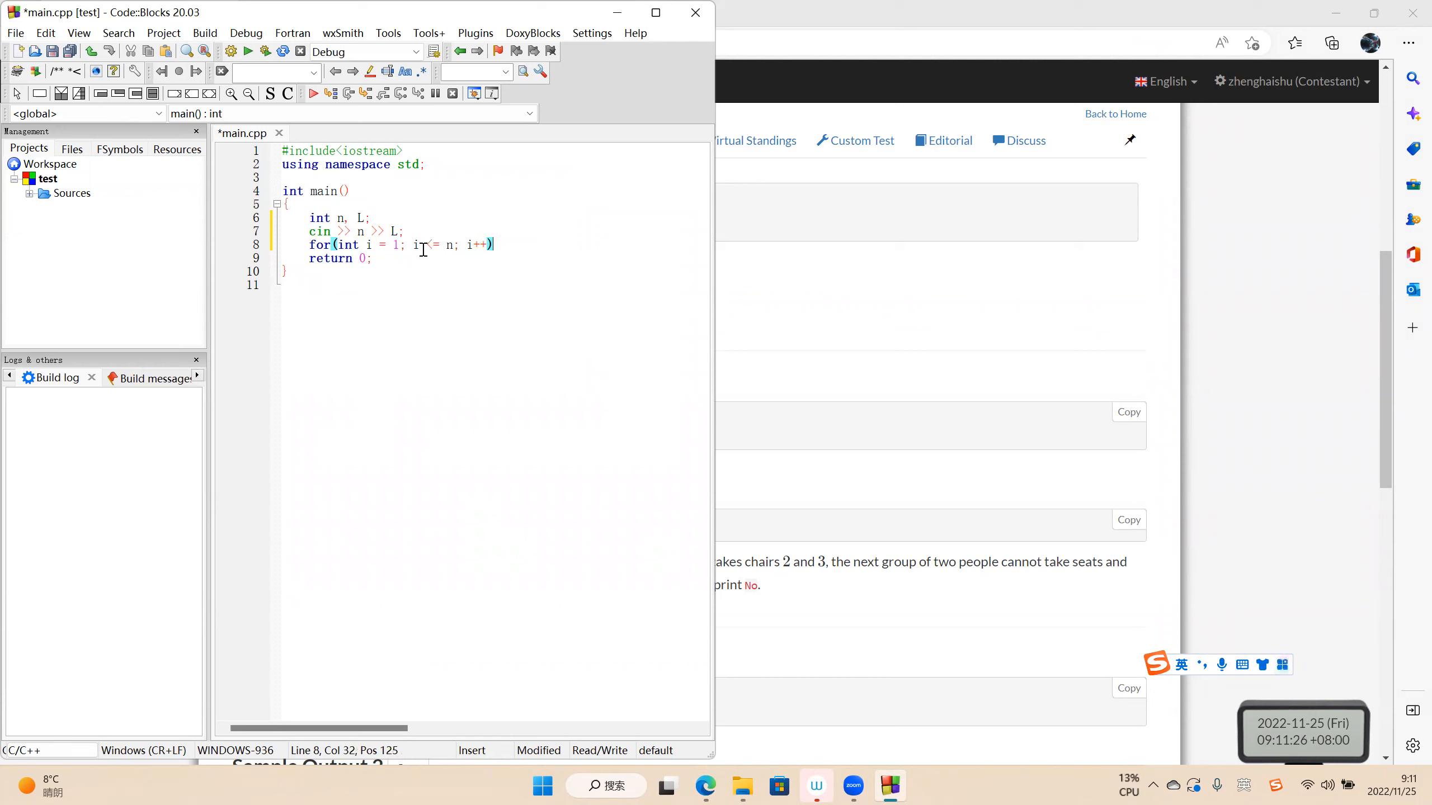
{"action": "type", "text": "{"}
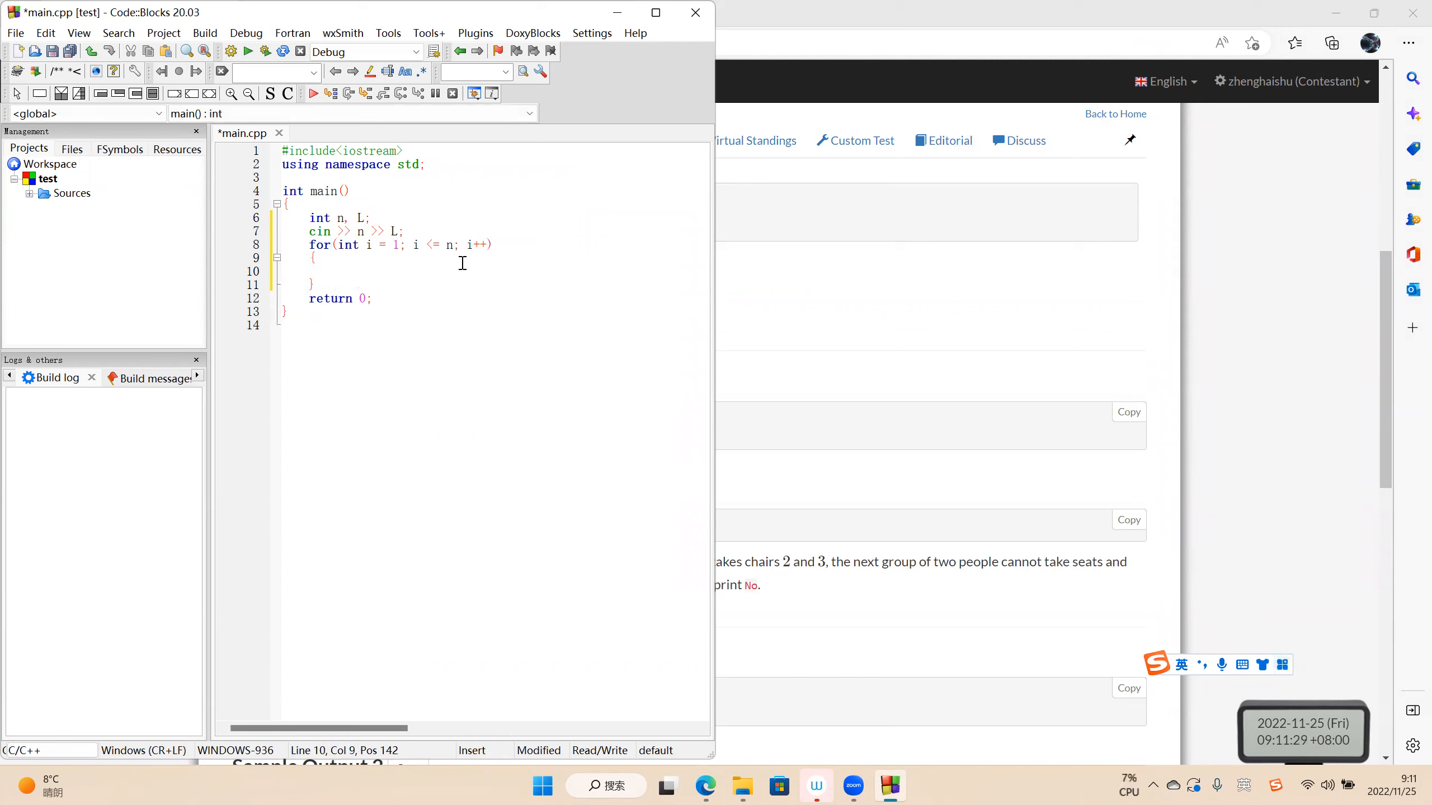
{"action": "type", "text": "int"}
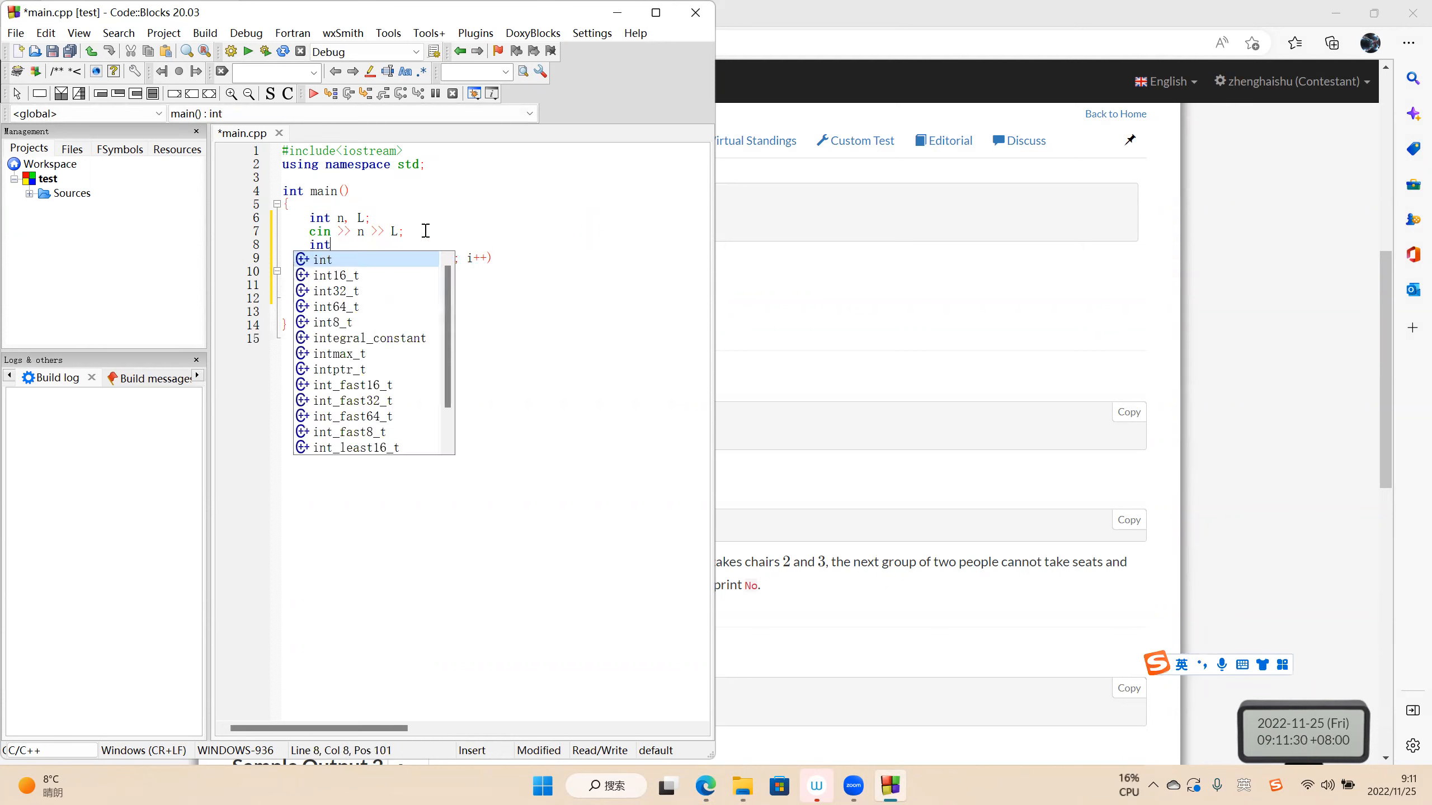
{"action": "type", "text": "a[n];"}
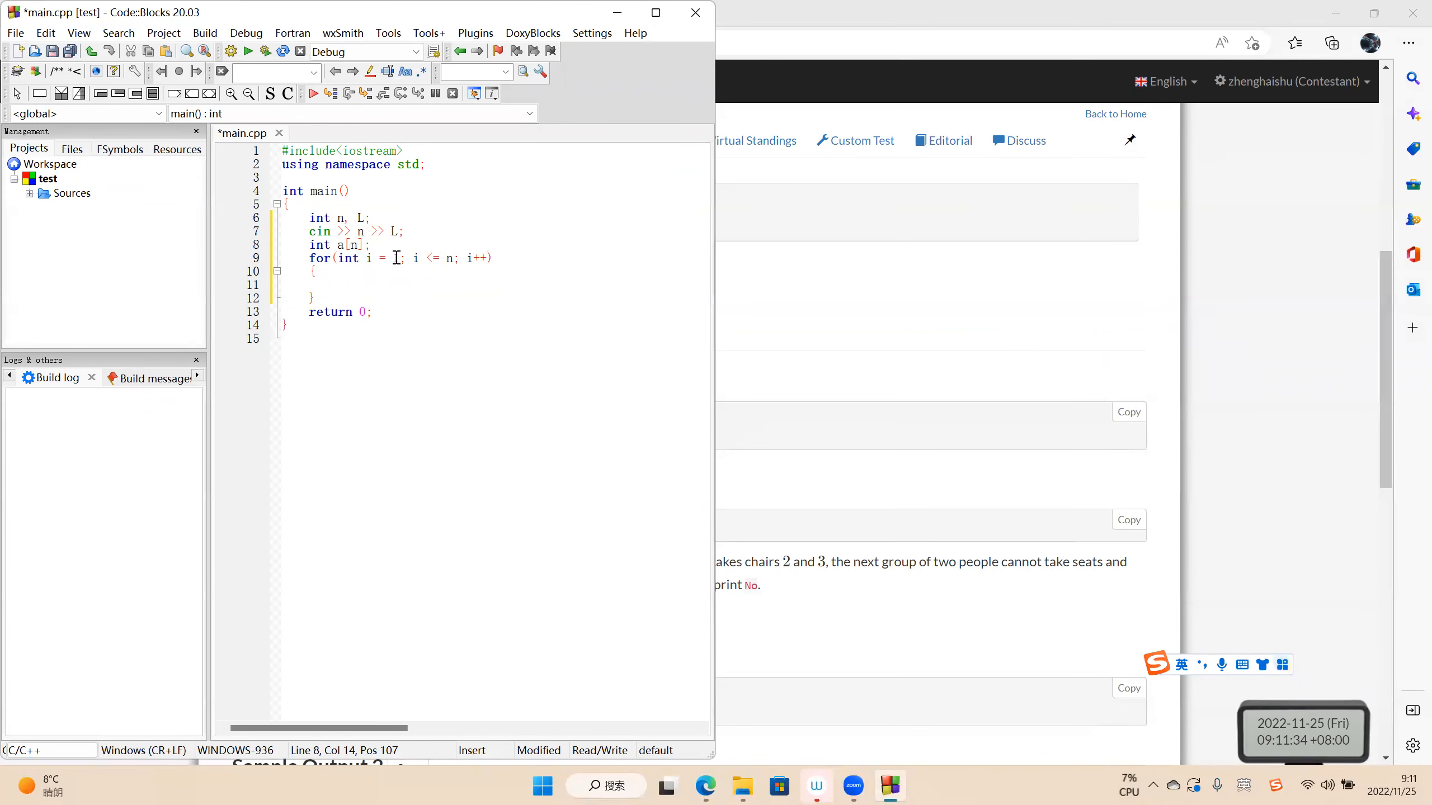
{"action": "type", "text": "0"}
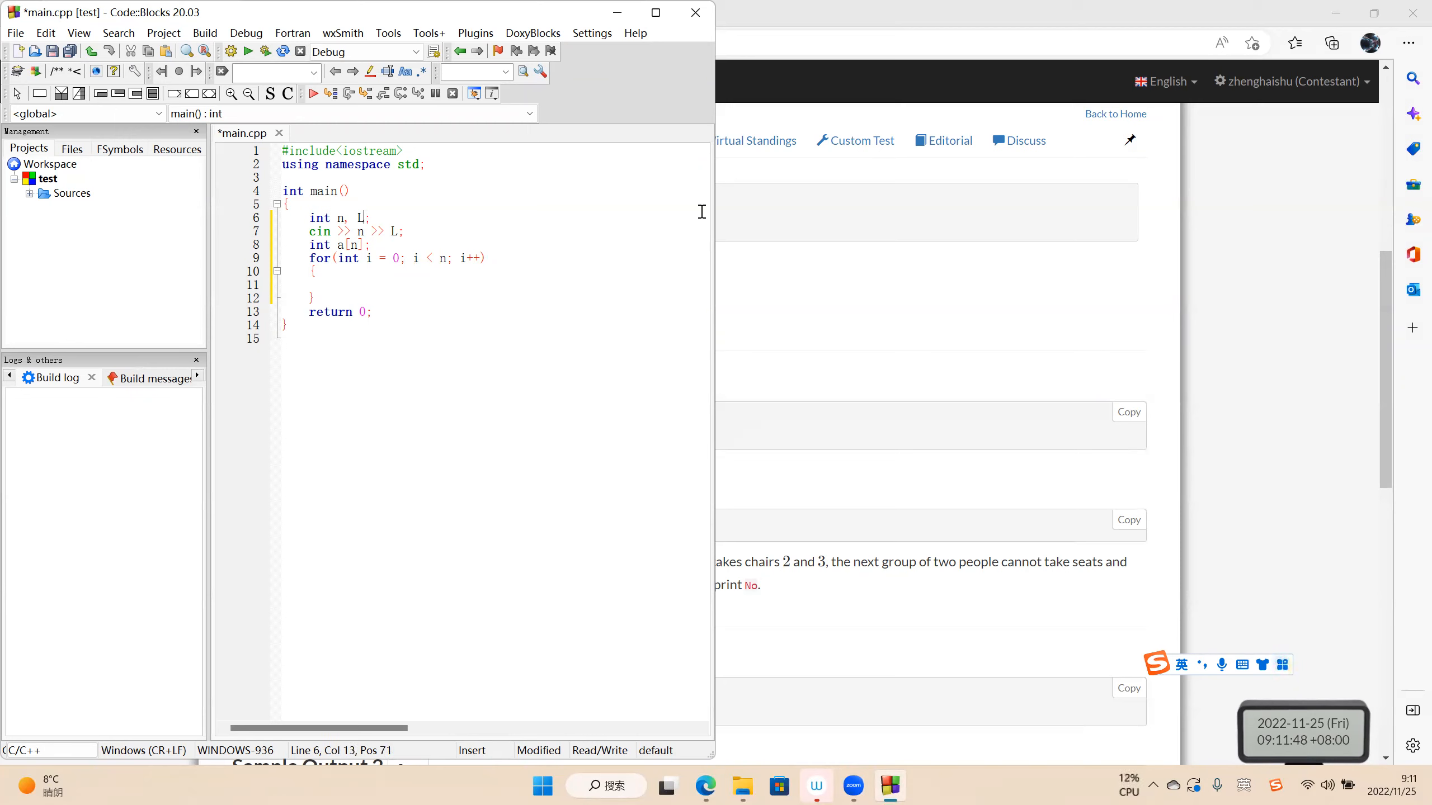
{"action": "type", "text": ", x"}
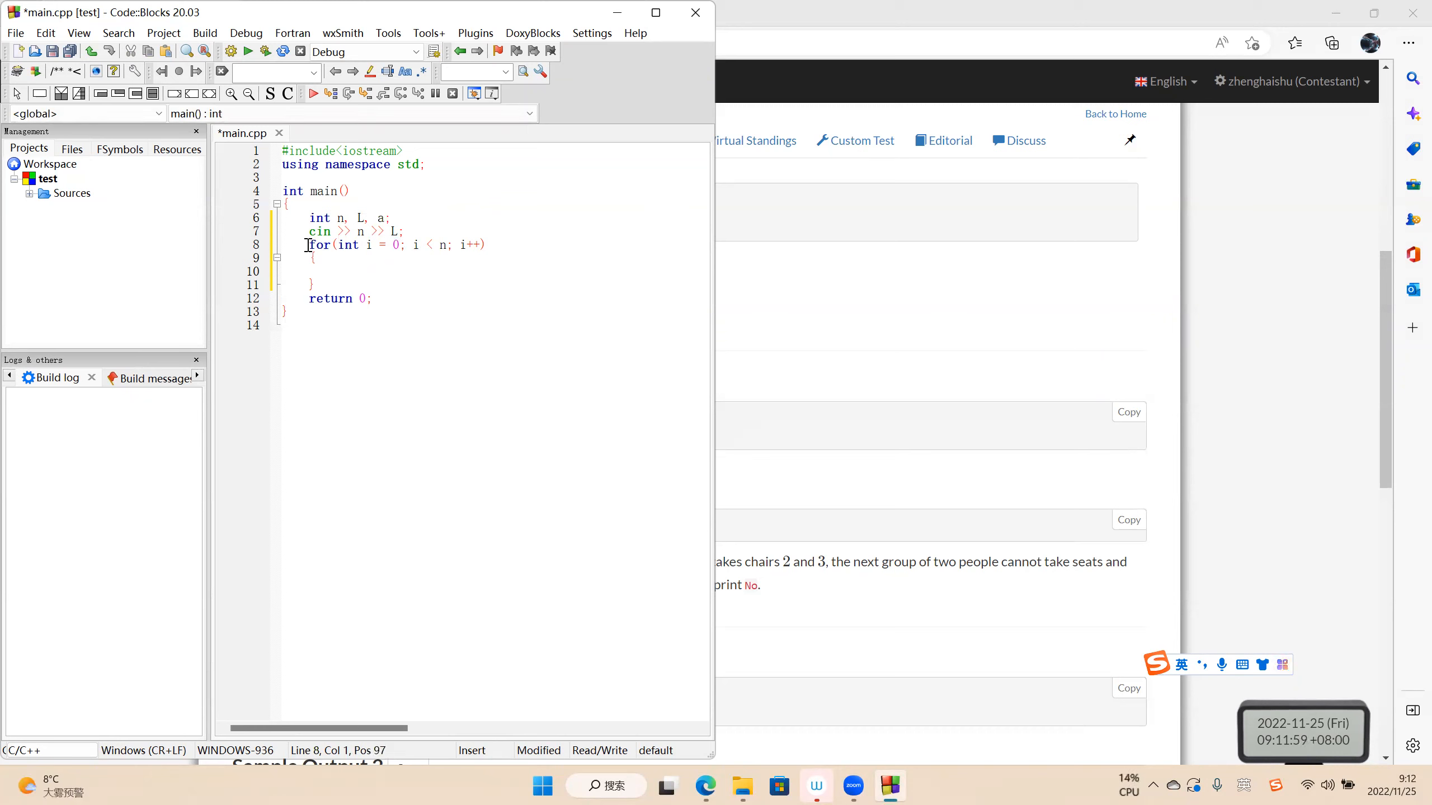
Inside the loop read a into sum = 0 with sum += a
{"action": "type", "text": "c"}
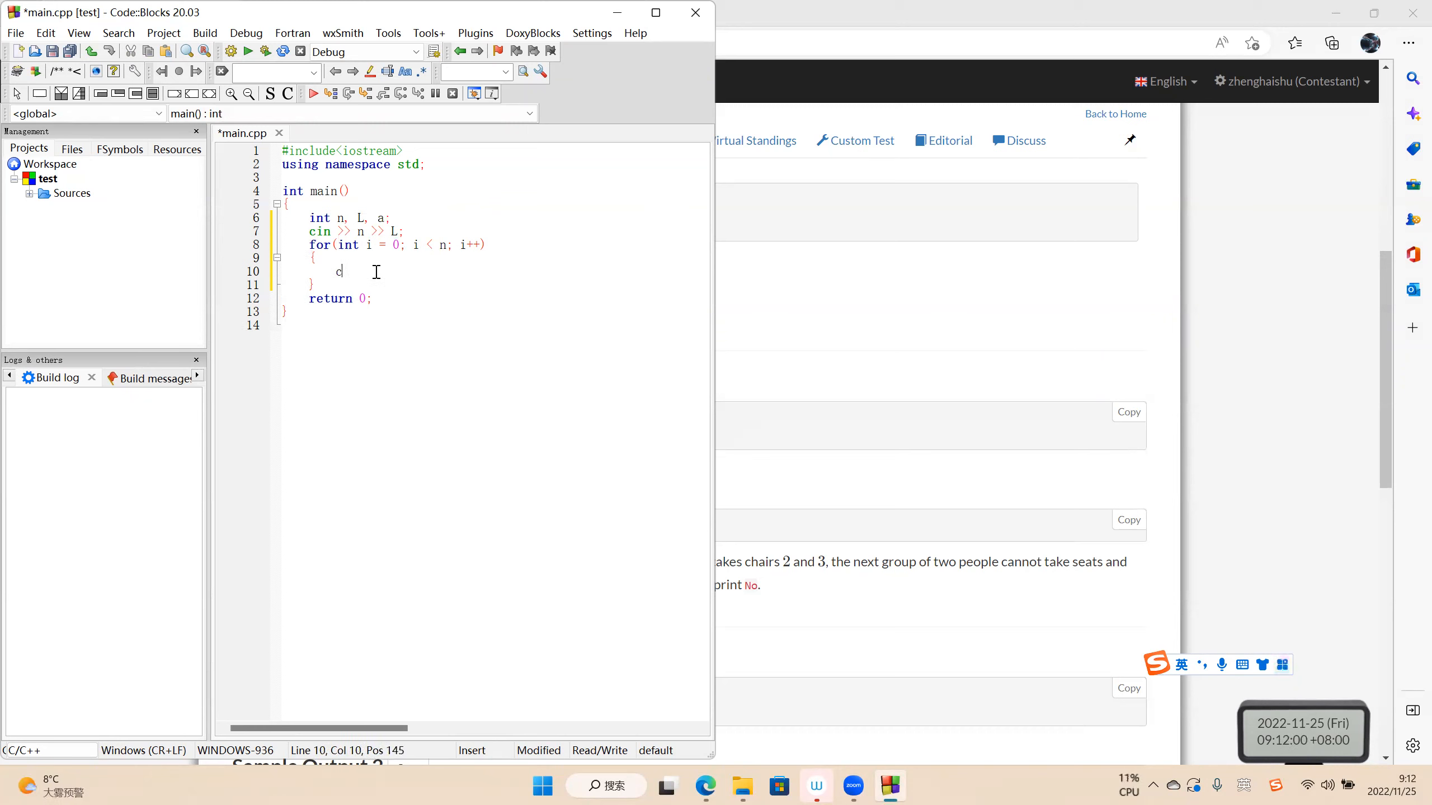
{"action": "type", "text": "in >> a;"}
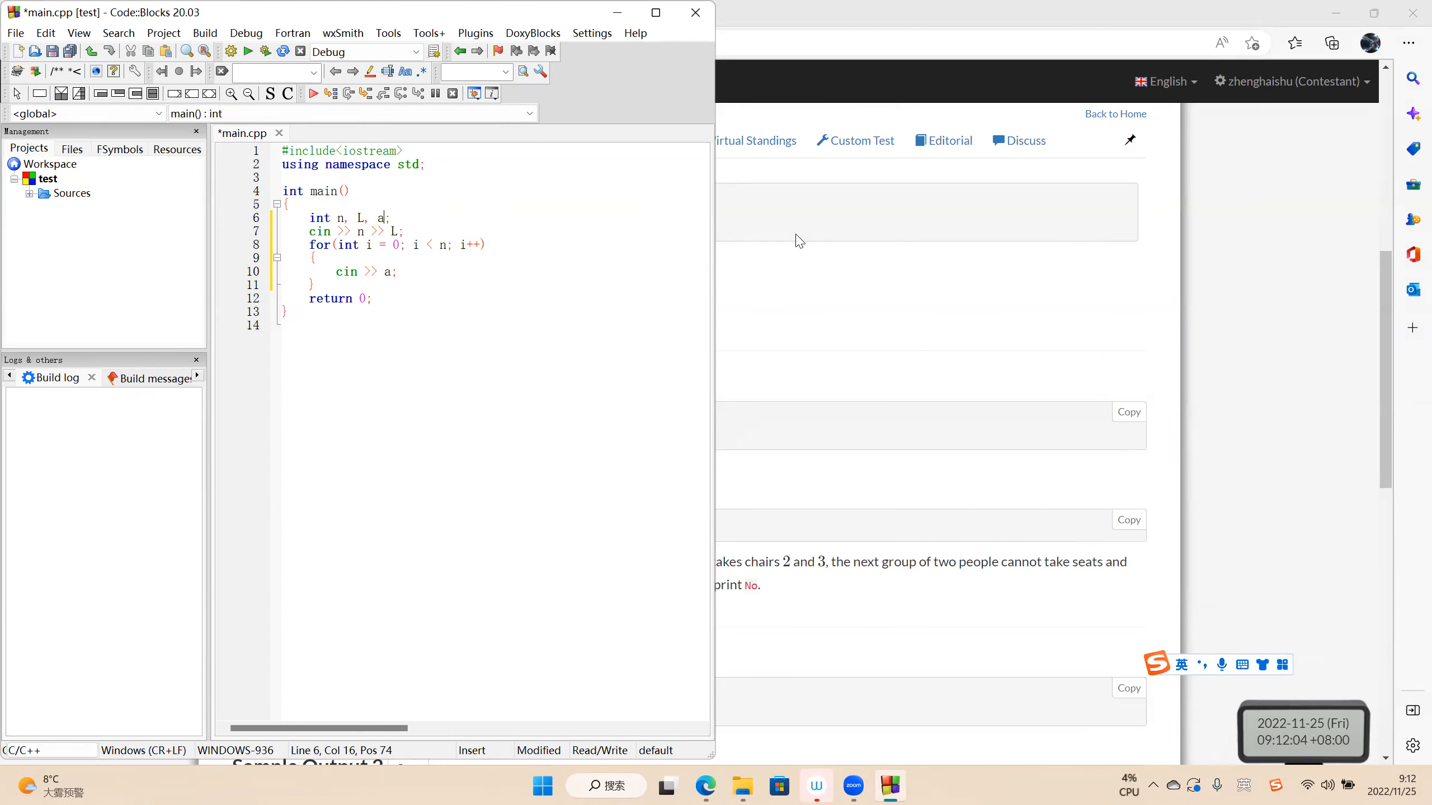
{"action": "type", "text": ", sum = 0"}
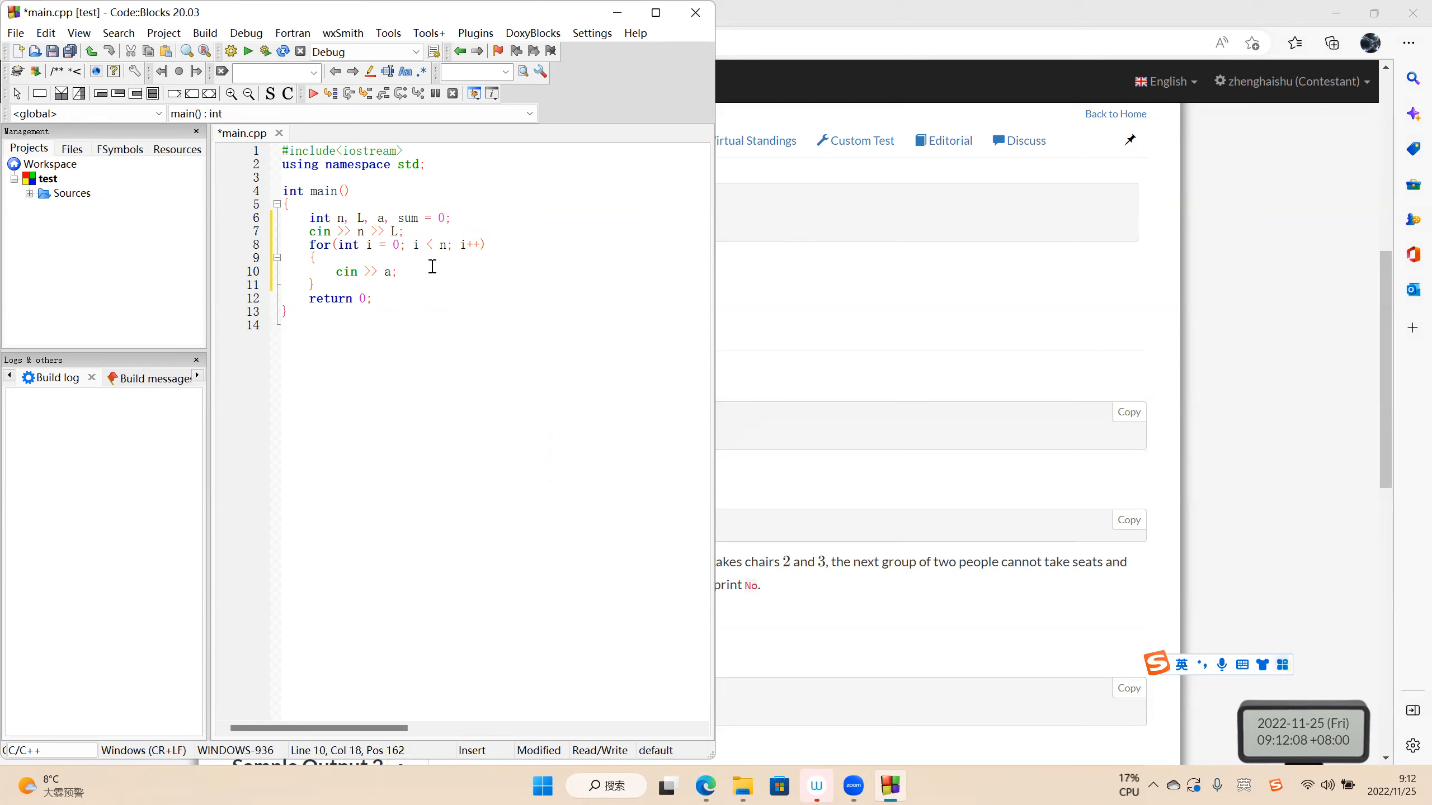
{"action": "type", "text": "sum"}
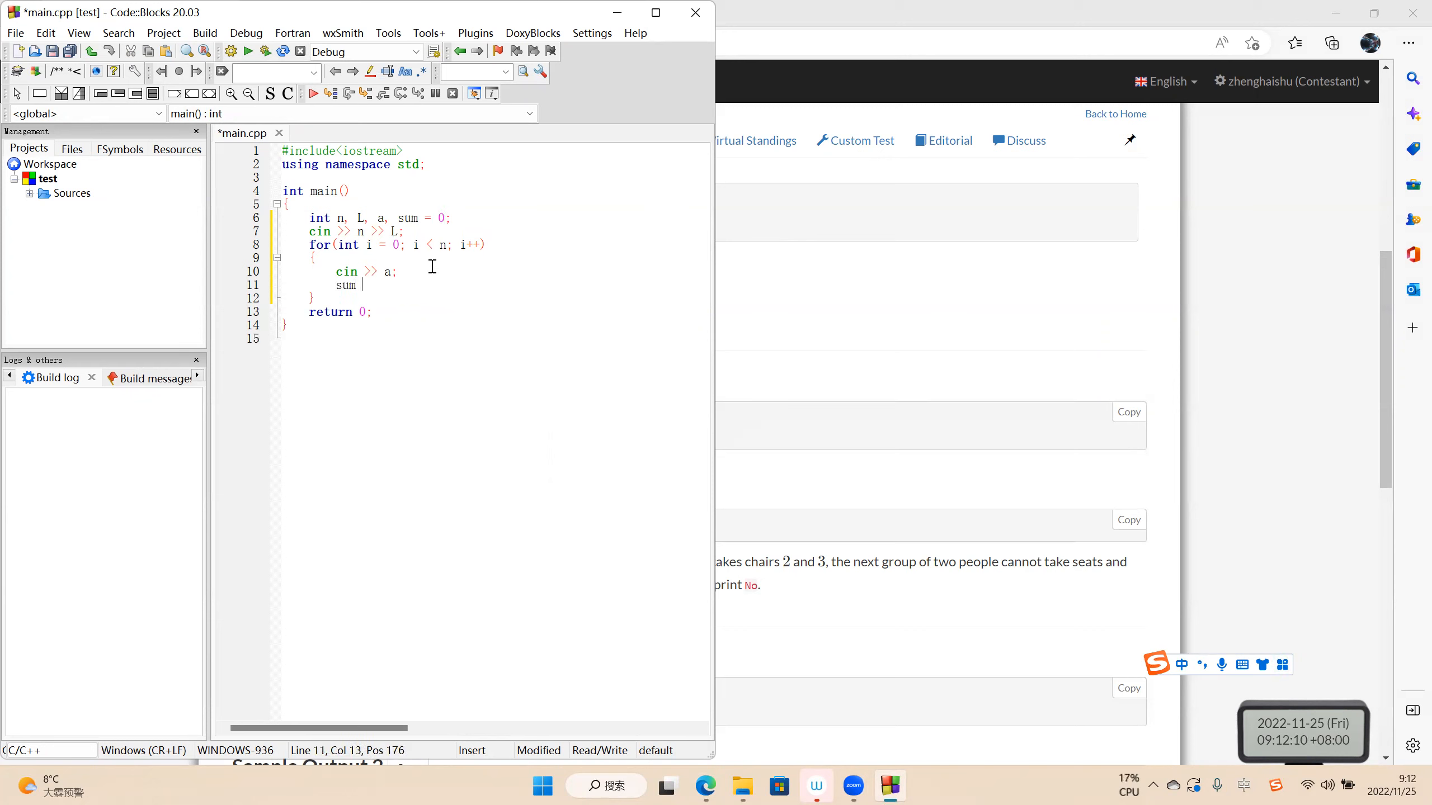
{"action": "type", "text": "+="}
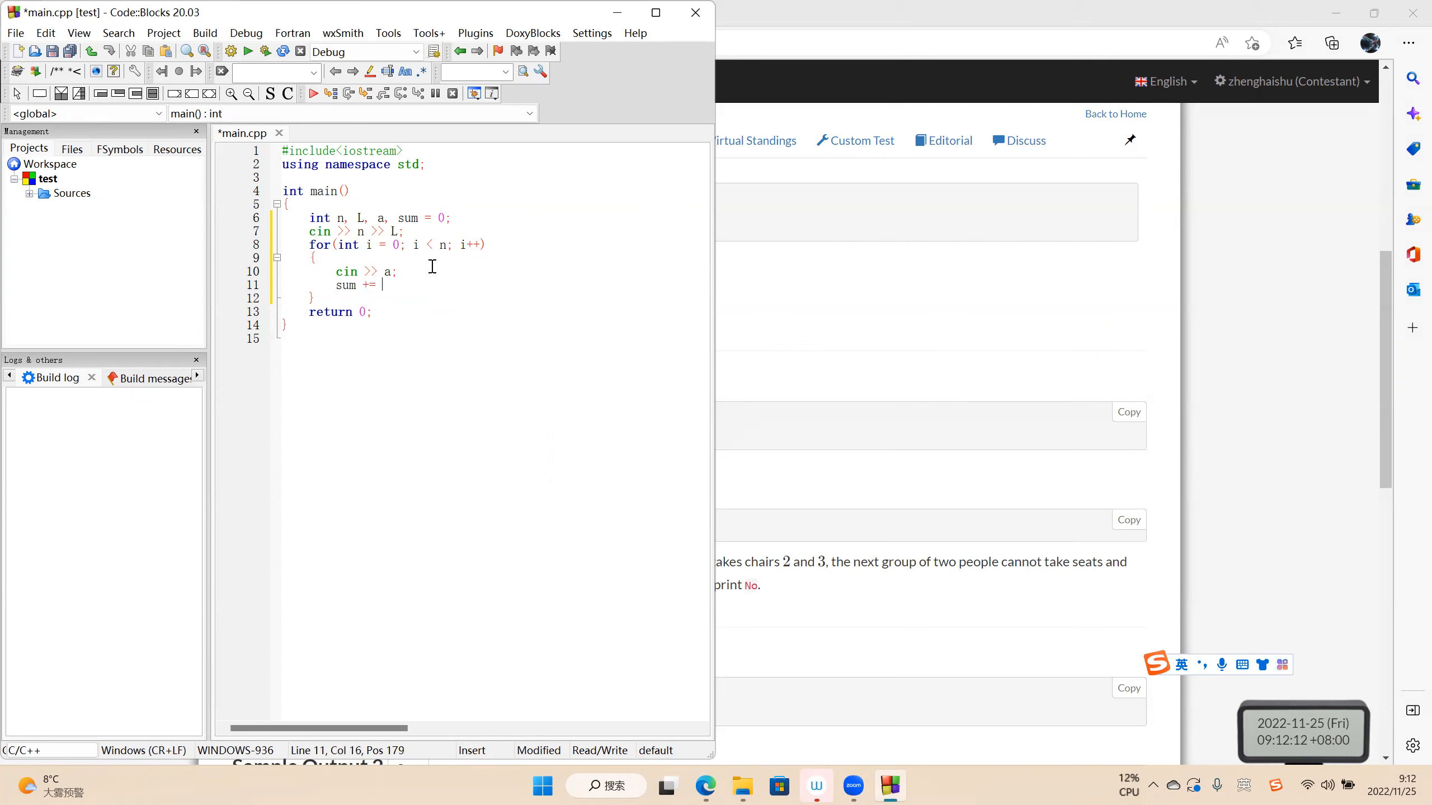
{"action": "type", "text": "a;"}
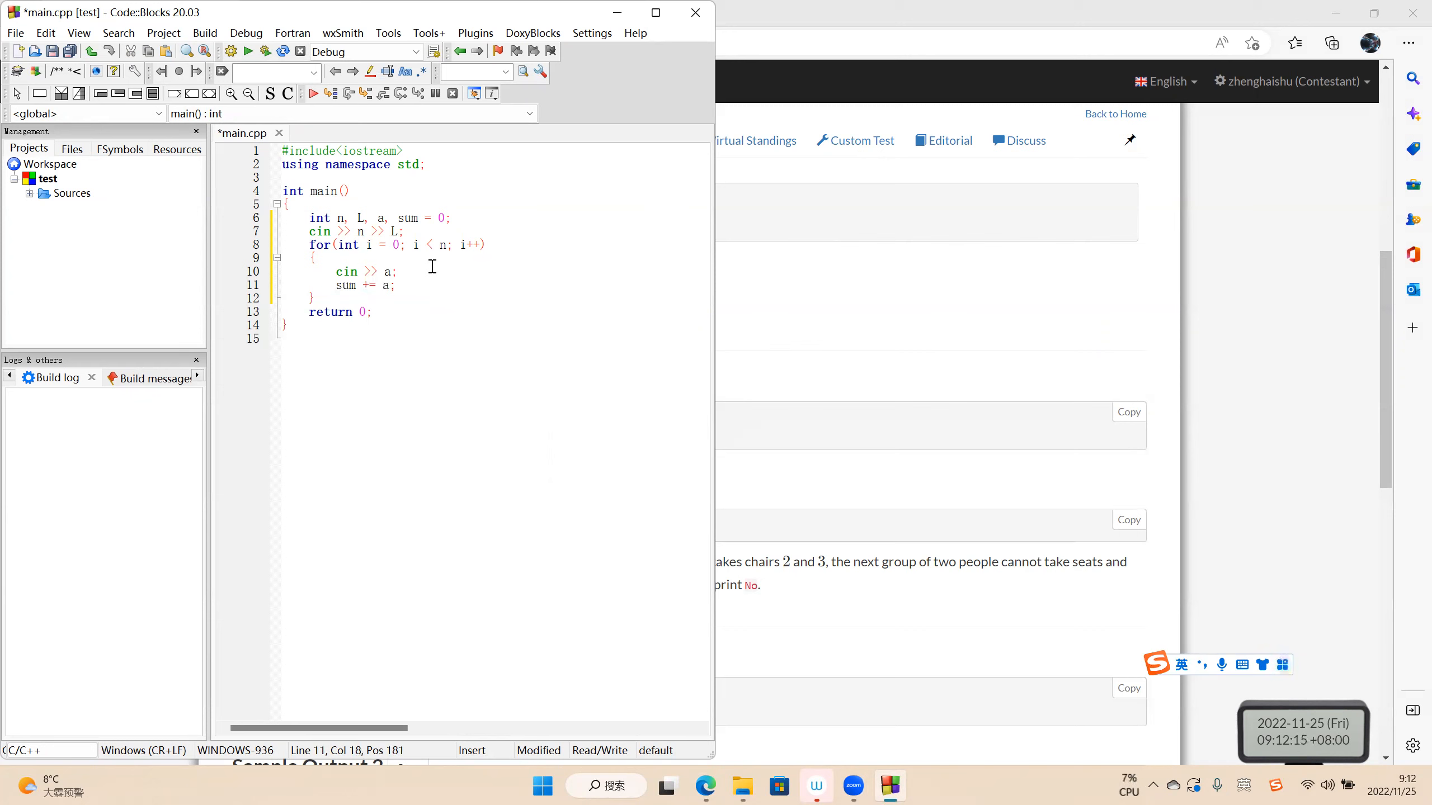
{"action": "key", "text": "Enter"}
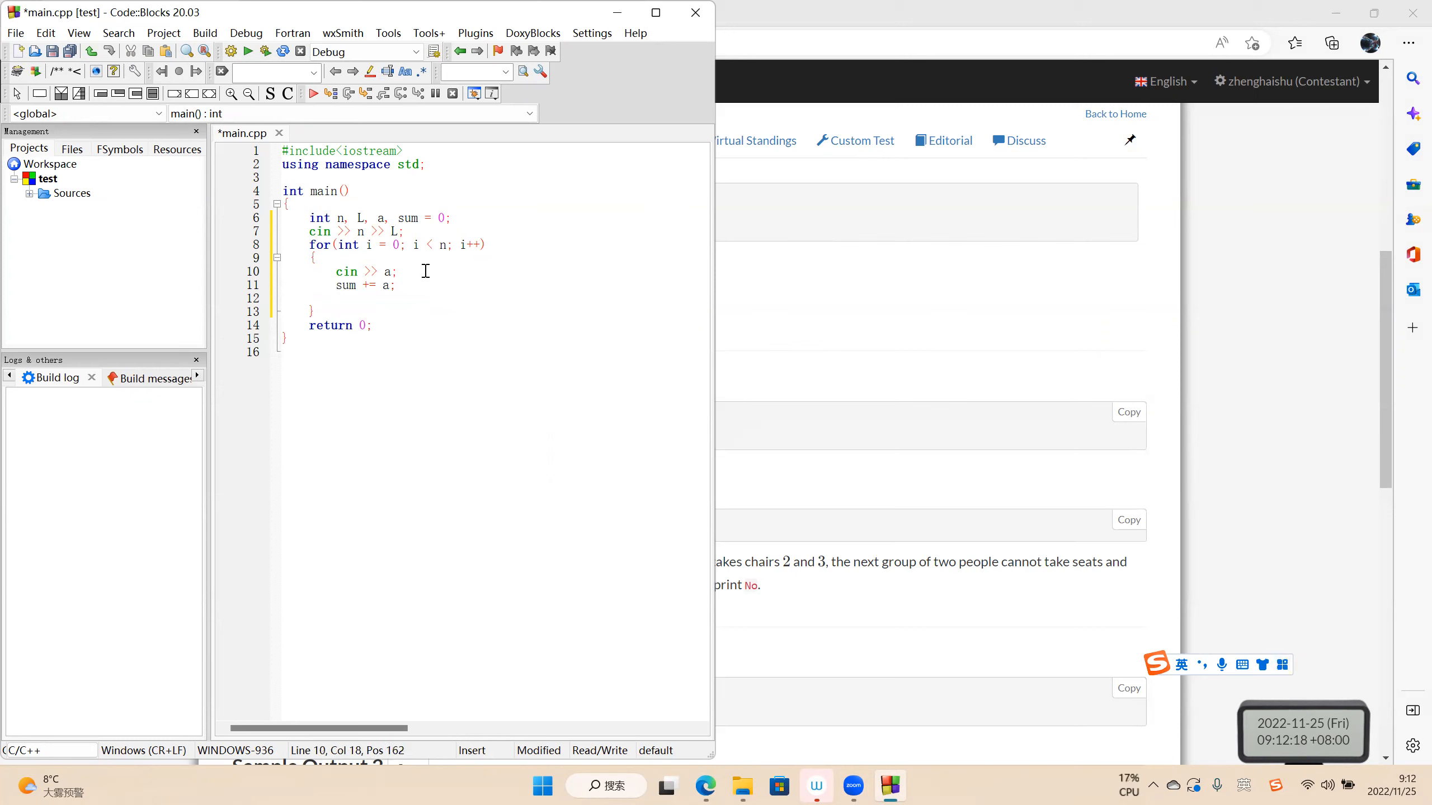
Add if (a == 2 && sum < 2) that prints "No" and returns
{"action": "type", "text": "if(a )"}
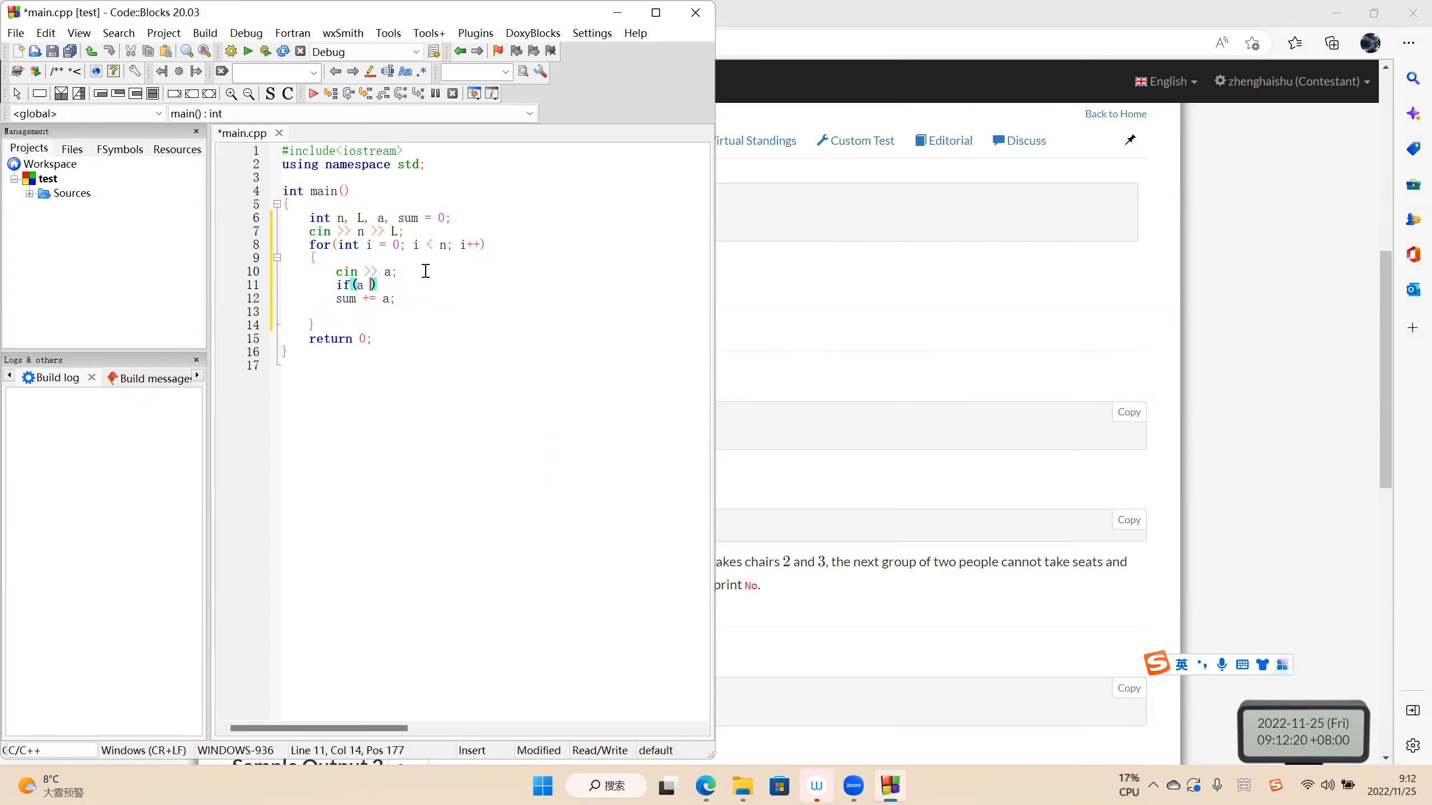
{"action": "type", "text": "== 2 && L -"}
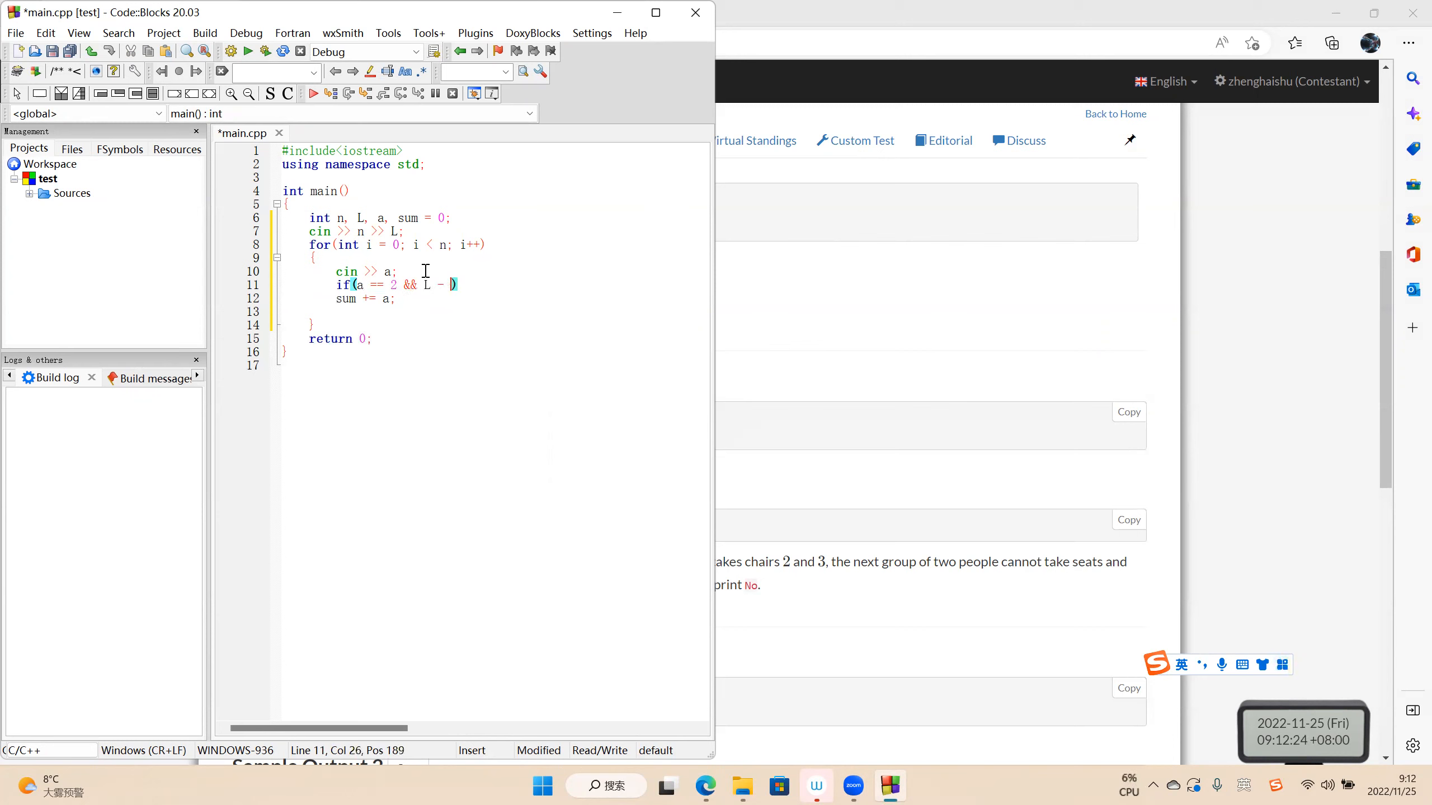
{"action": "type", "text": "sum < 2"}
{"action": "type", "text": "c"}
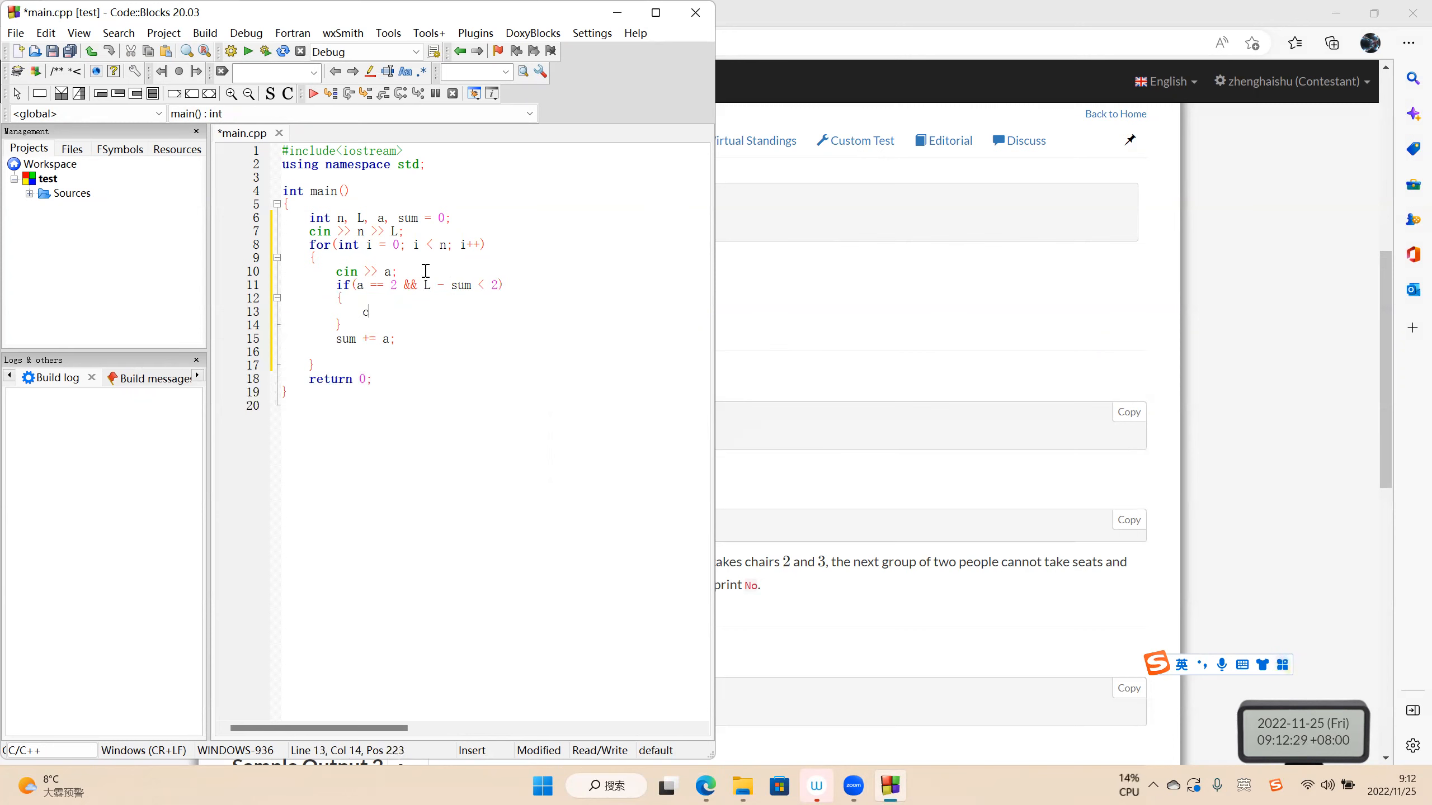
{"action": "type", "text": "out <<"}
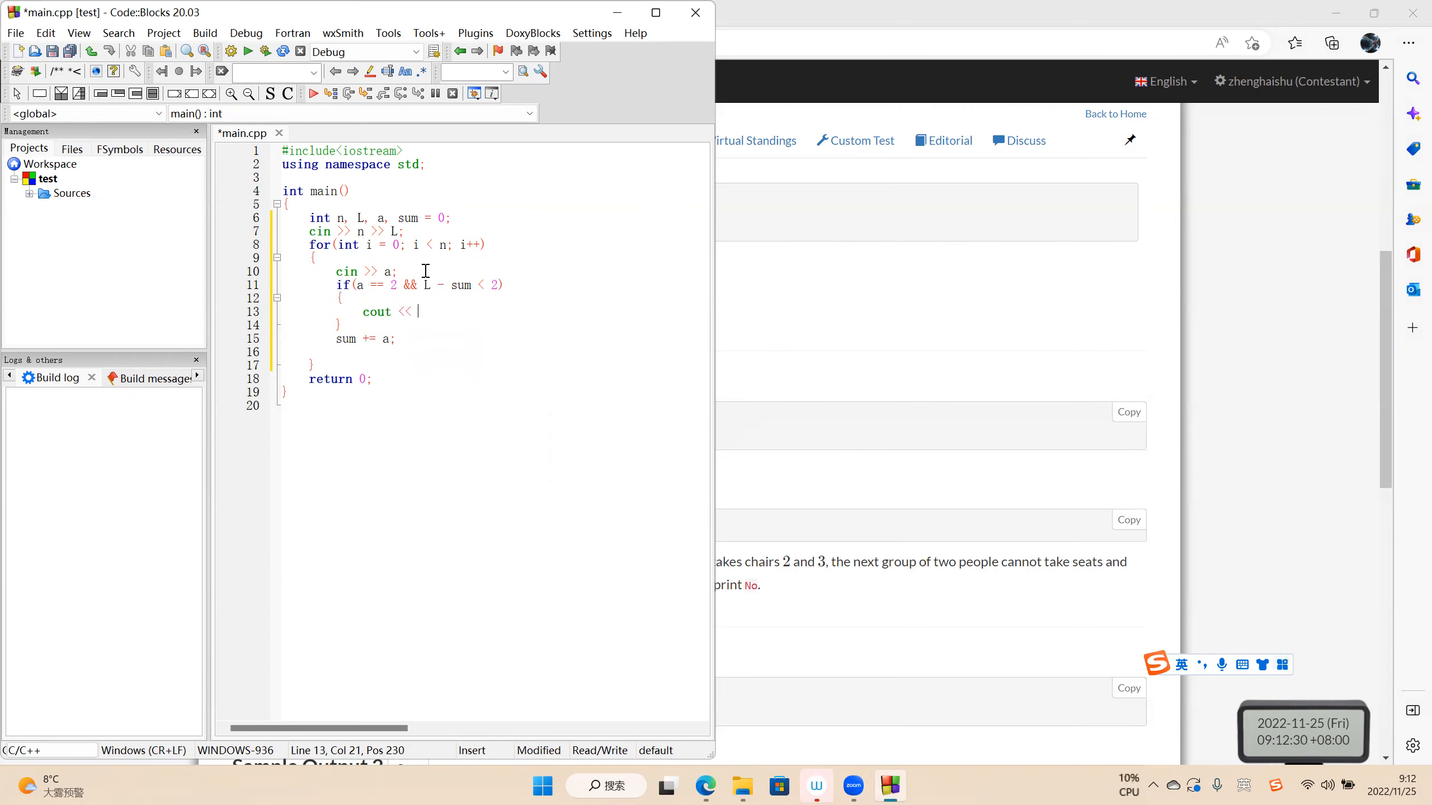
{"action": "type", "text": "\""}
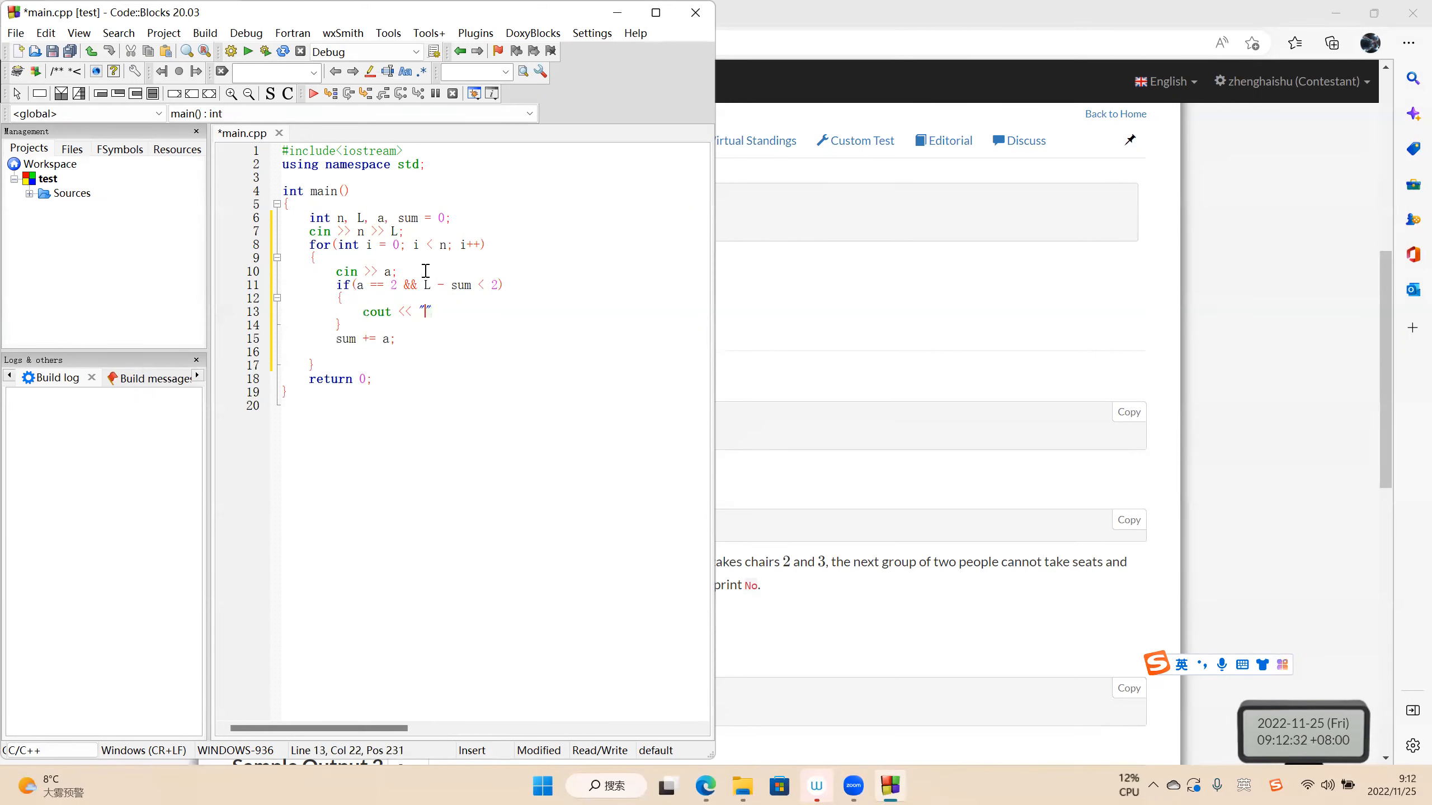
{"action": "type", "text": "N"}
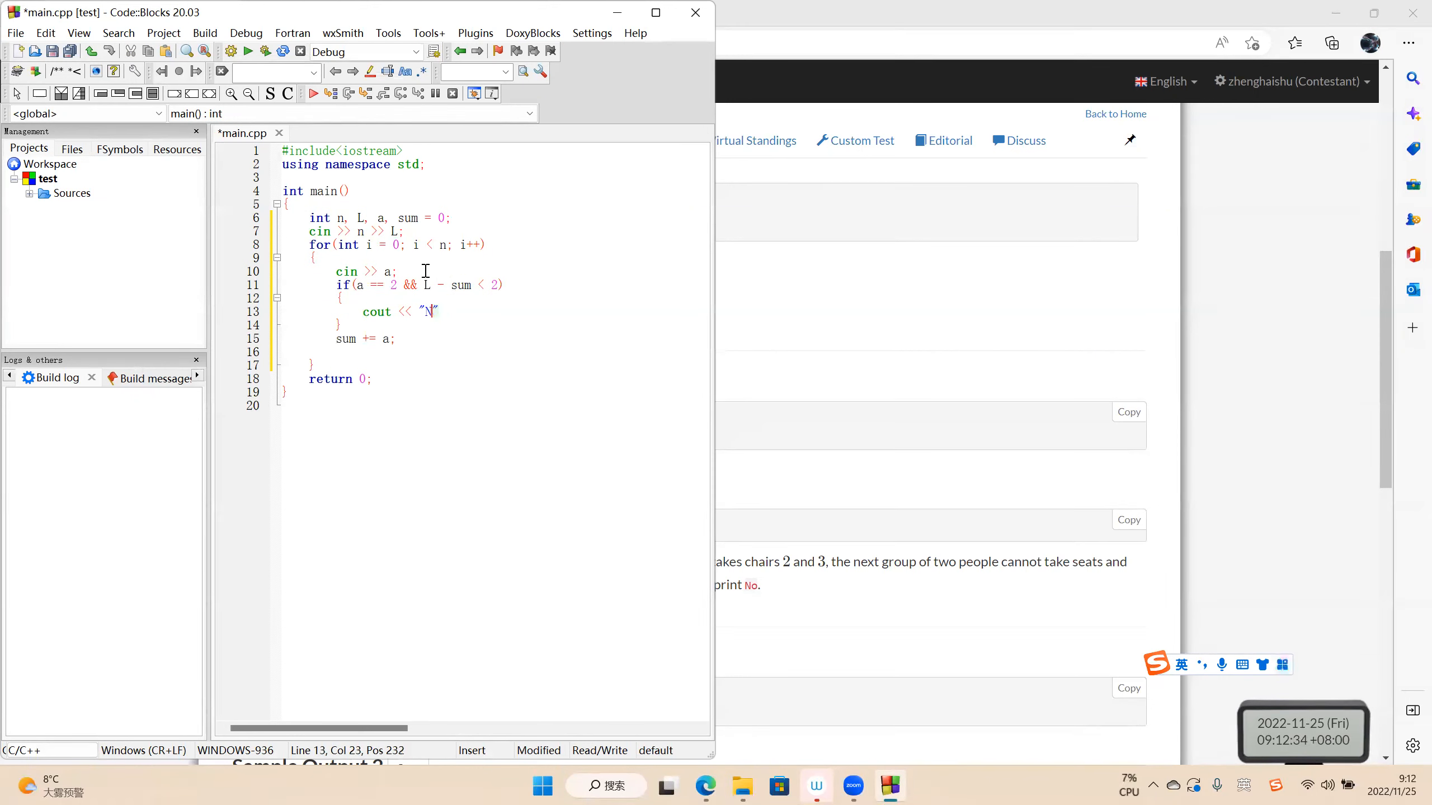
{"action": "type", "text": "o\\"}
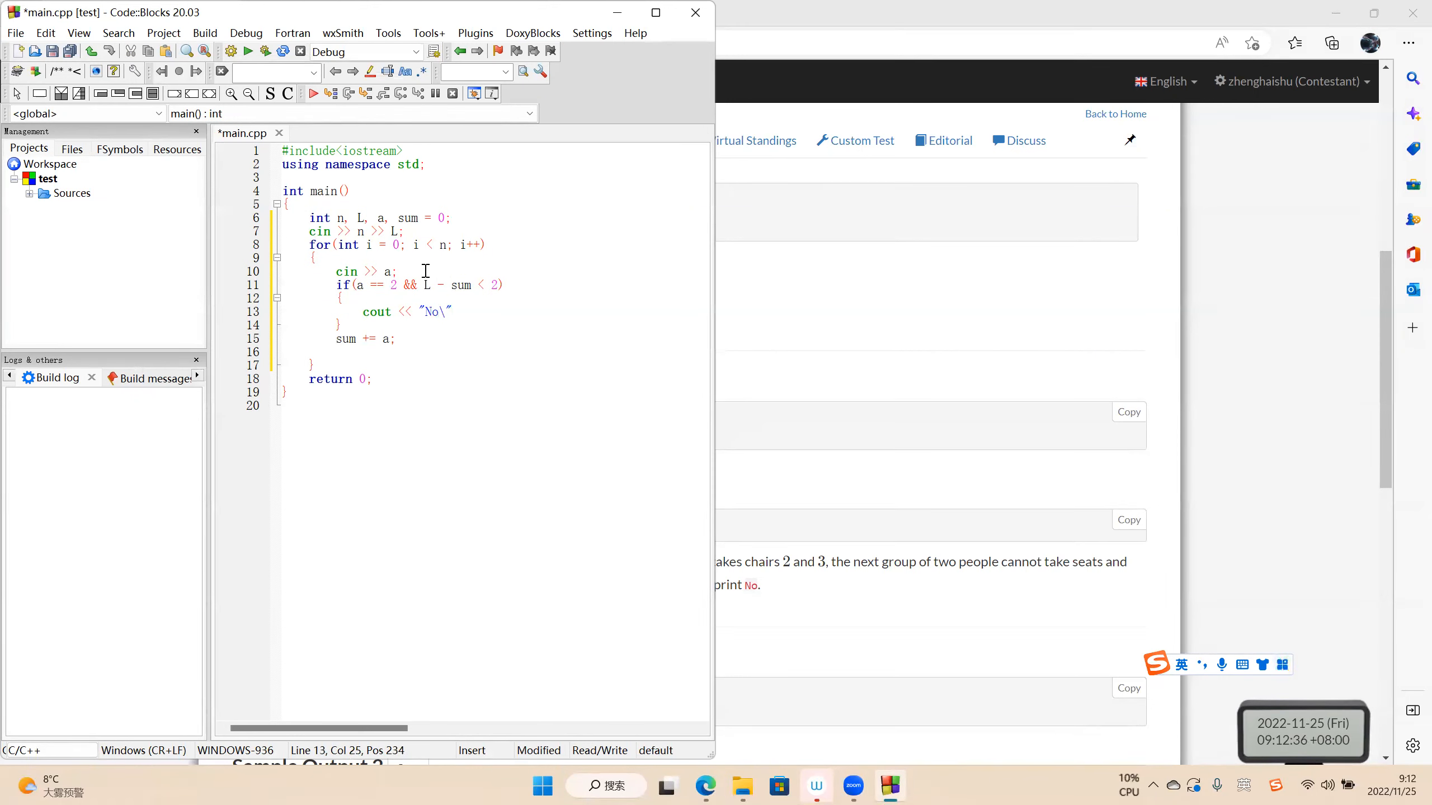
{"action": "type", "text": "\";"}
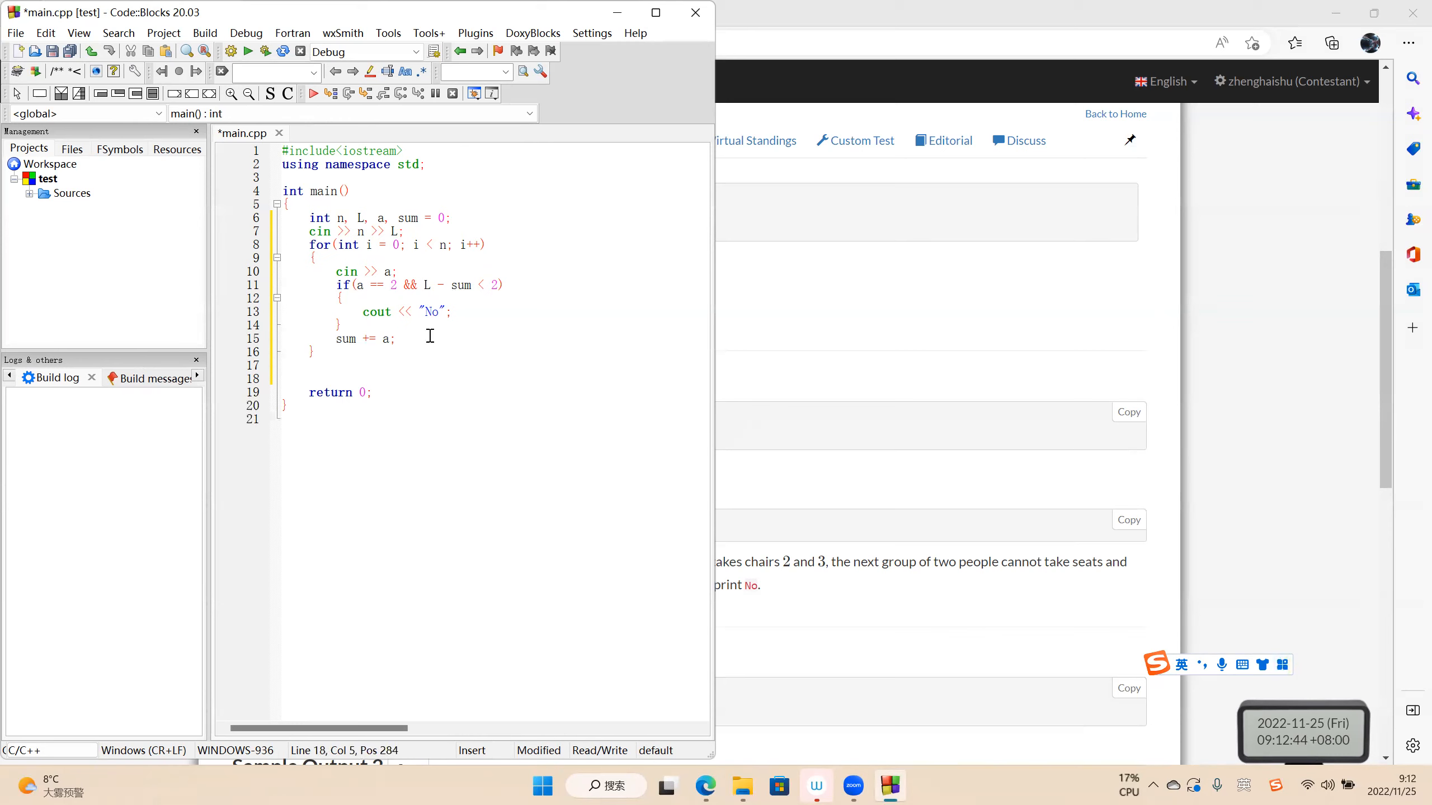
{"action": "type", "text": "return 0;"}
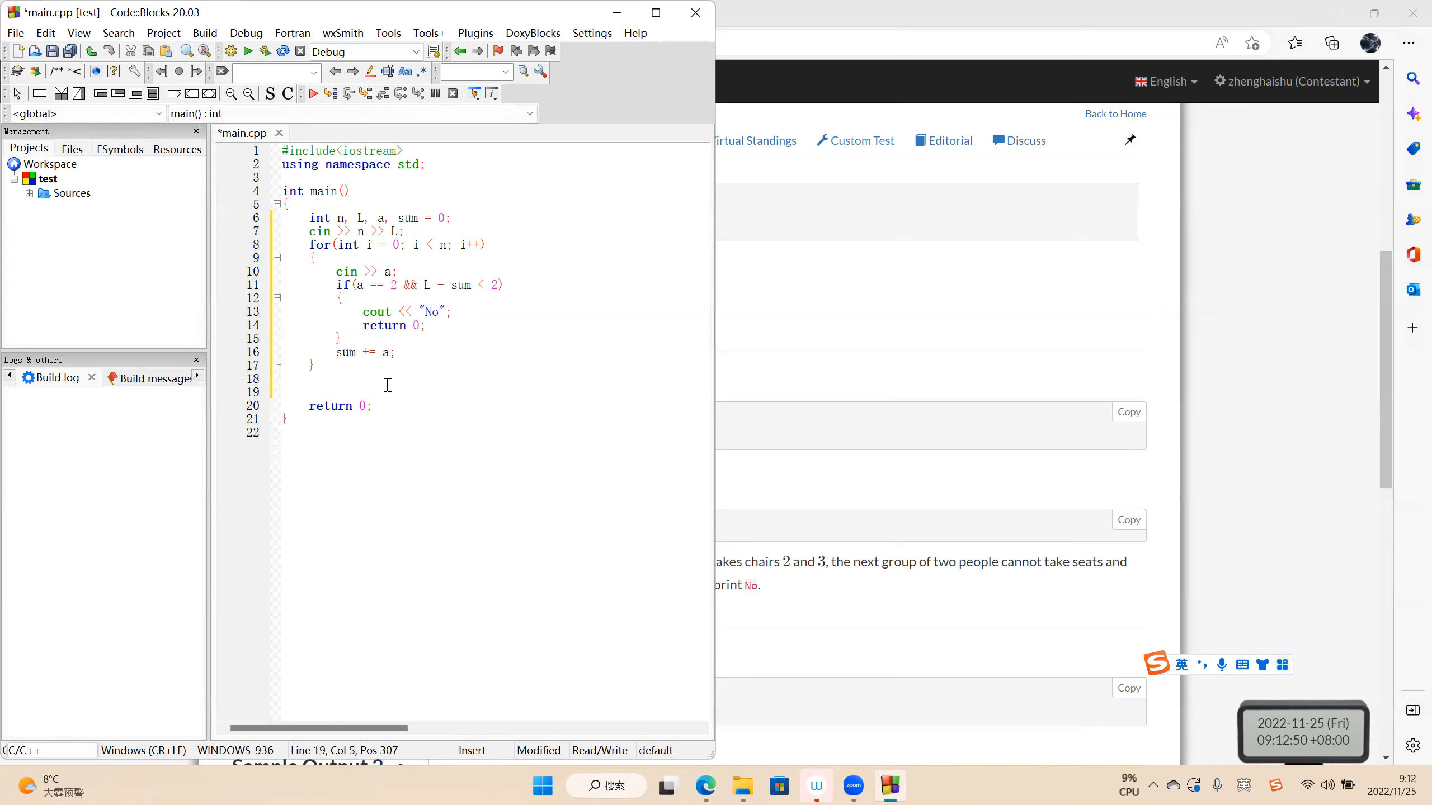
After the loop, print "Yes"
{"action": "left_click", "coordinate": [428, 311]}
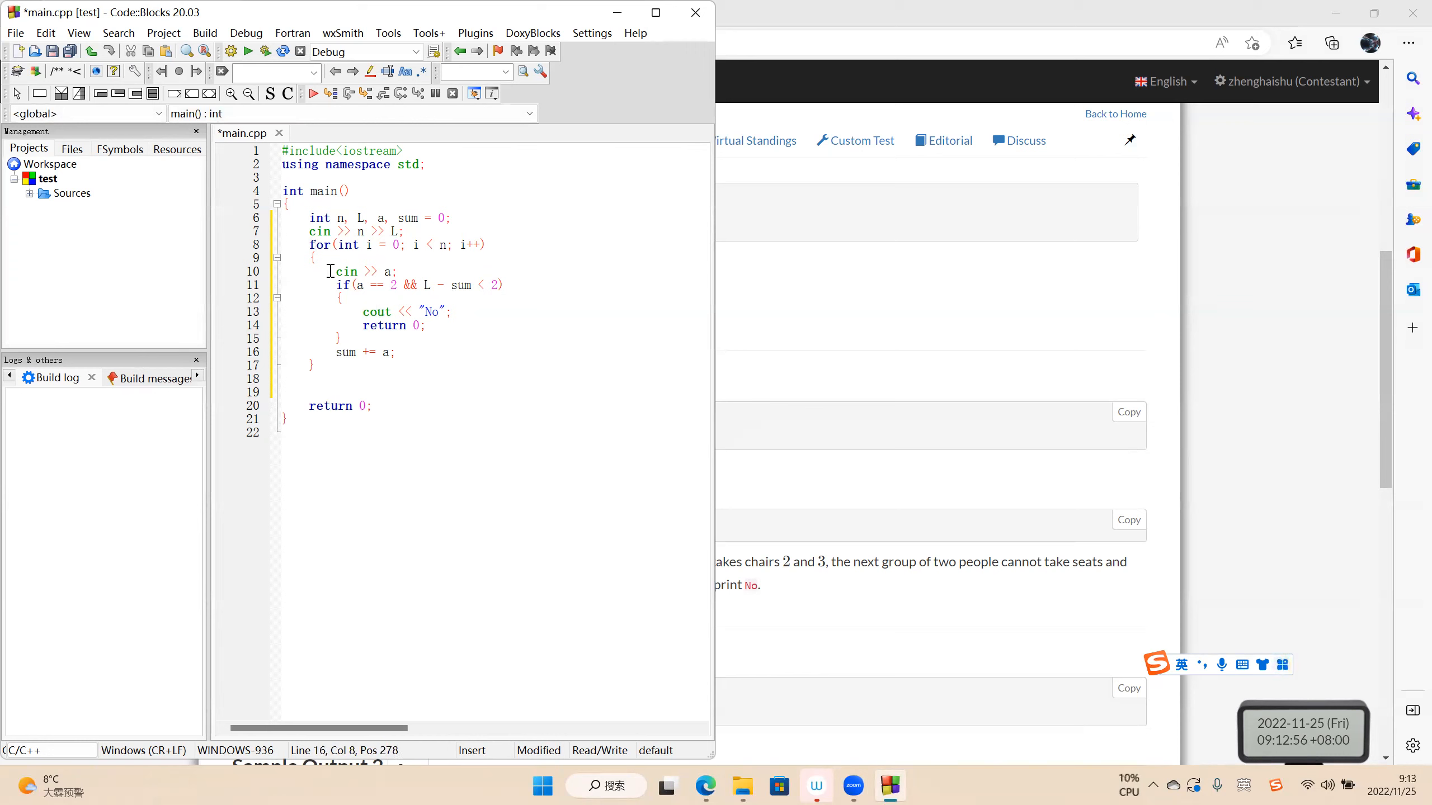
{"action": "type", "text": "c"}
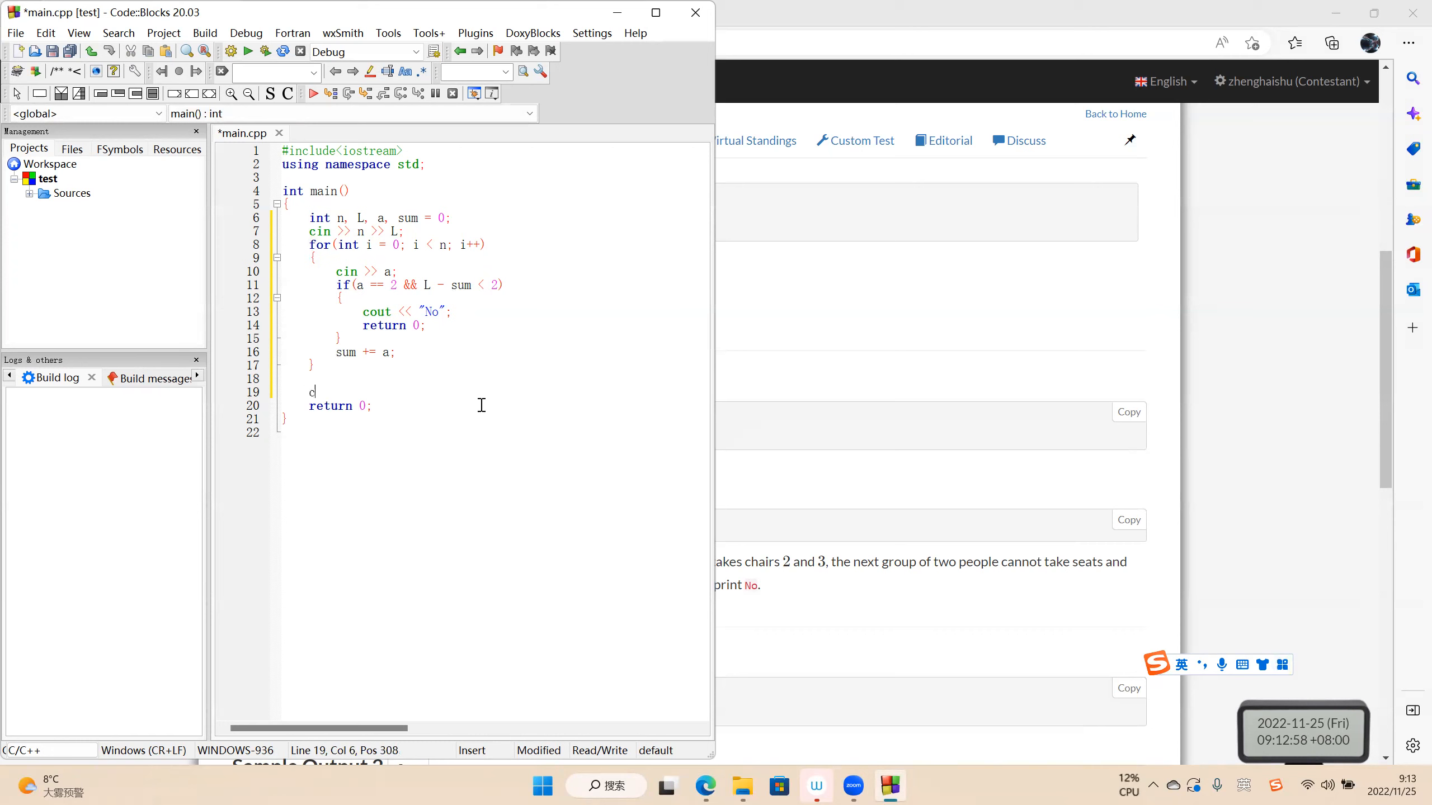
{"action": "type", "text": "out << \"Yes\";"}
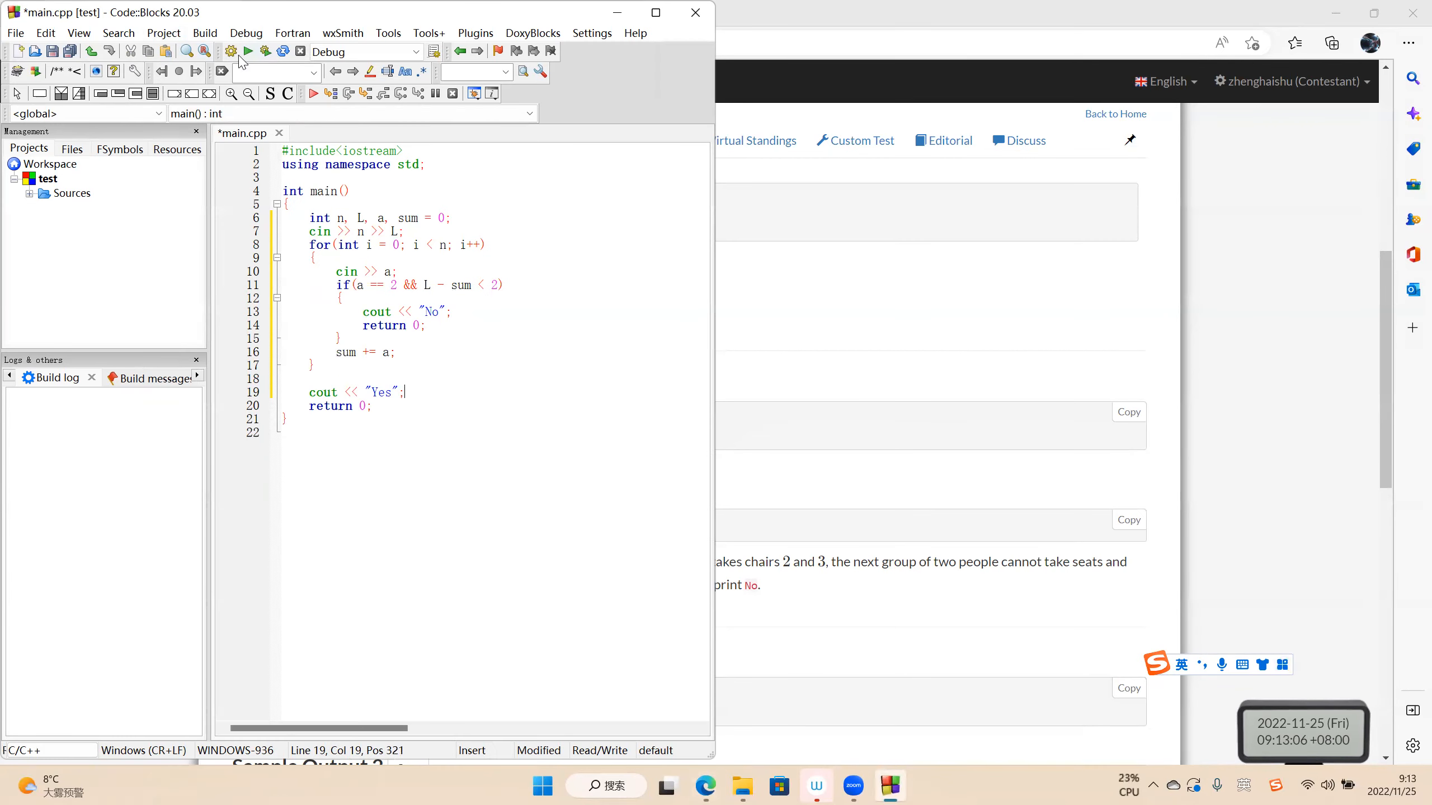
Build and run on Sample Input 1, then close the console
{"action": "left_click", "coordinate": [249, 52]}
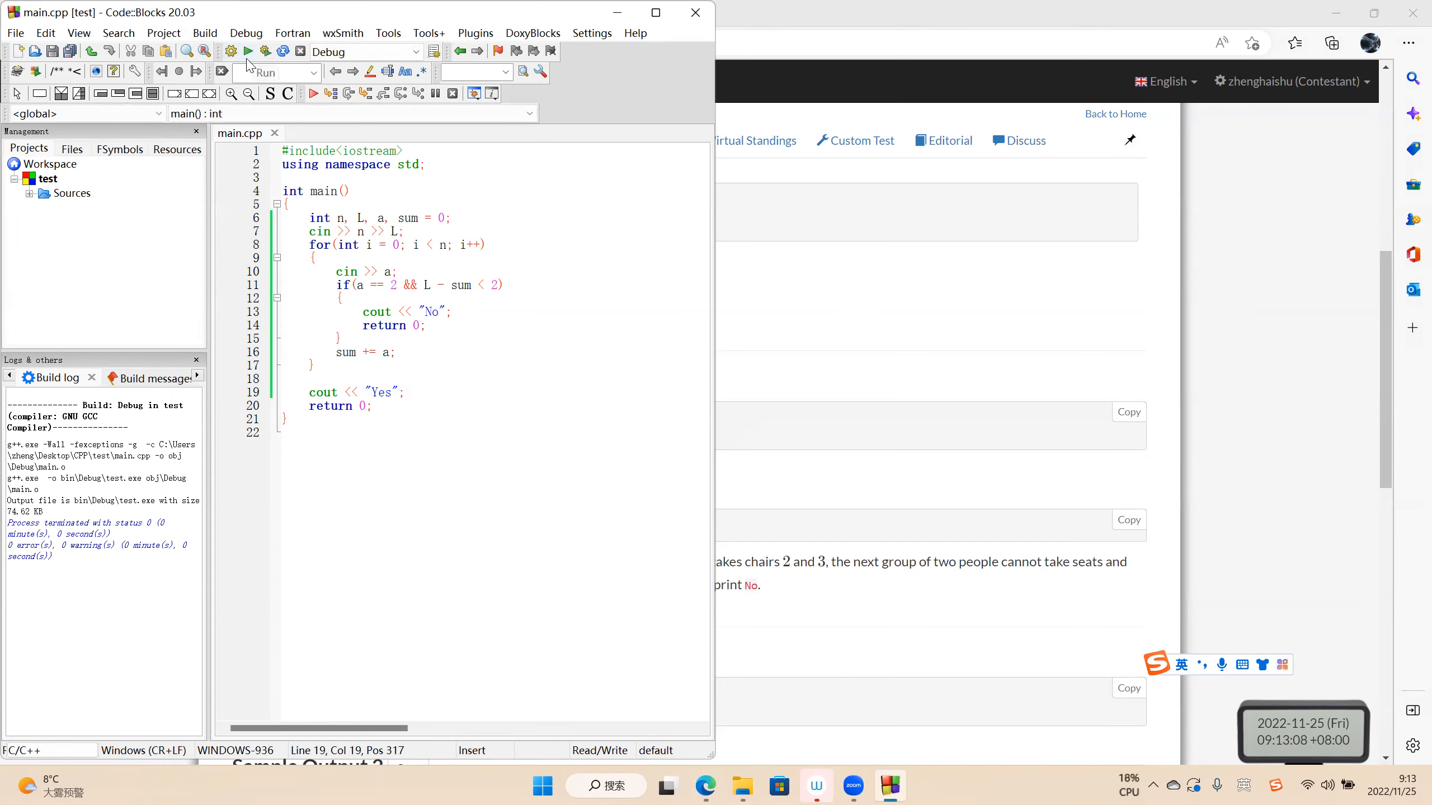
{"action": "left_click", "coordinate": [249, 50]}
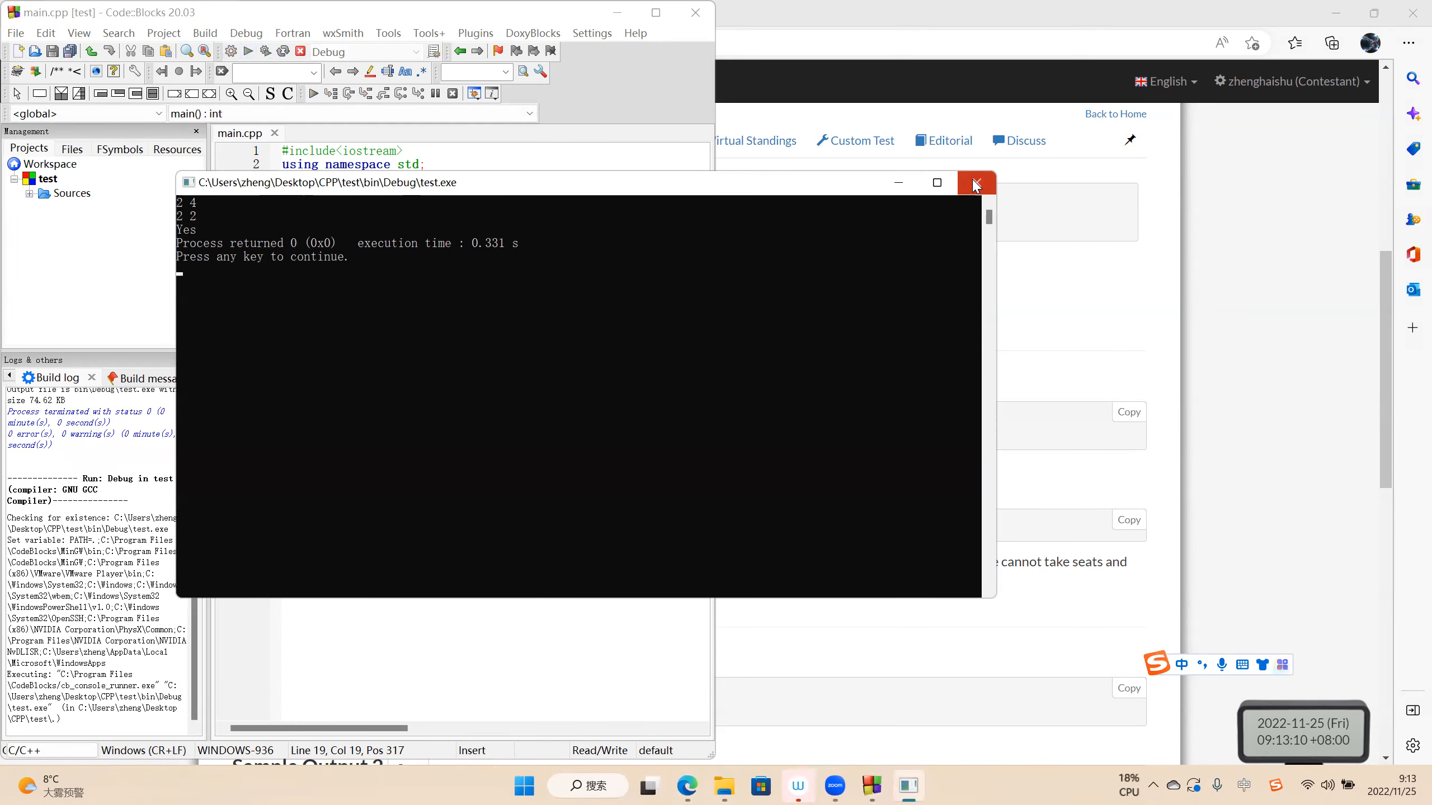
{"action": "left_click", "coordinate": [976, 183]}
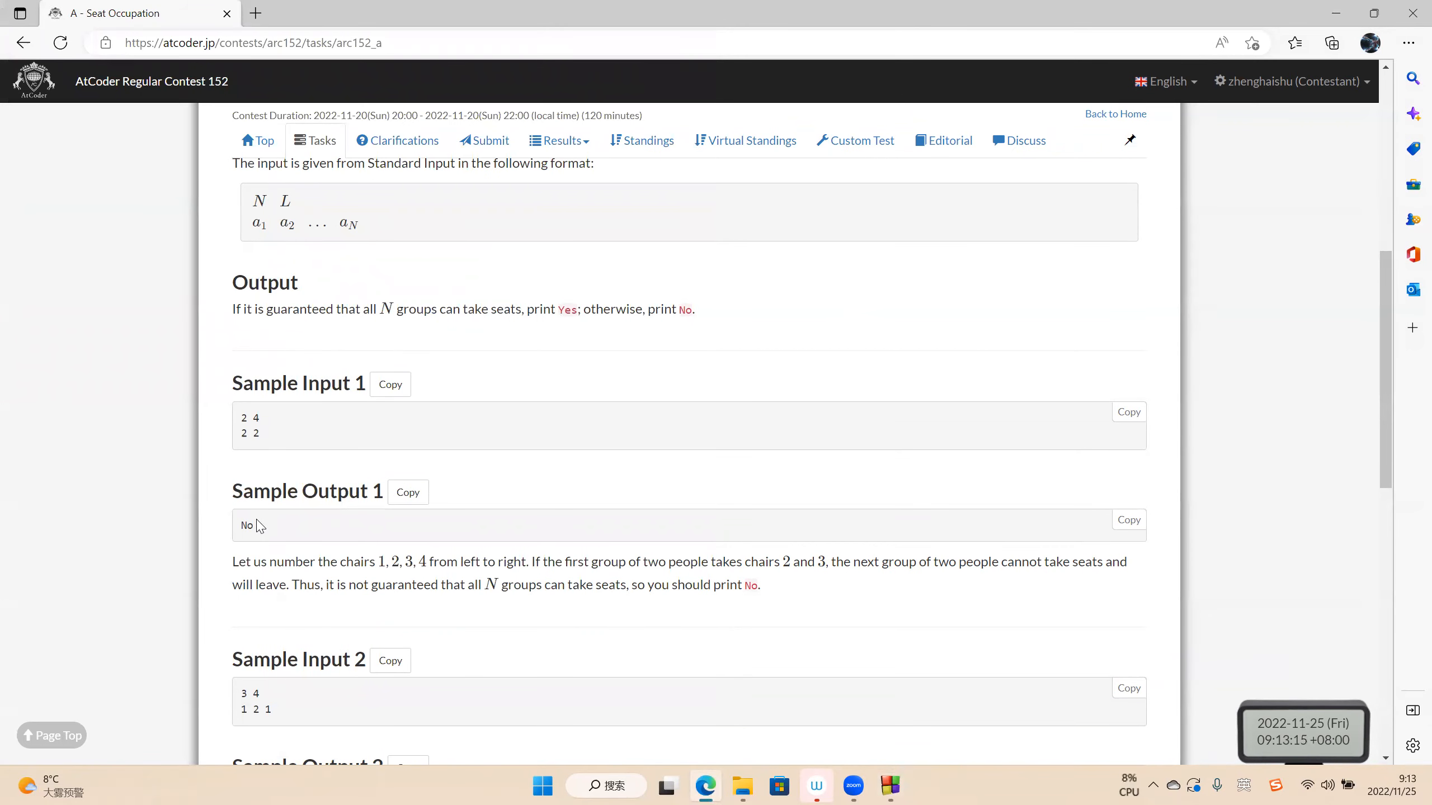
Change the loop to sum += (a + 1) and rebuild
{"action": "left_click", "coordinate": [889, 786]}
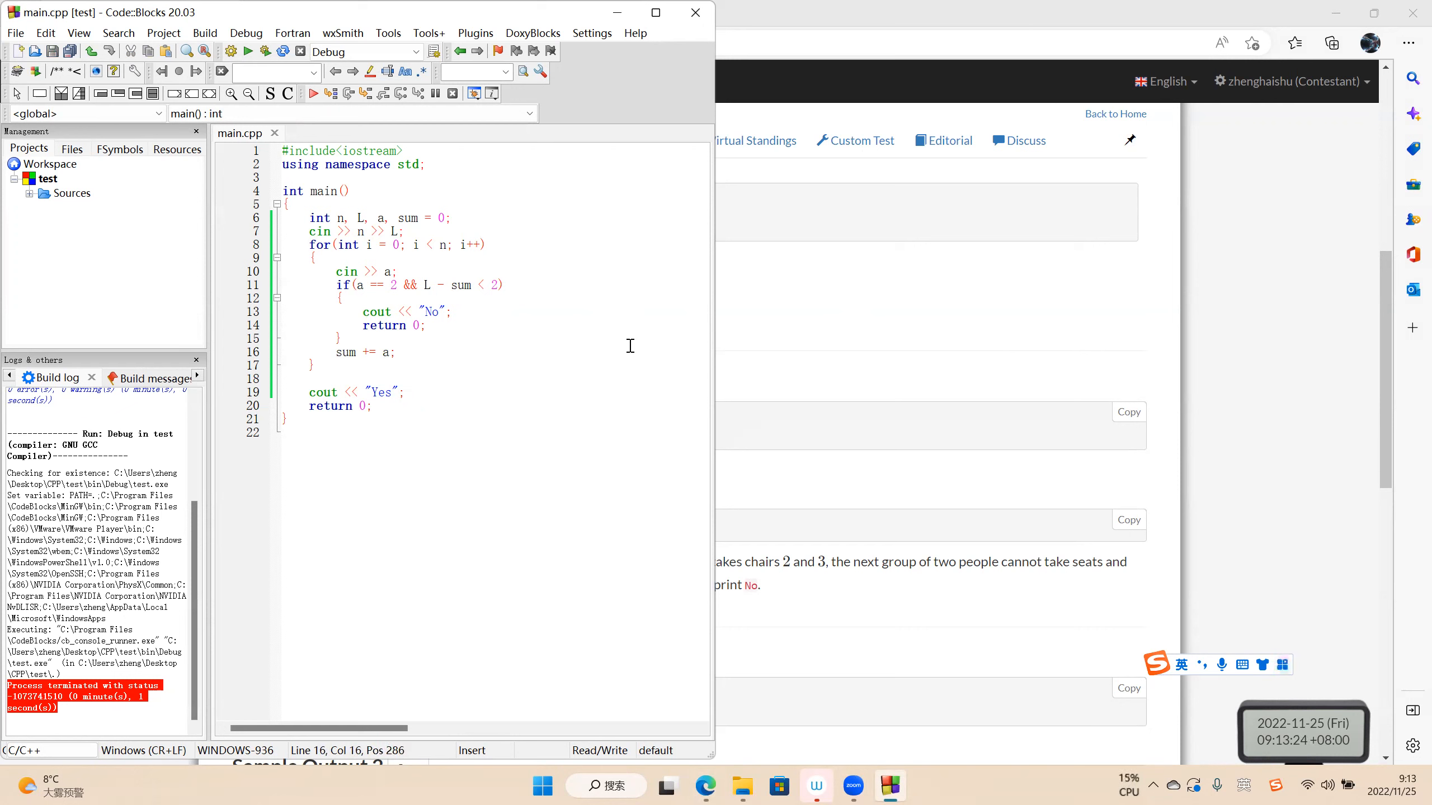
{"action": "type", "text": "("}
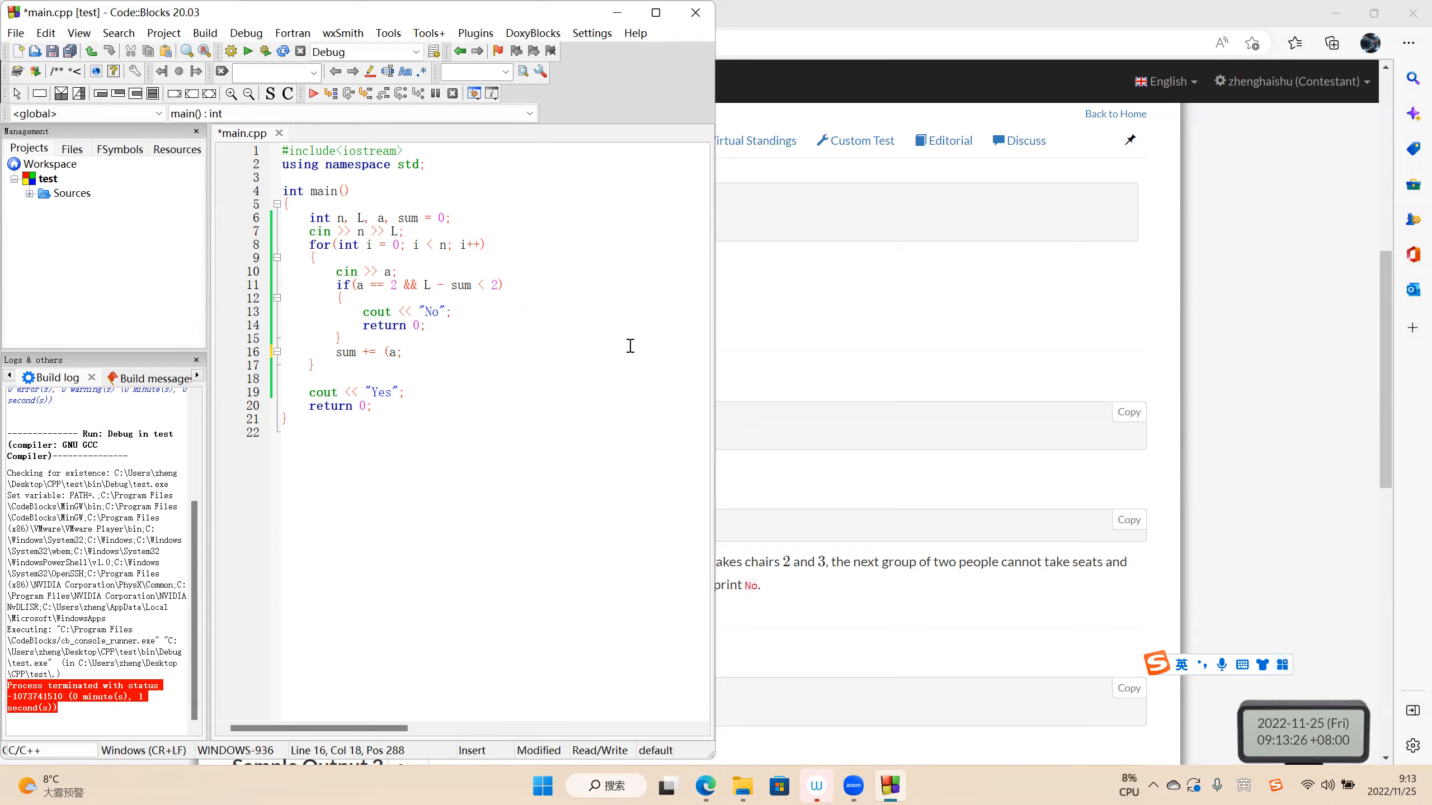
{"action": "type", "text": "|"}
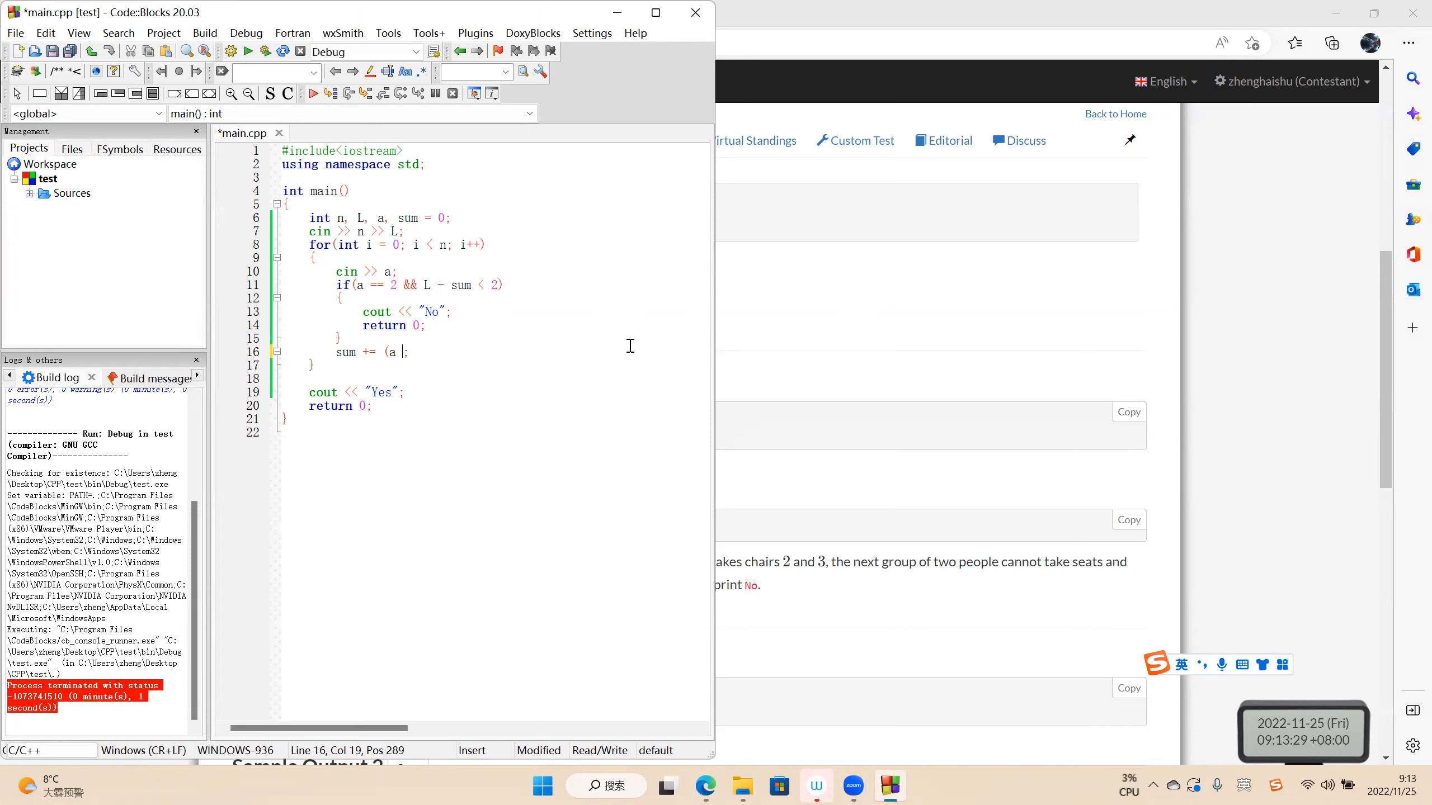
{"action": "type", "text": "+ 1"}
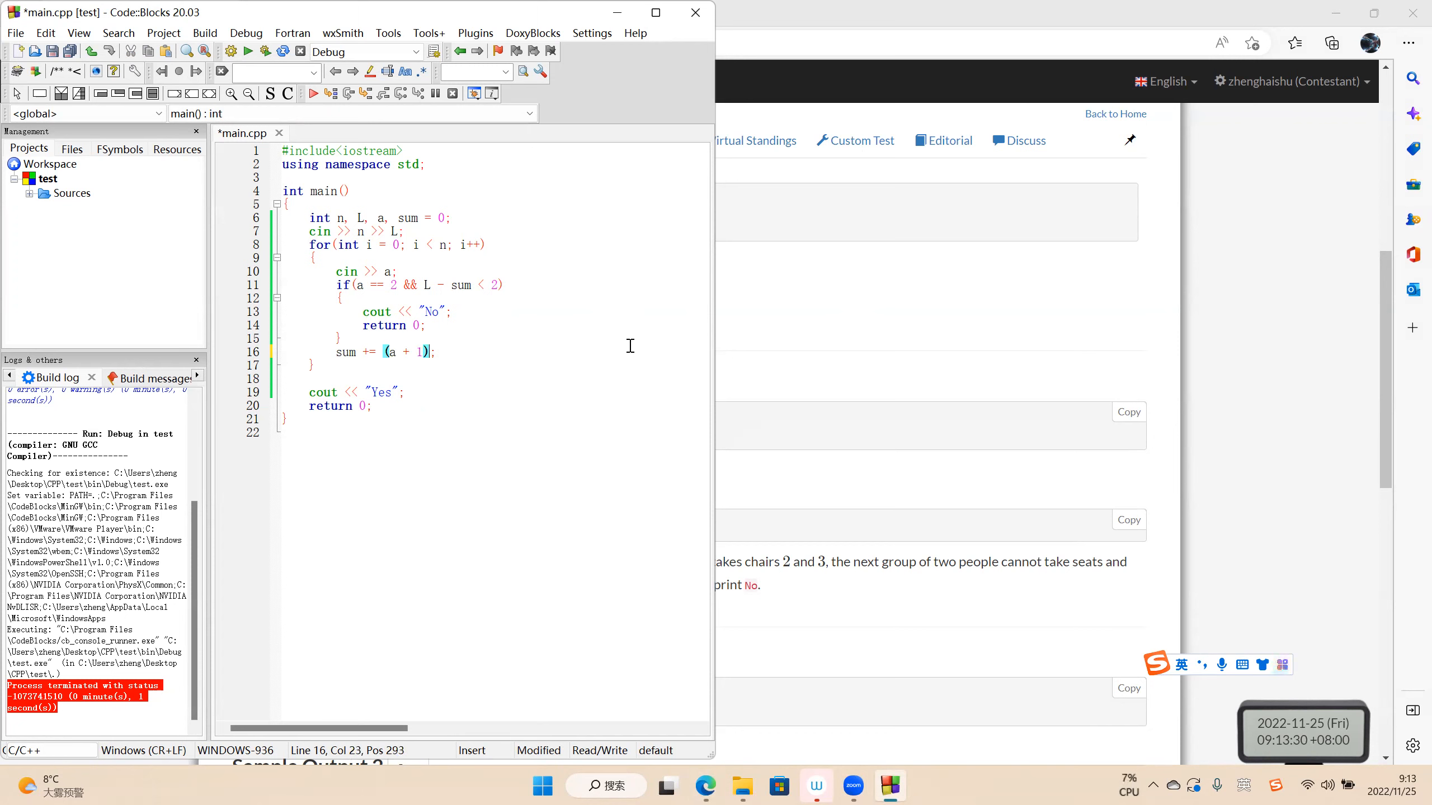
{"action": "left_click", "coordinate": [231, 51]}
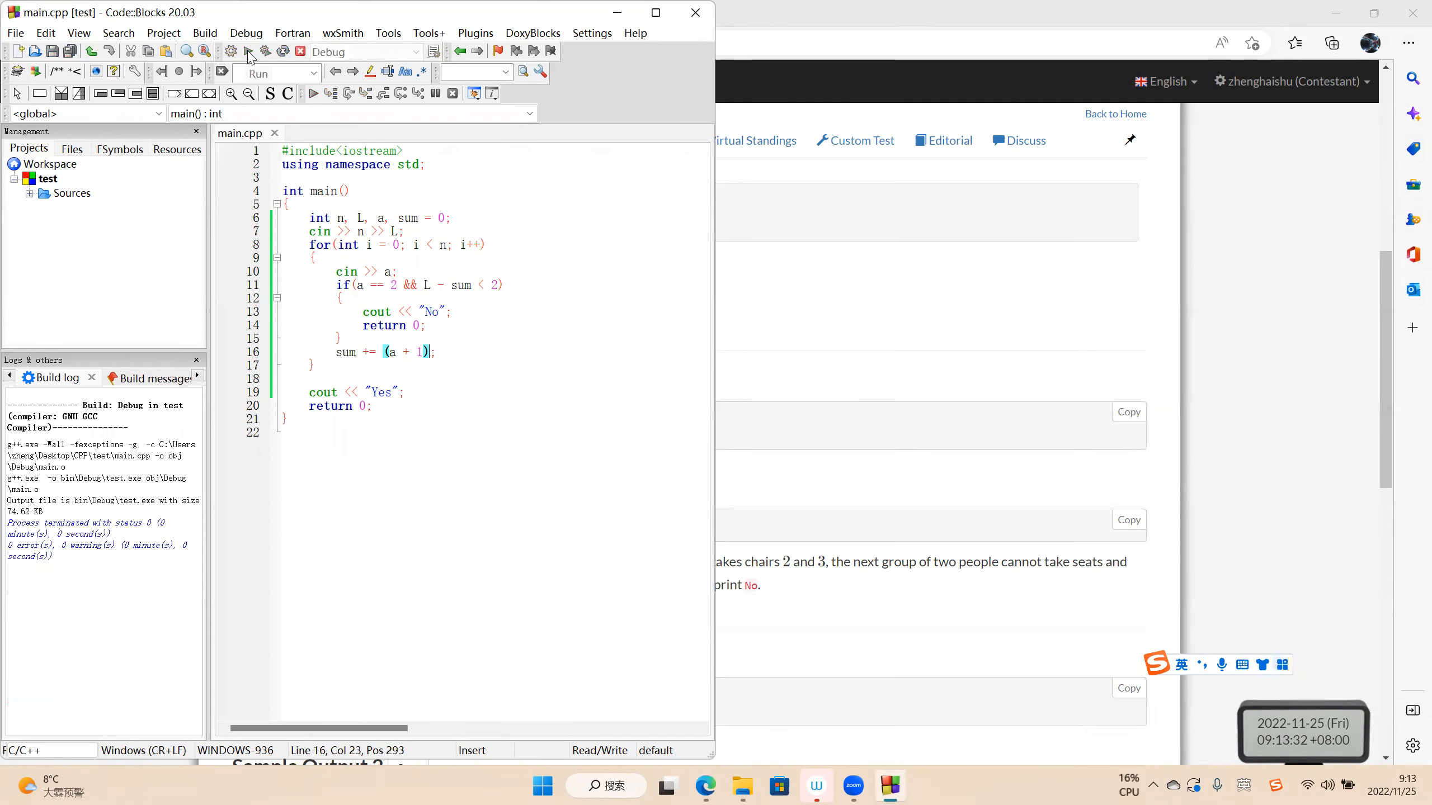
Run Sample Input 1 (prints No), then rerun with Sample Input 2 (prints Yes)
{"action": "left_click", "coordinate": [249, 51]}
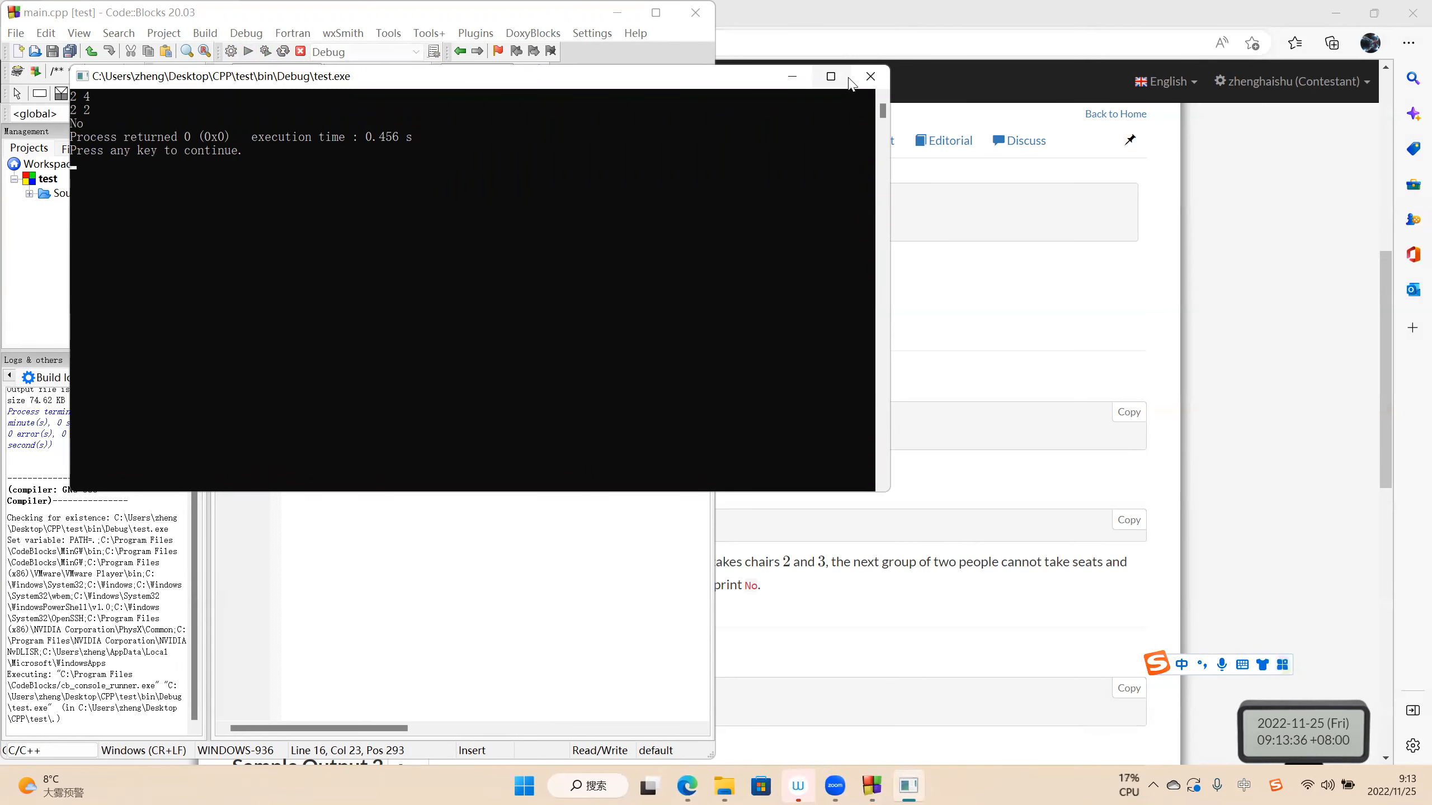
{"action": "left_click", "coordinate": [870, 77]}
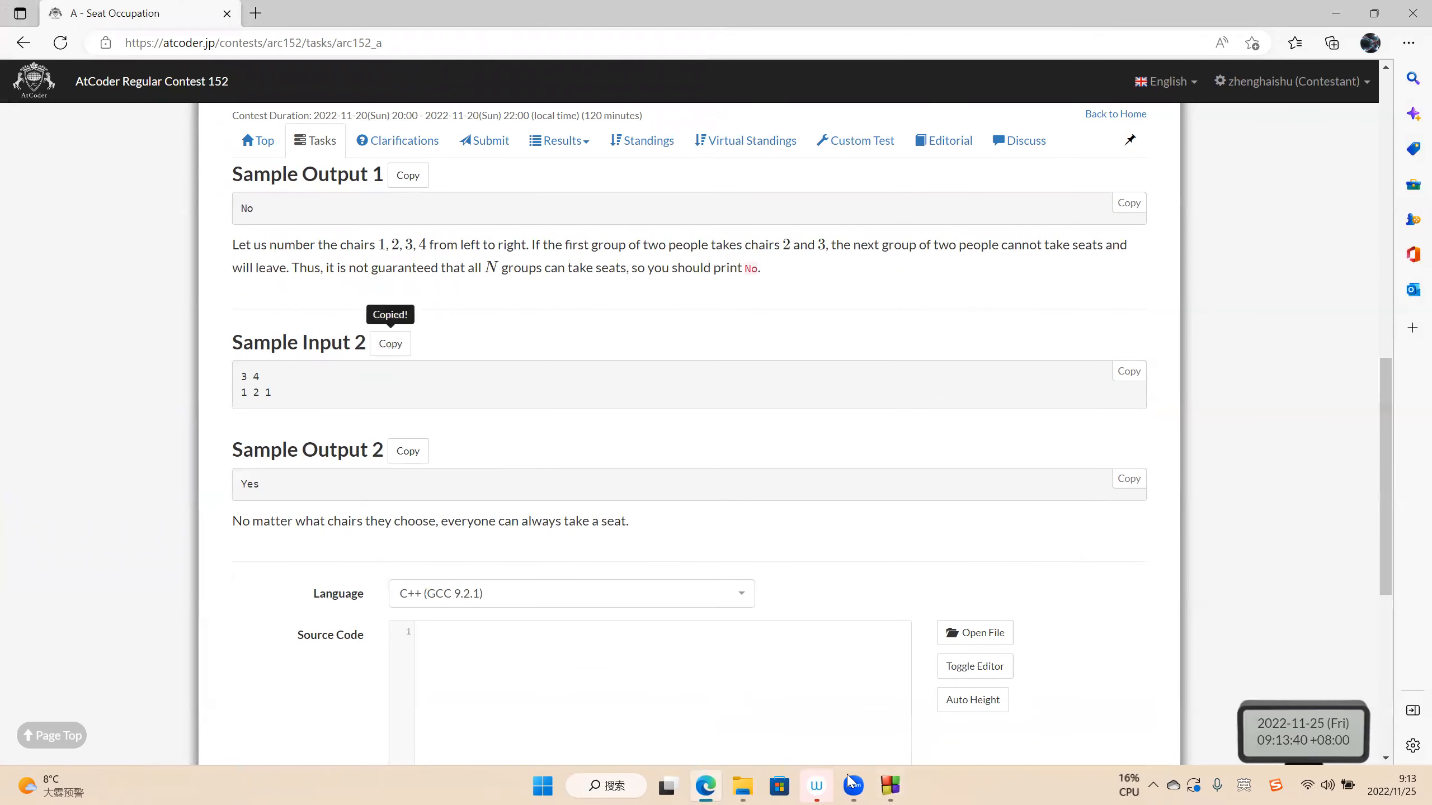
{"action": "left_click", "coordinate": [890, 786]}
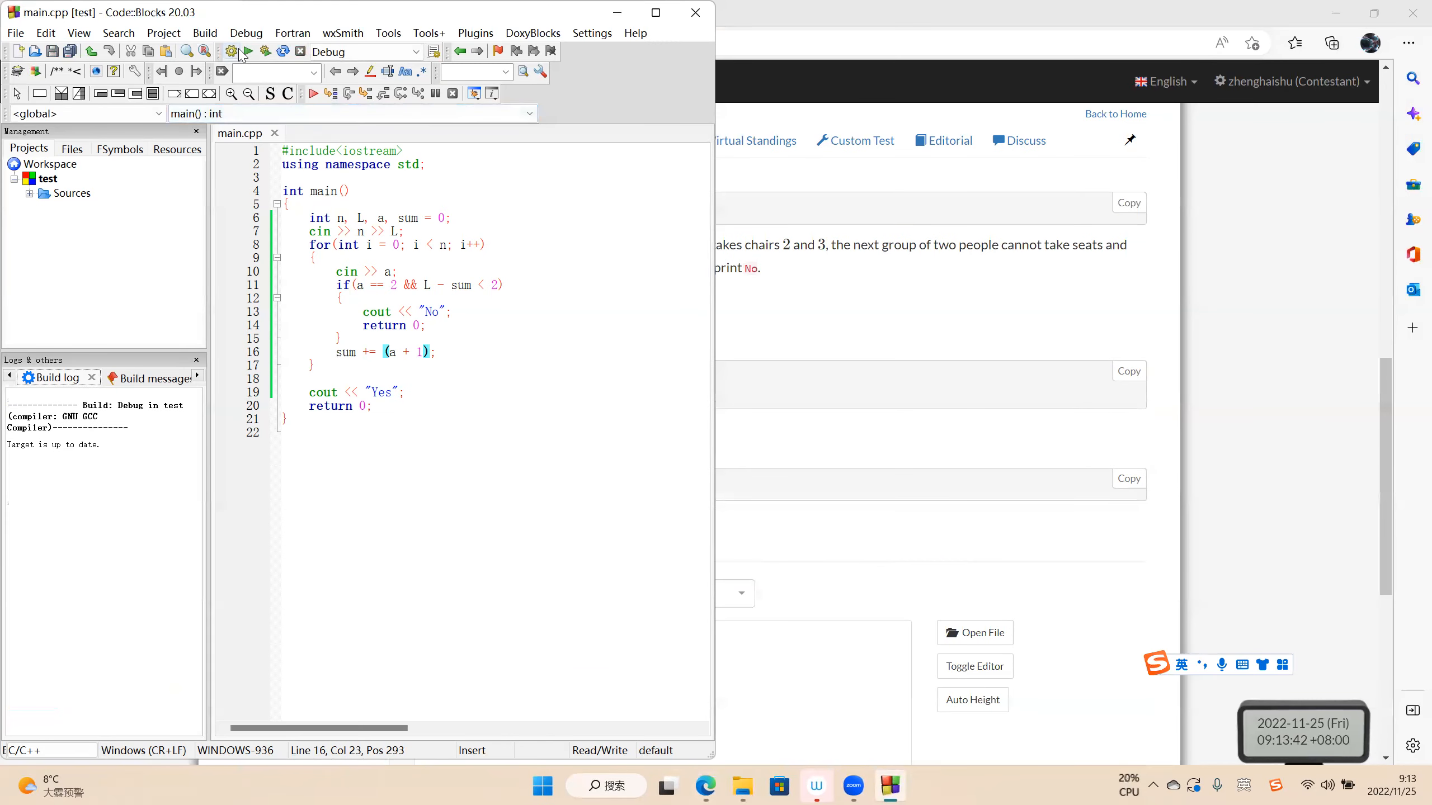
{"action": "left_click", "coordinate": [247, 50]}
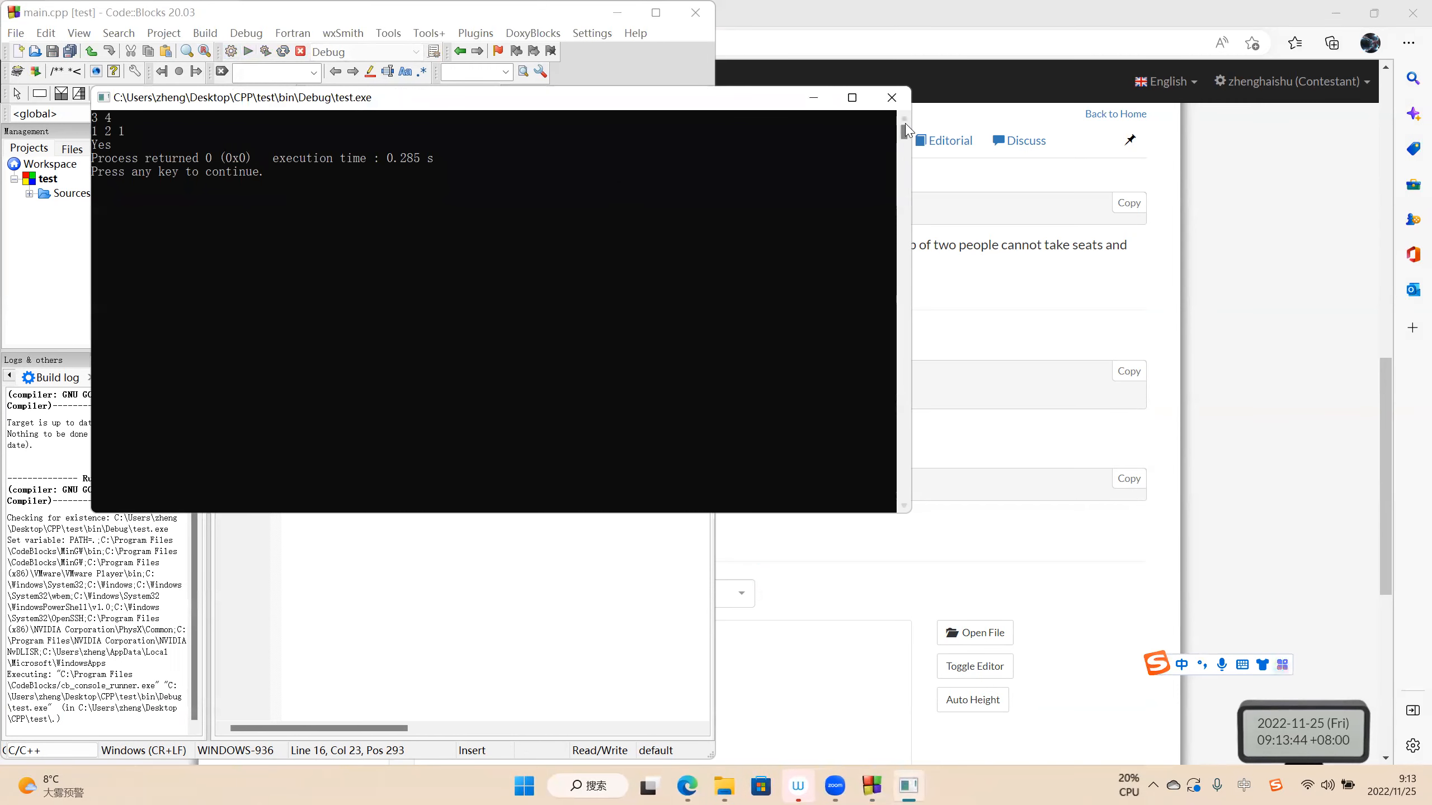
{"action": "mouse_move", "coordinate": [516, 116]}
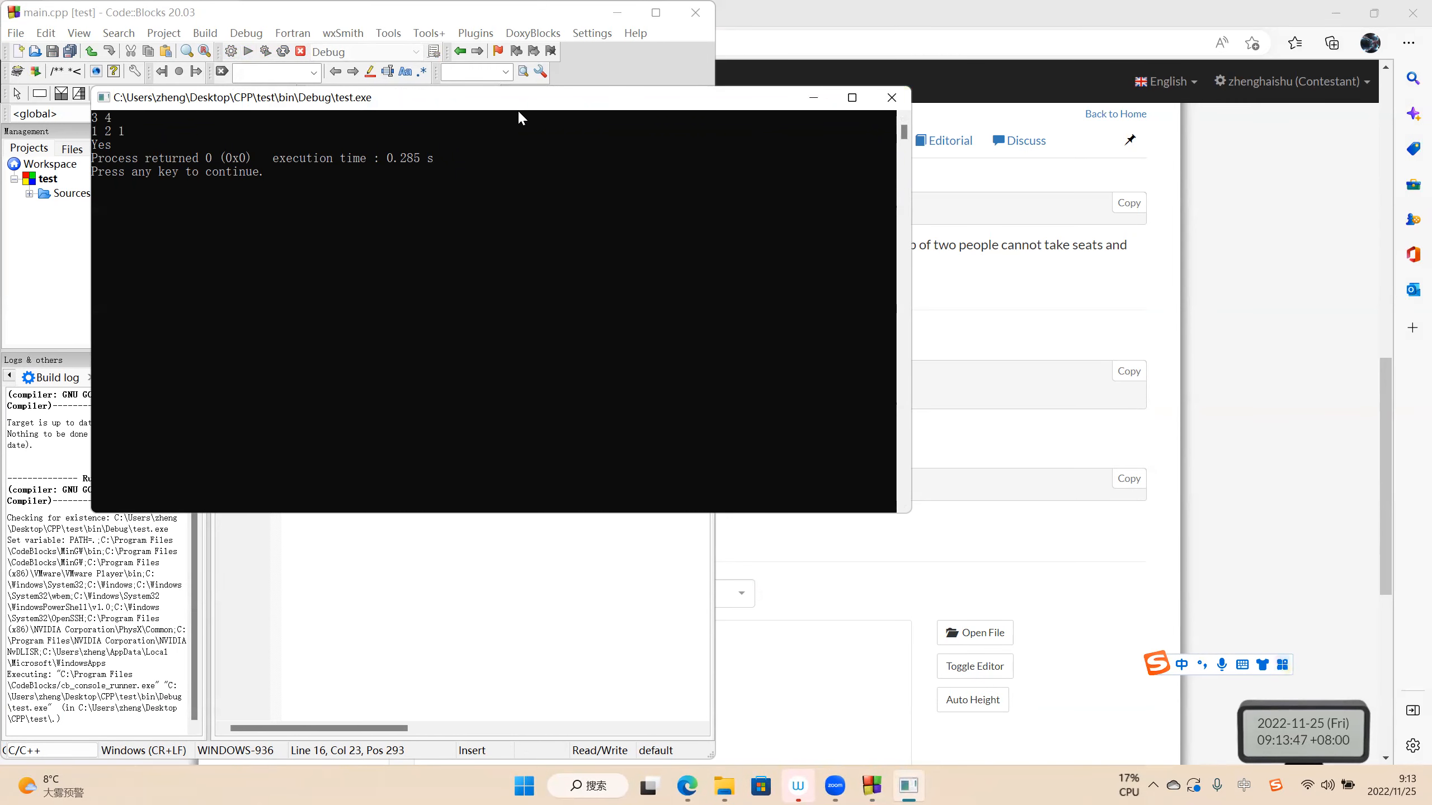
{"action": "mouse_move", "coordinate": [404, 178]}
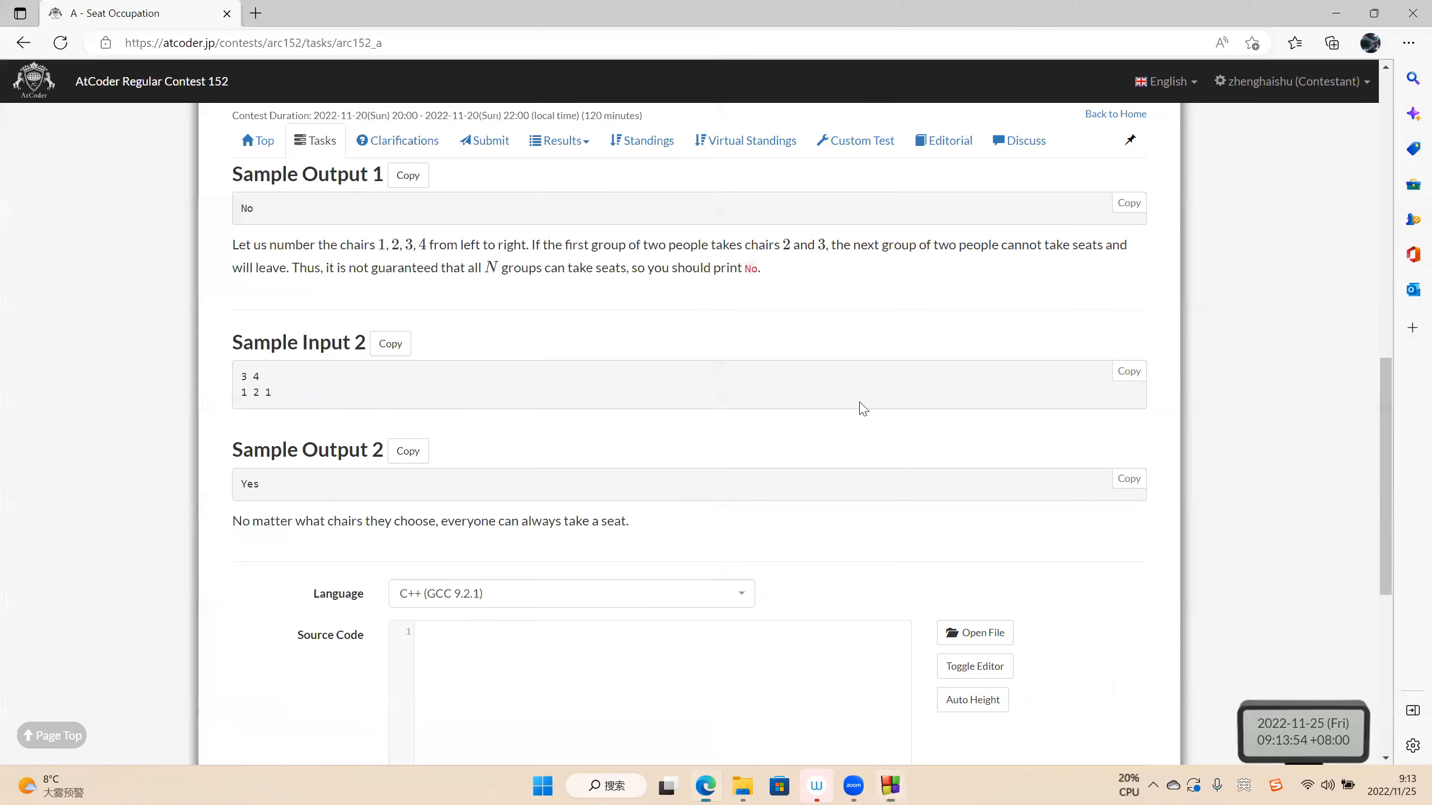
Scroll to the submission form and submit the Seat Occupation solution for judging
{"action": "scroll", "scroll_direction": "down", "scroll_amount": 3}
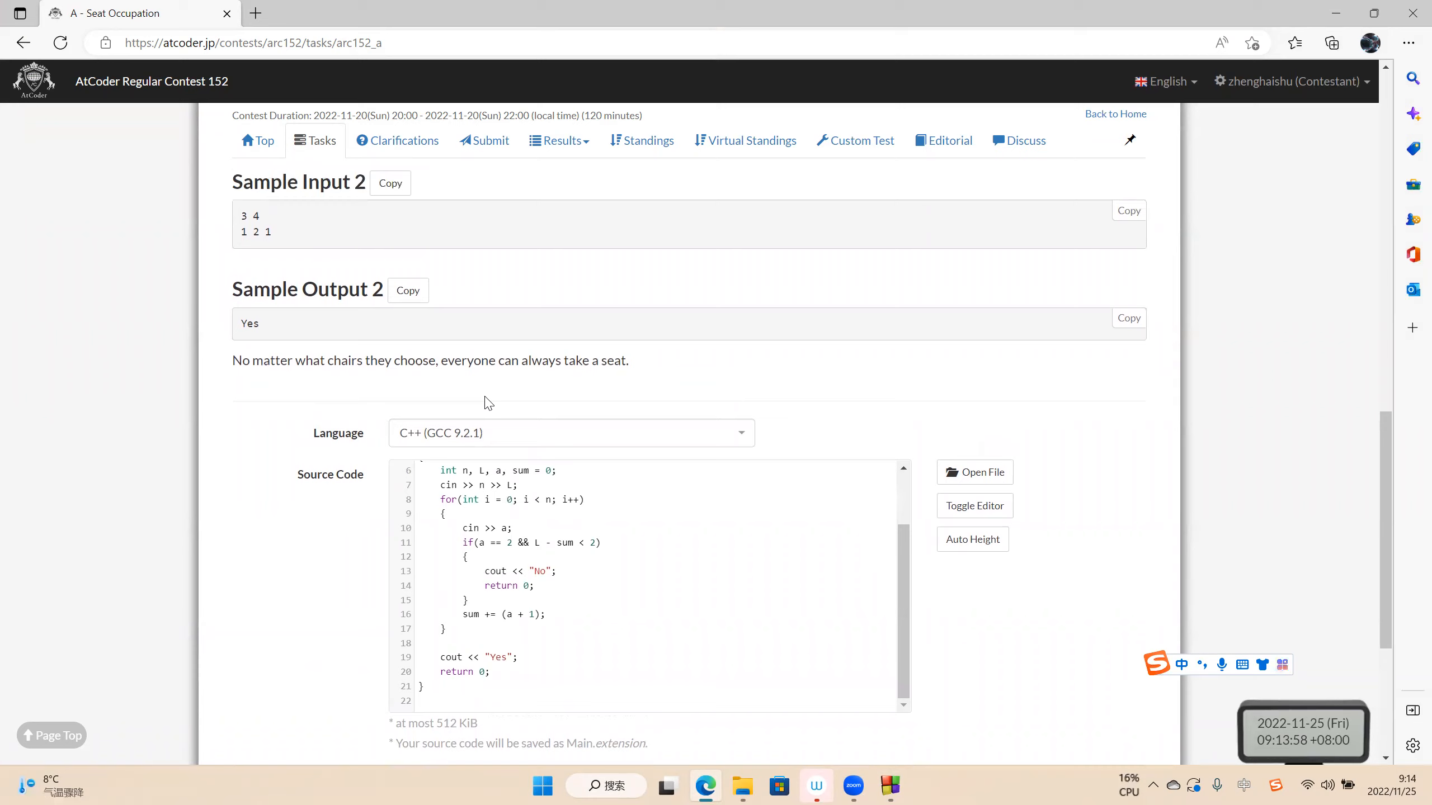
{"action": "scroll", "scroll_direction": "down", "scroll_amount": 3}
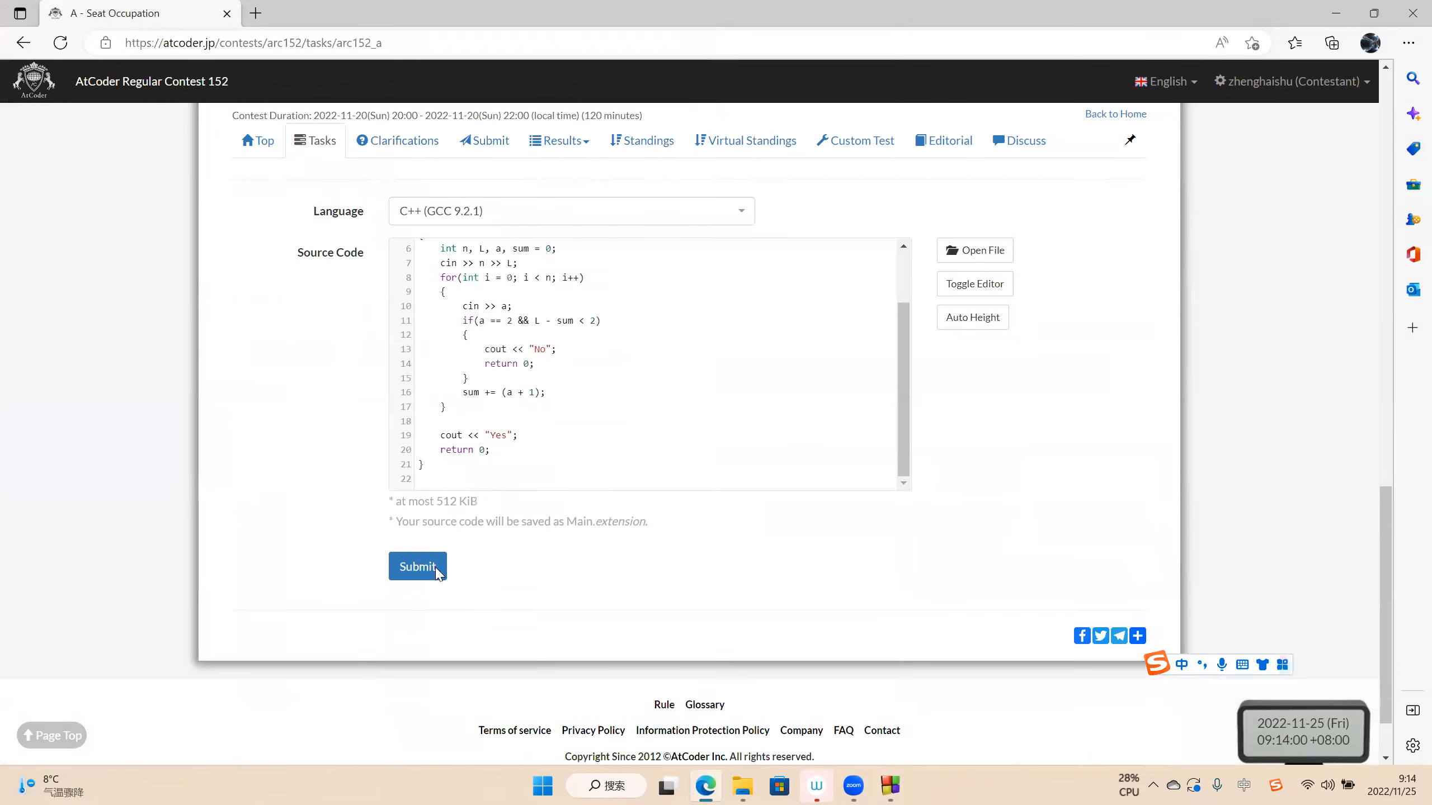
{"action": "left_click", "coordinate": [417, 566]}
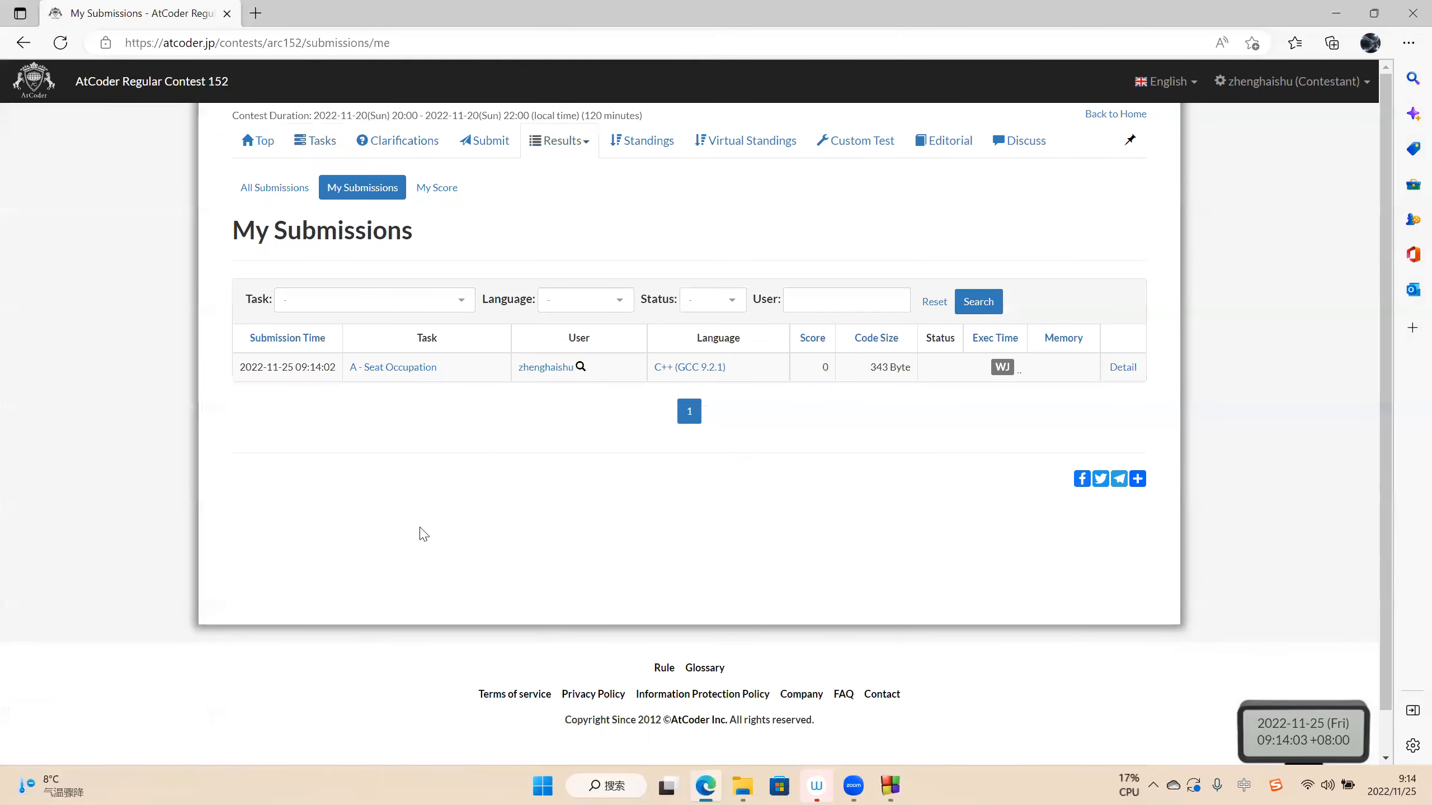
{"action": "mouse_move", "coordinate": [419, 509]}
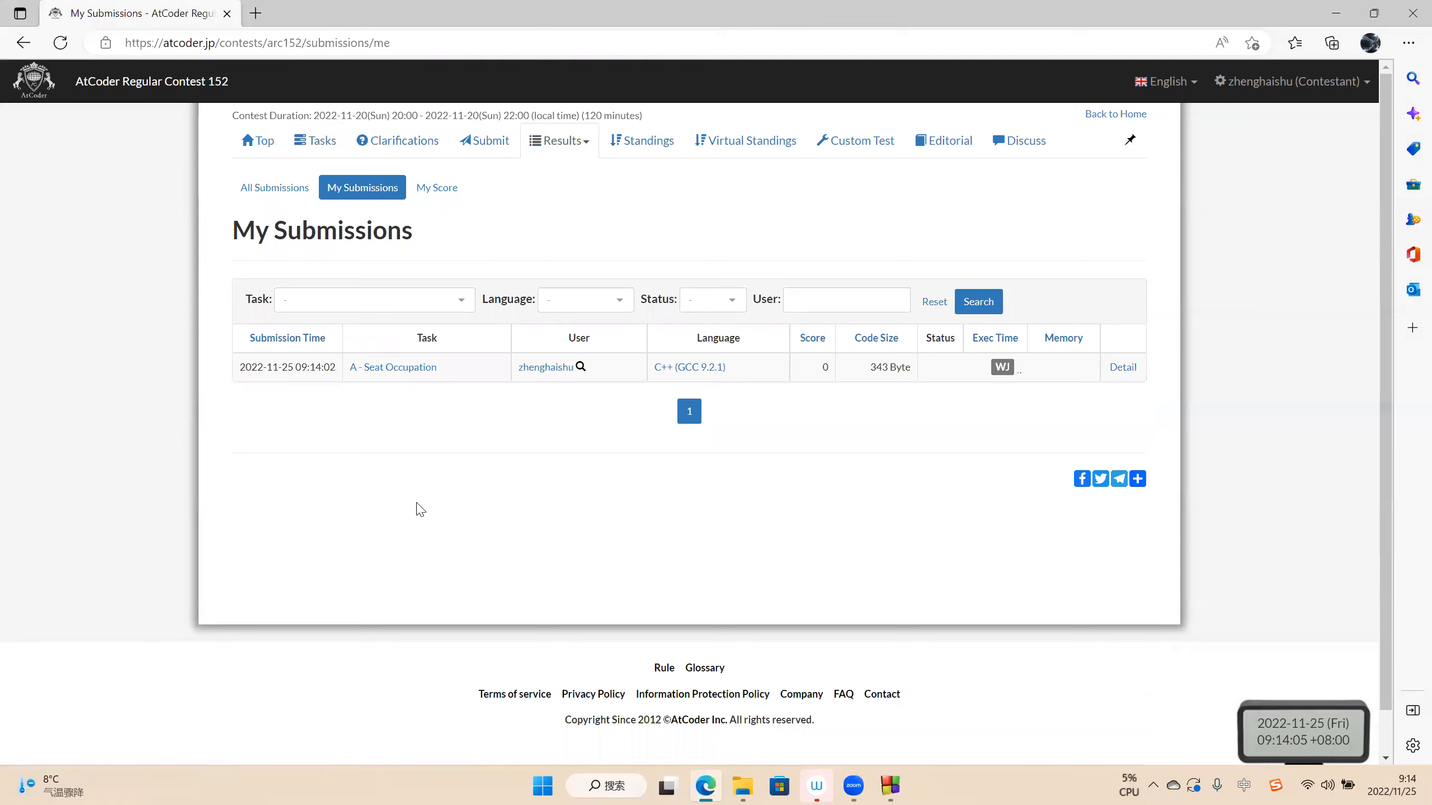
{"action": "mouse_move", "coordinate": [411, 502]}
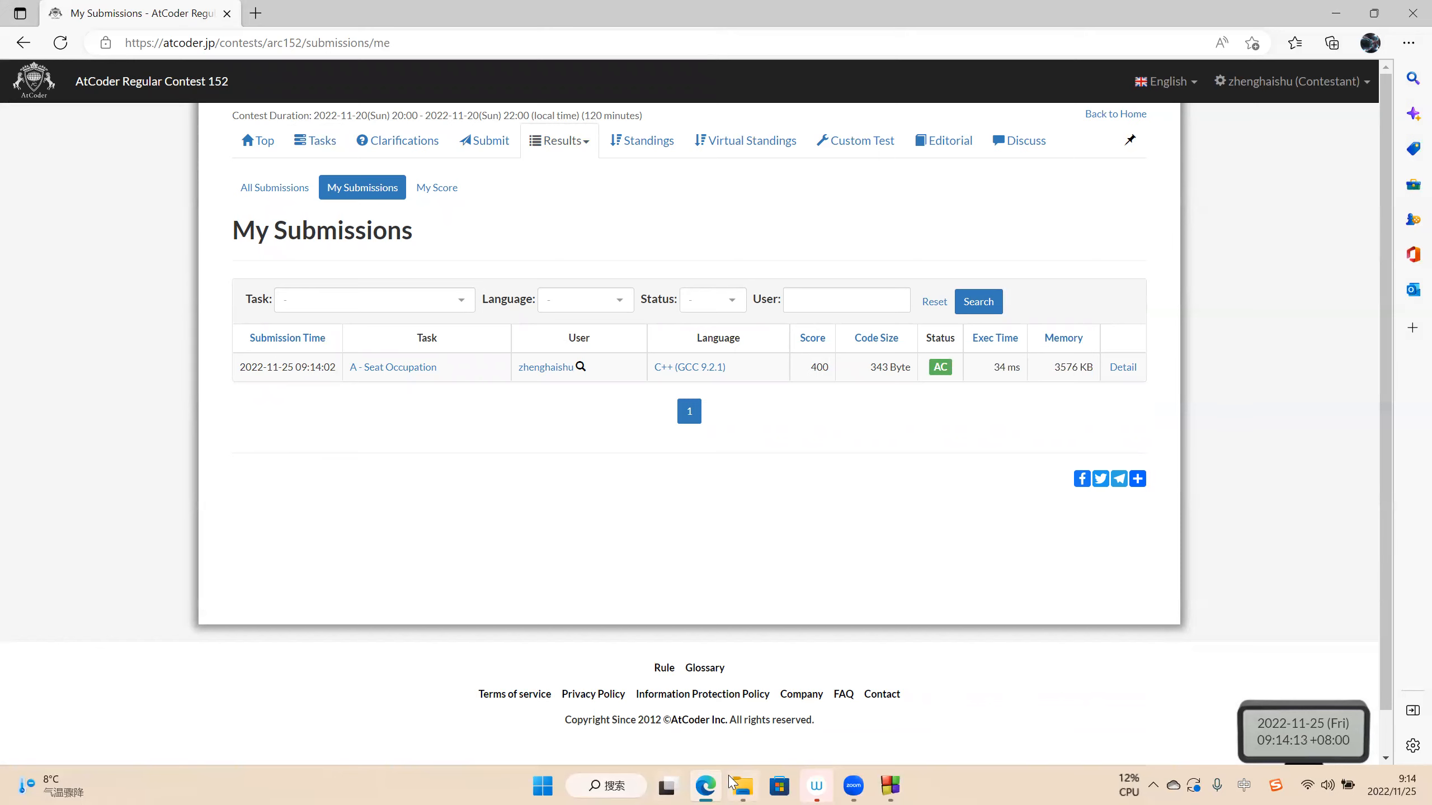
{"action": "left_click", "coordinate": [741, 786]}
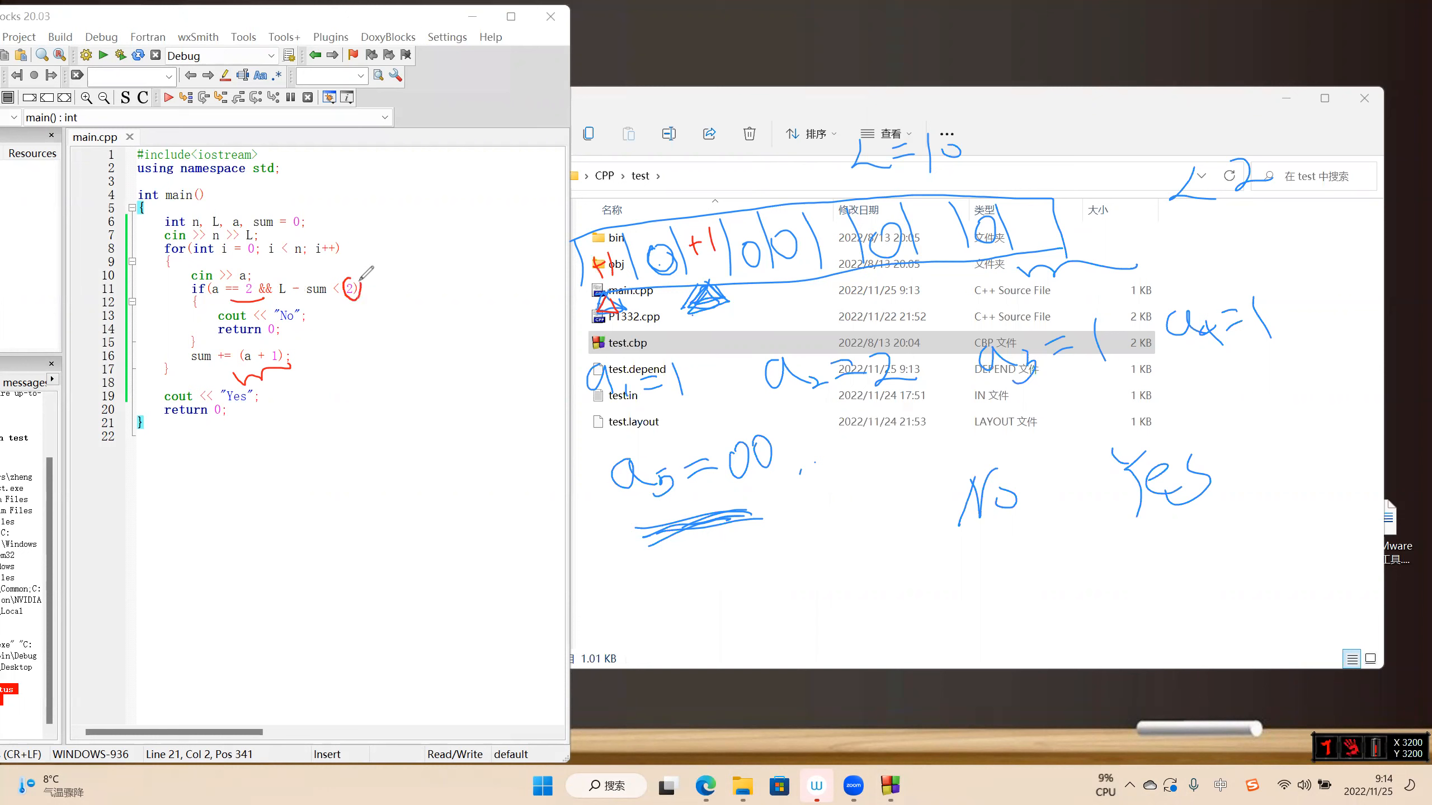
{"action": "mouse_move", "coordinate": [372, 289]}
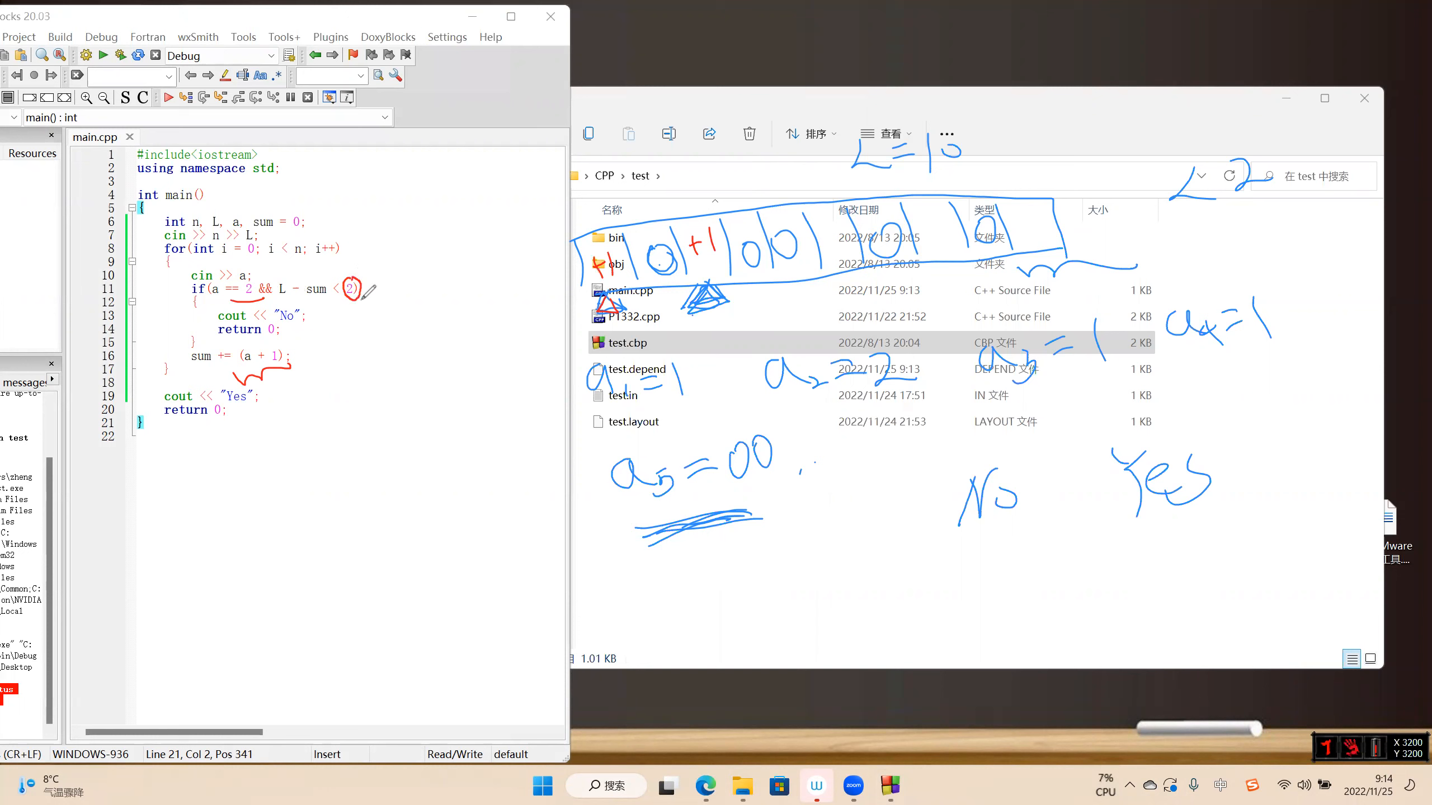